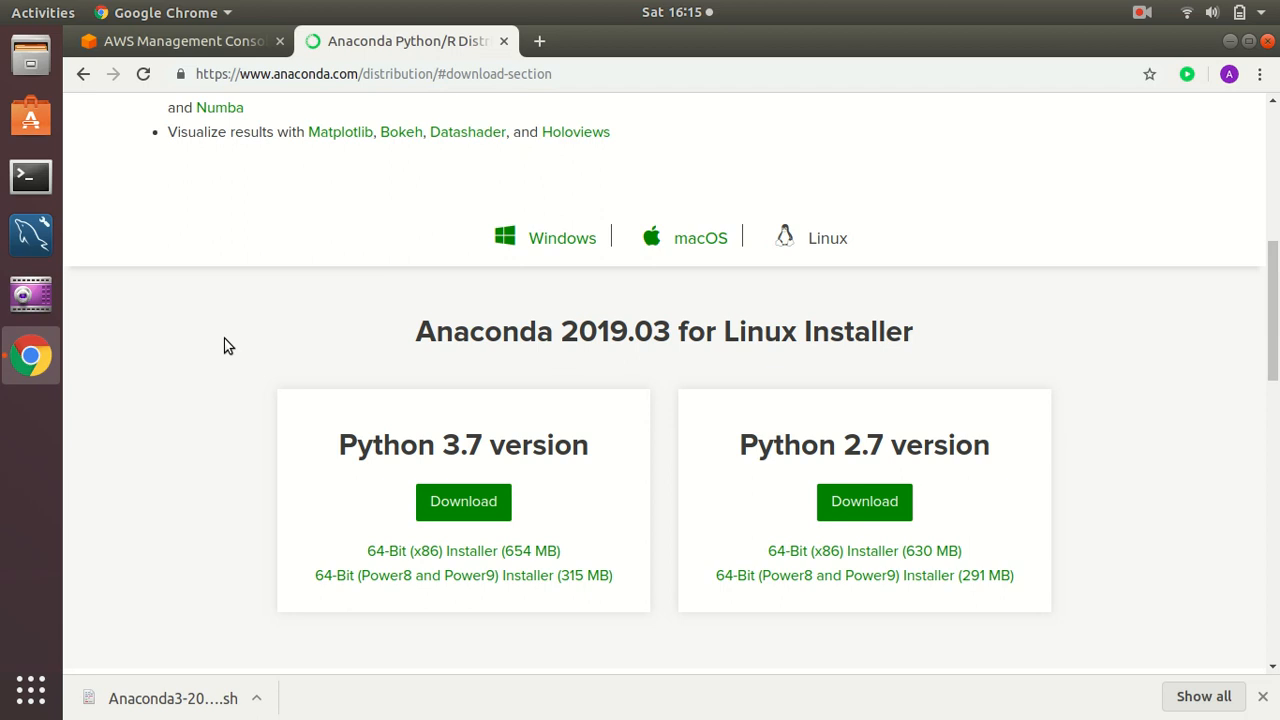
mouse_move(320, 312)
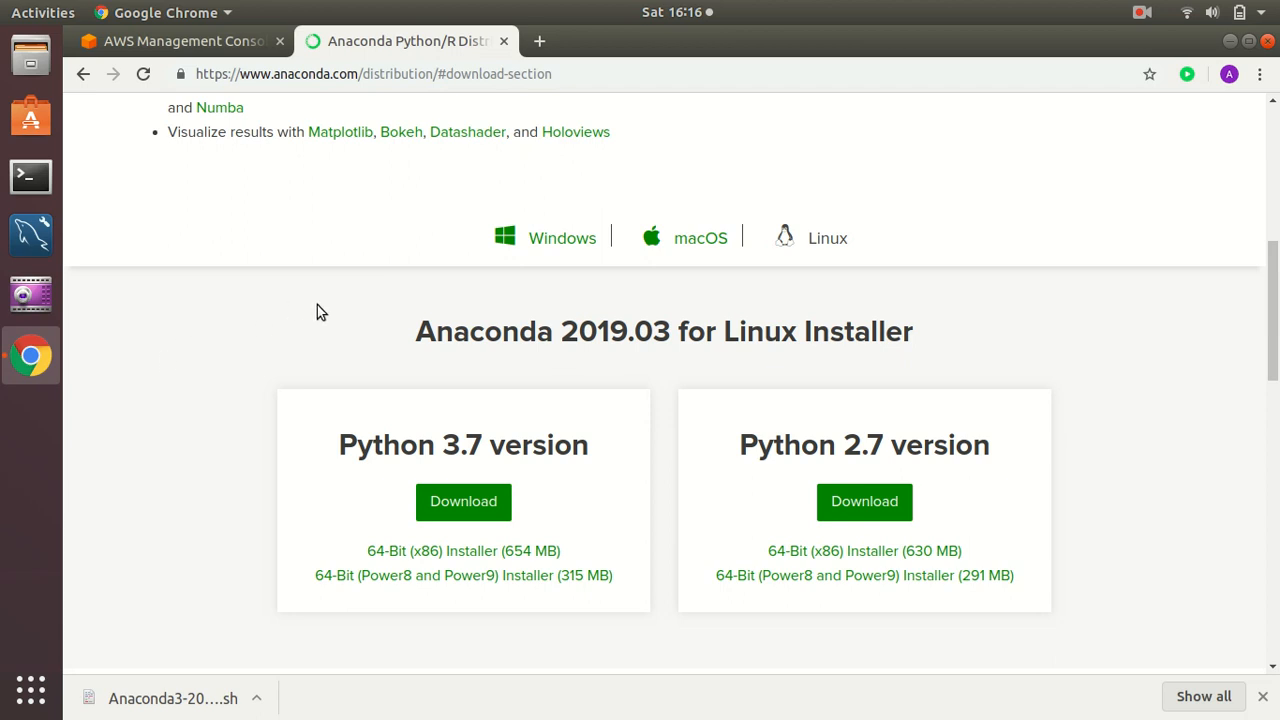
mouse_move(828, 238)
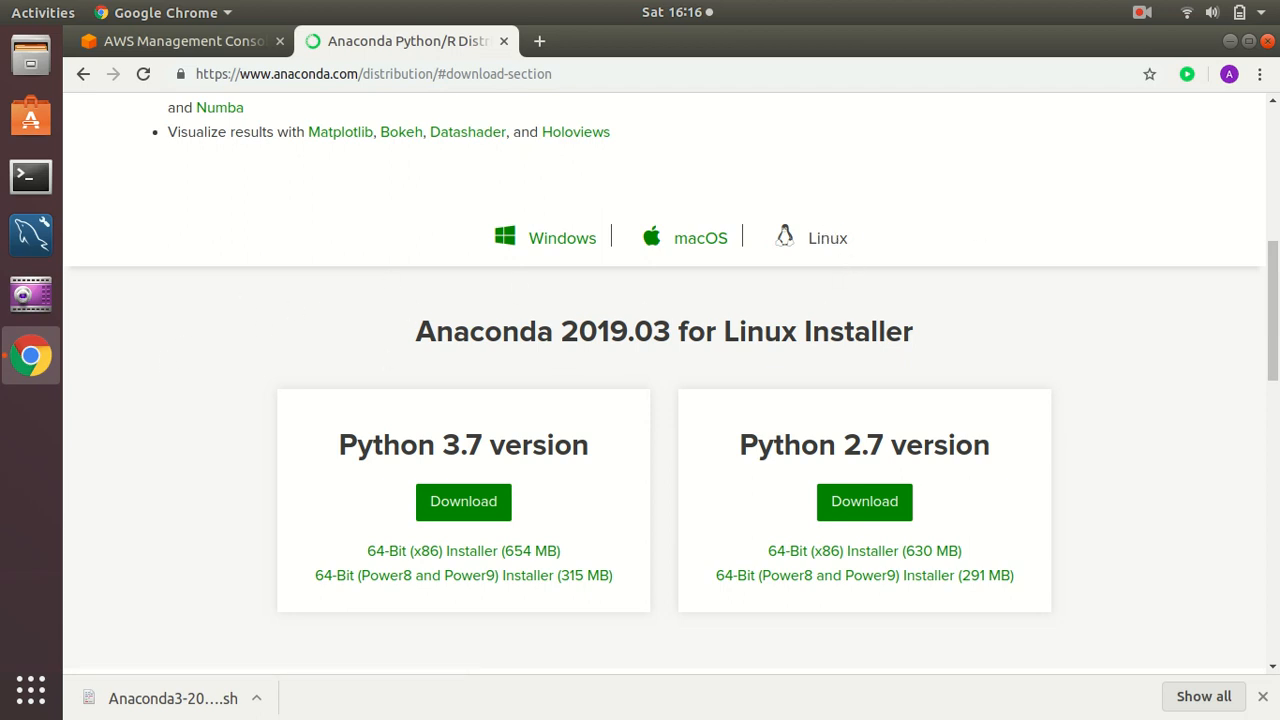
Step: Show the downloaded Anaconda3-2019.03-Linux-x86_64.sh installer in the Downloads folder in Files
scroll("up", 3)
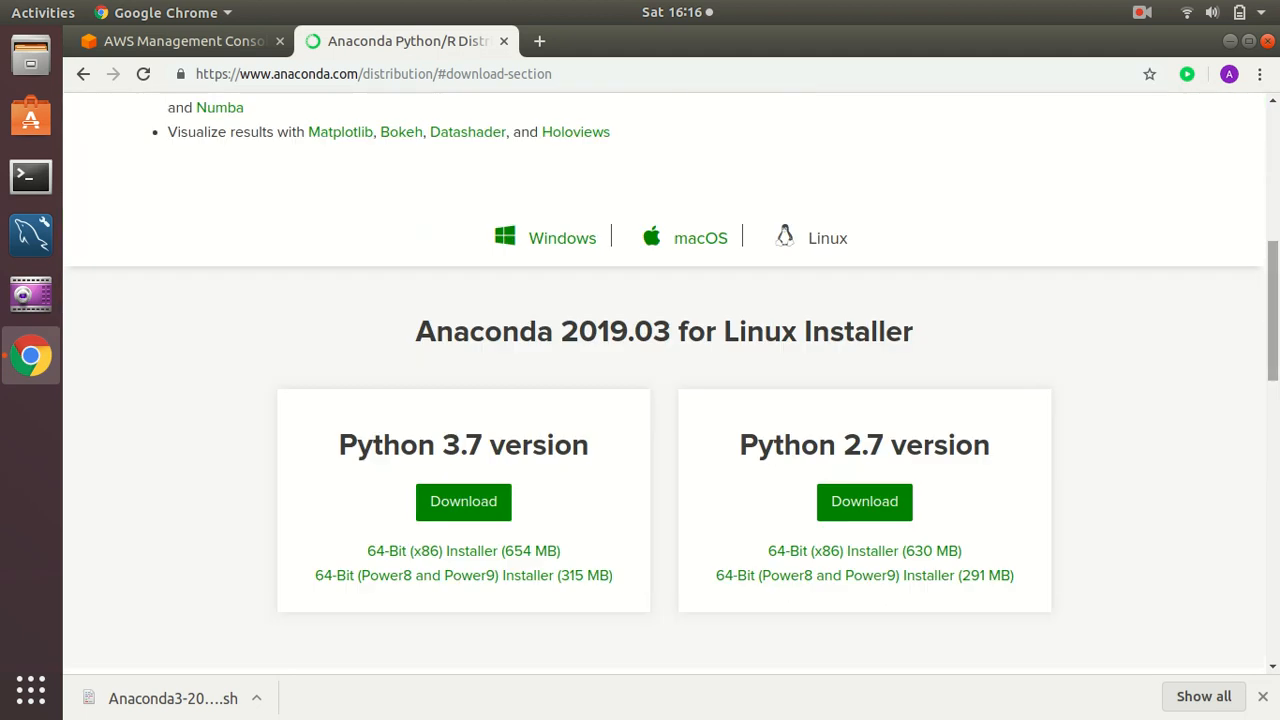
mouse_move(828, 238)
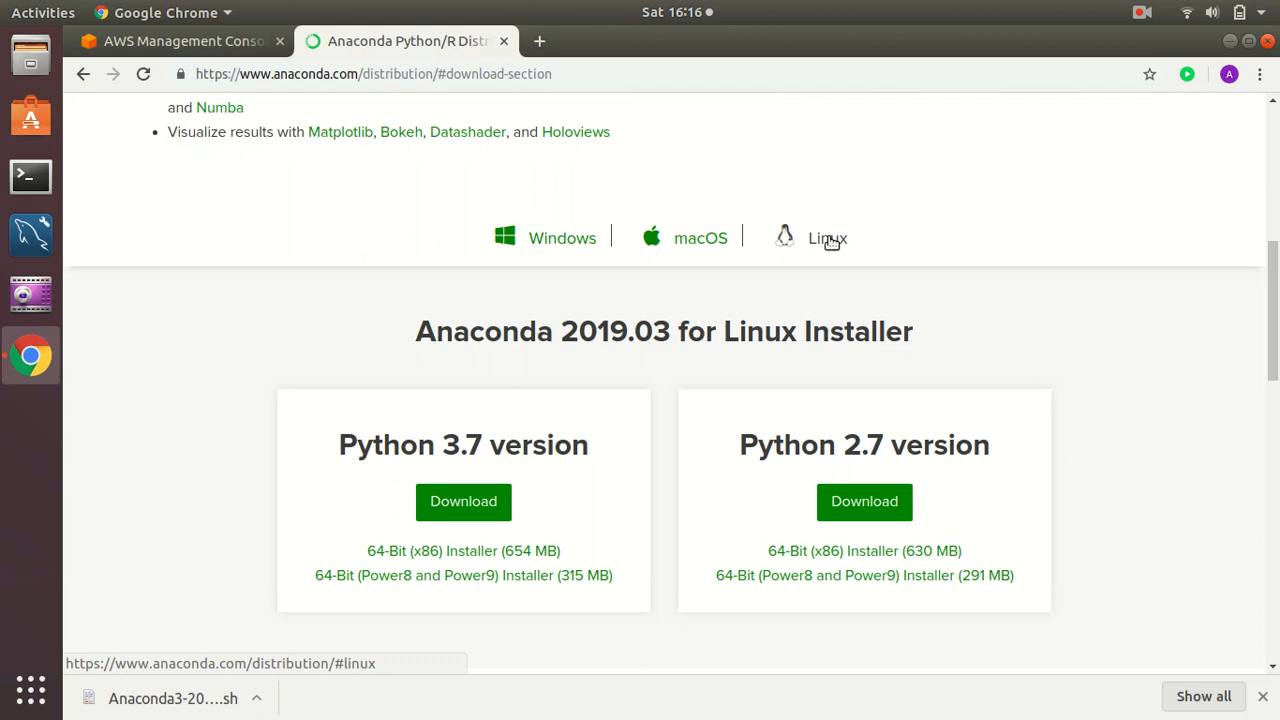
mouse_move(264, 476)
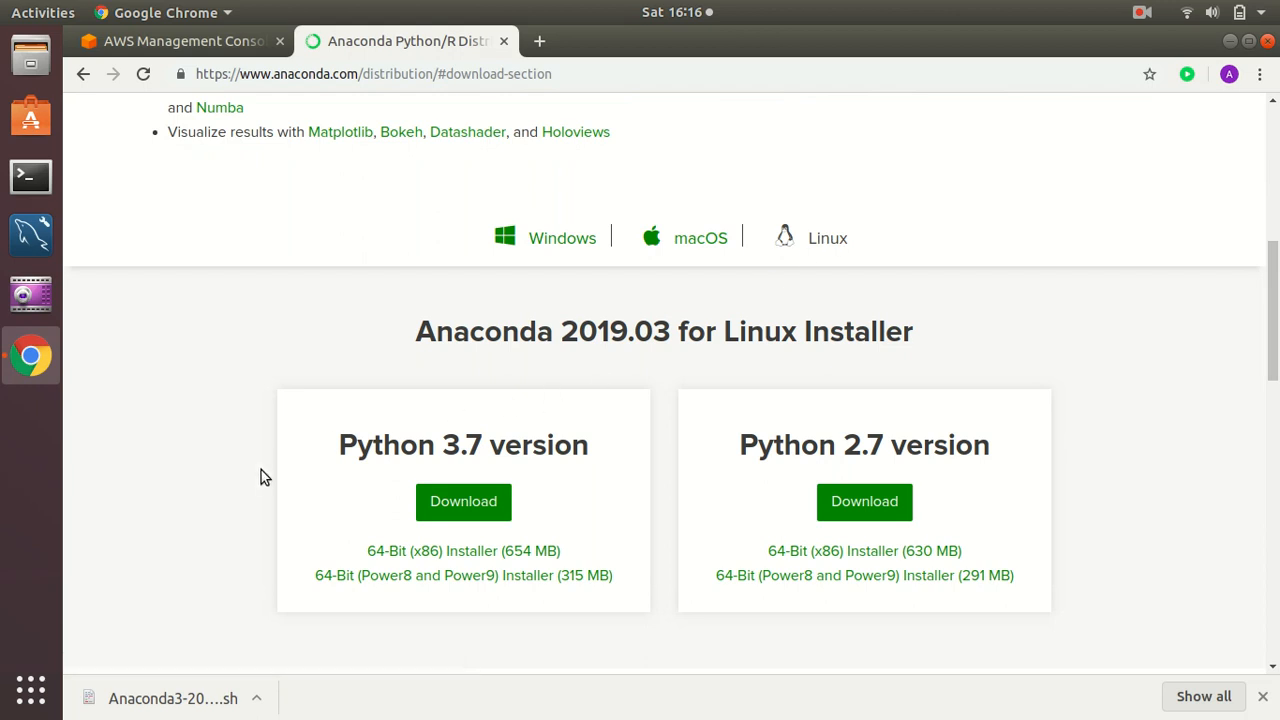
scroll("down", 3)
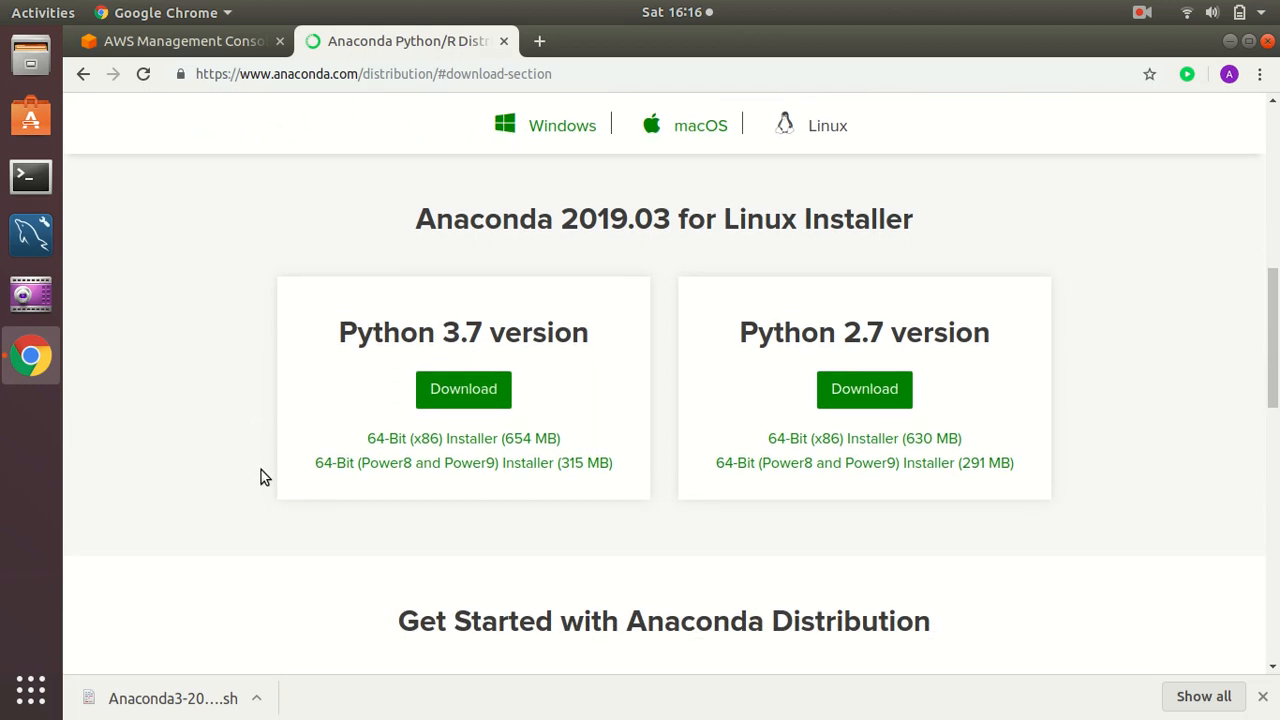
mouse_move(576, 232)
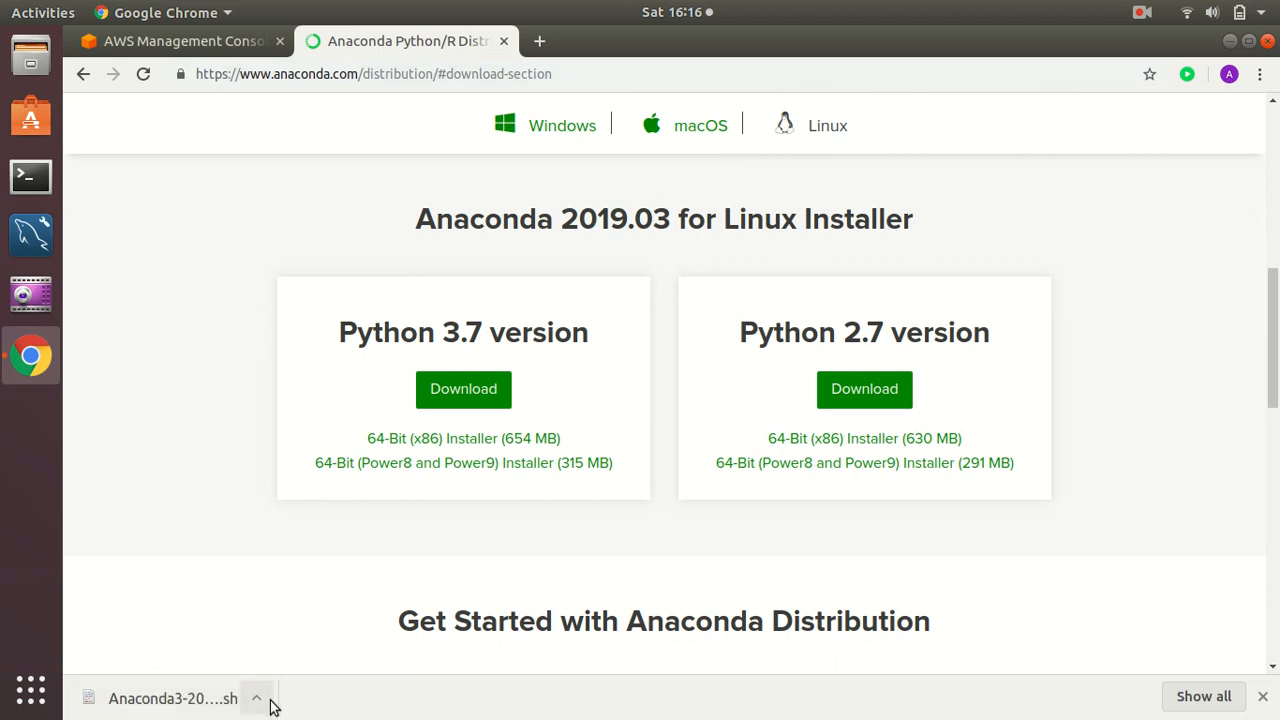
left_click(256, 698)
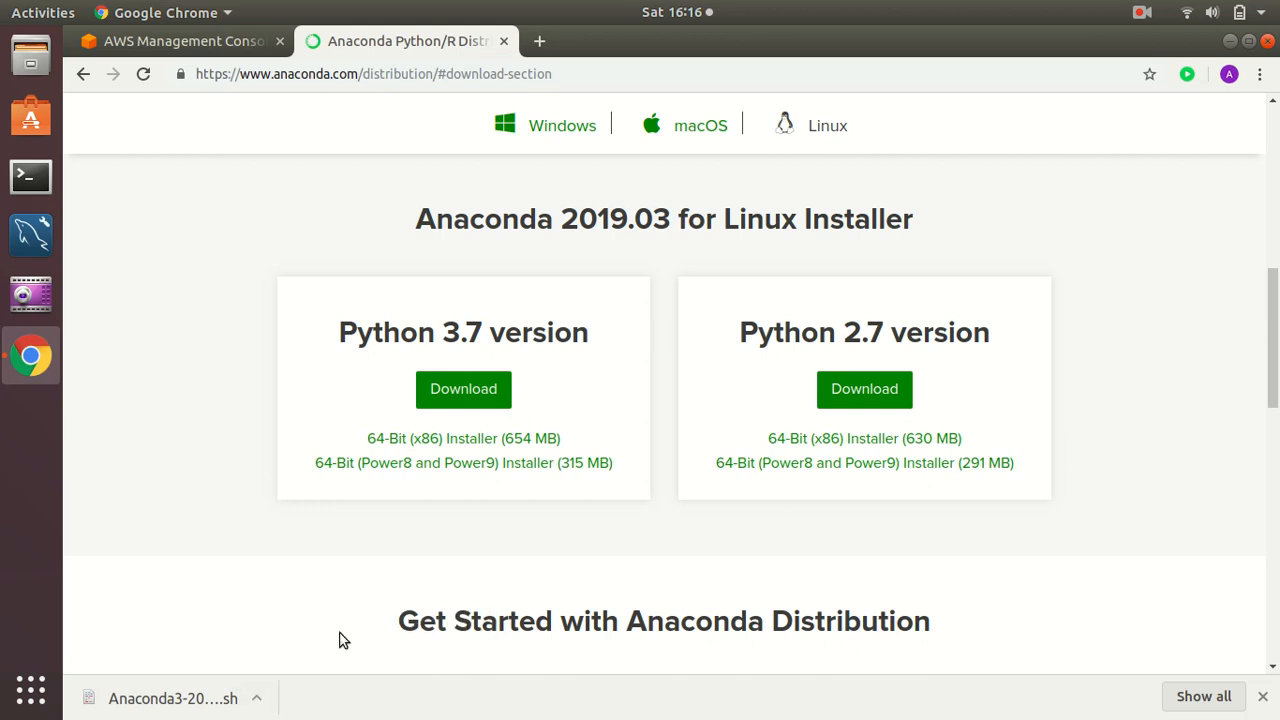
left_click(30, 56)
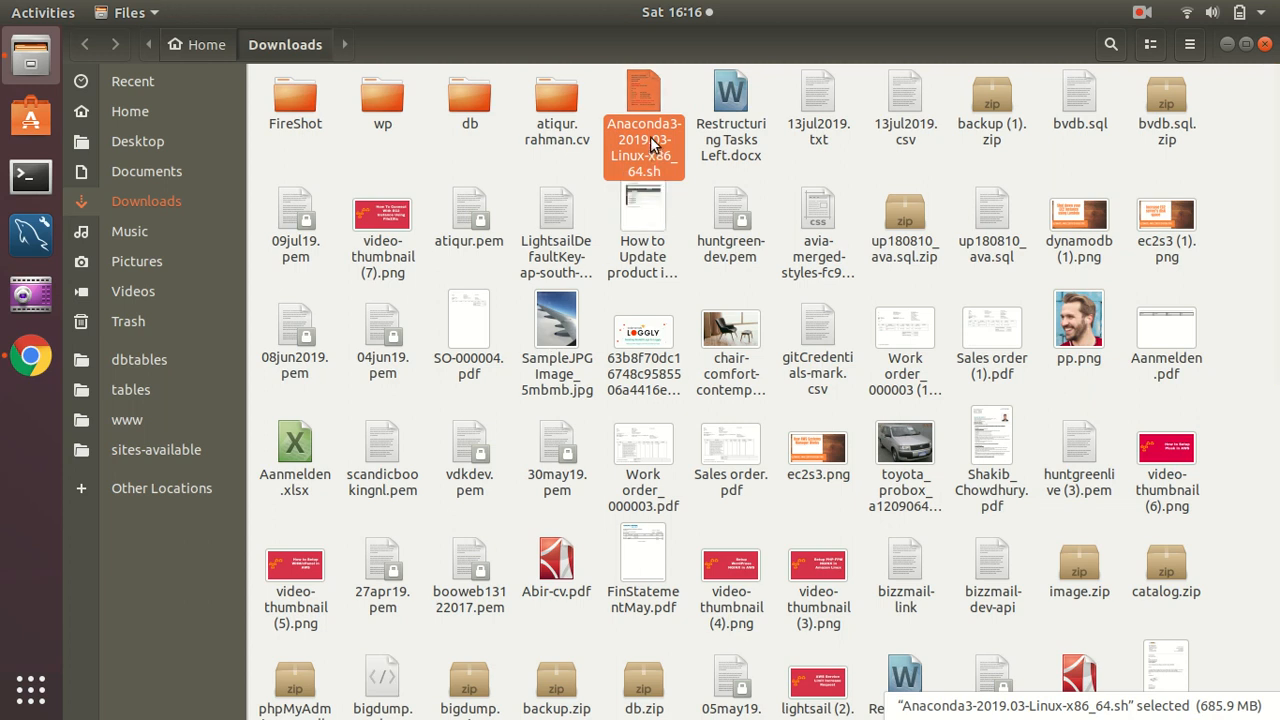
key("F2")
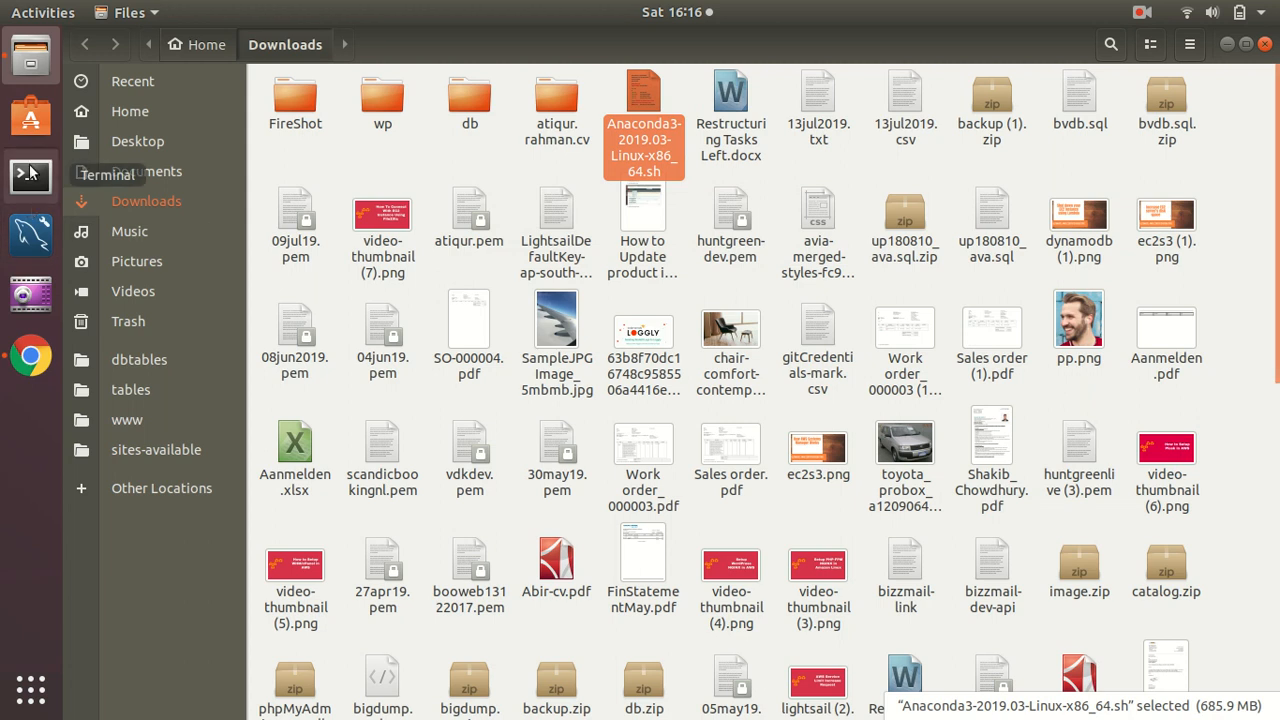
Step: Start a Terminal and move into the Downloads folder with cd
left_click(30, 174)
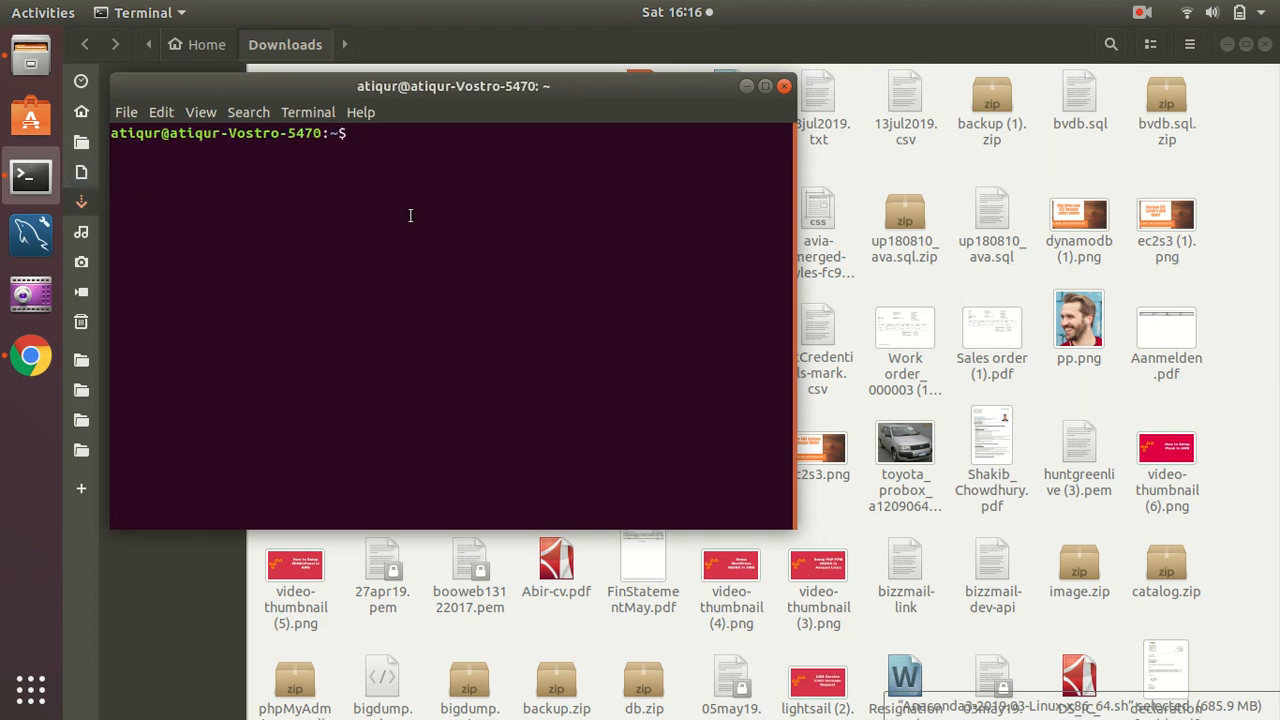
type("cd Do")
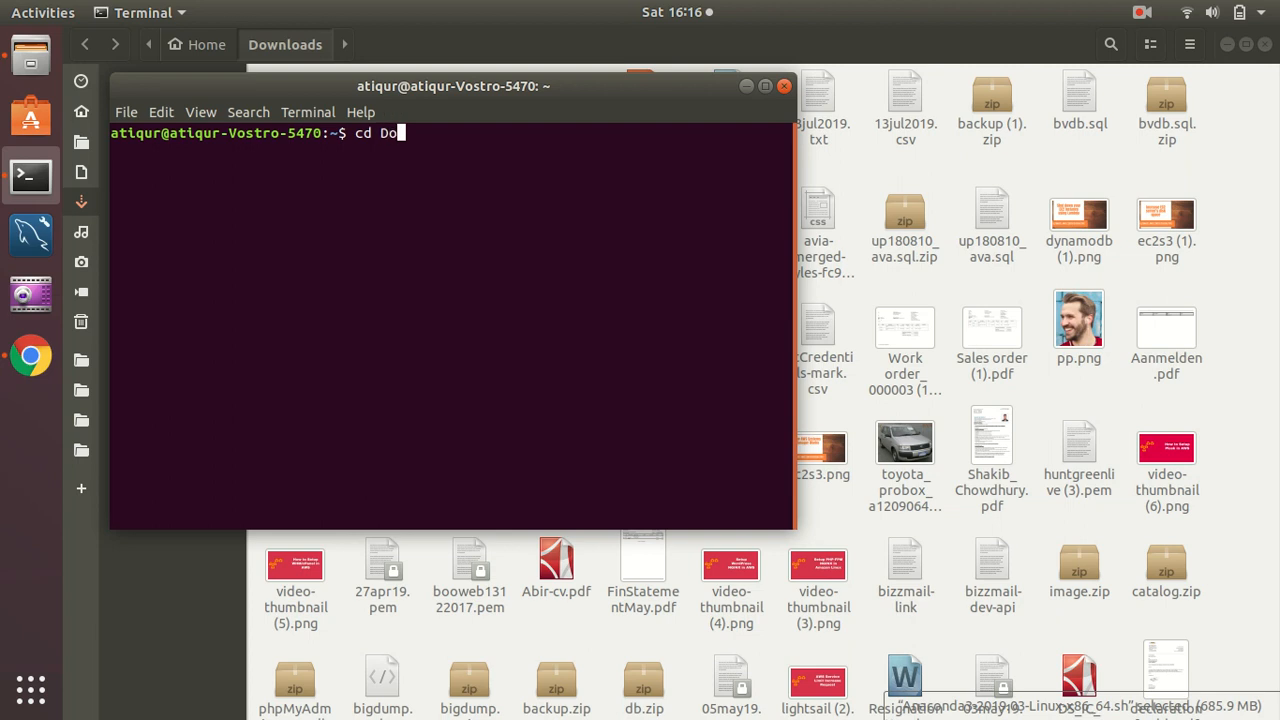
key("Return")
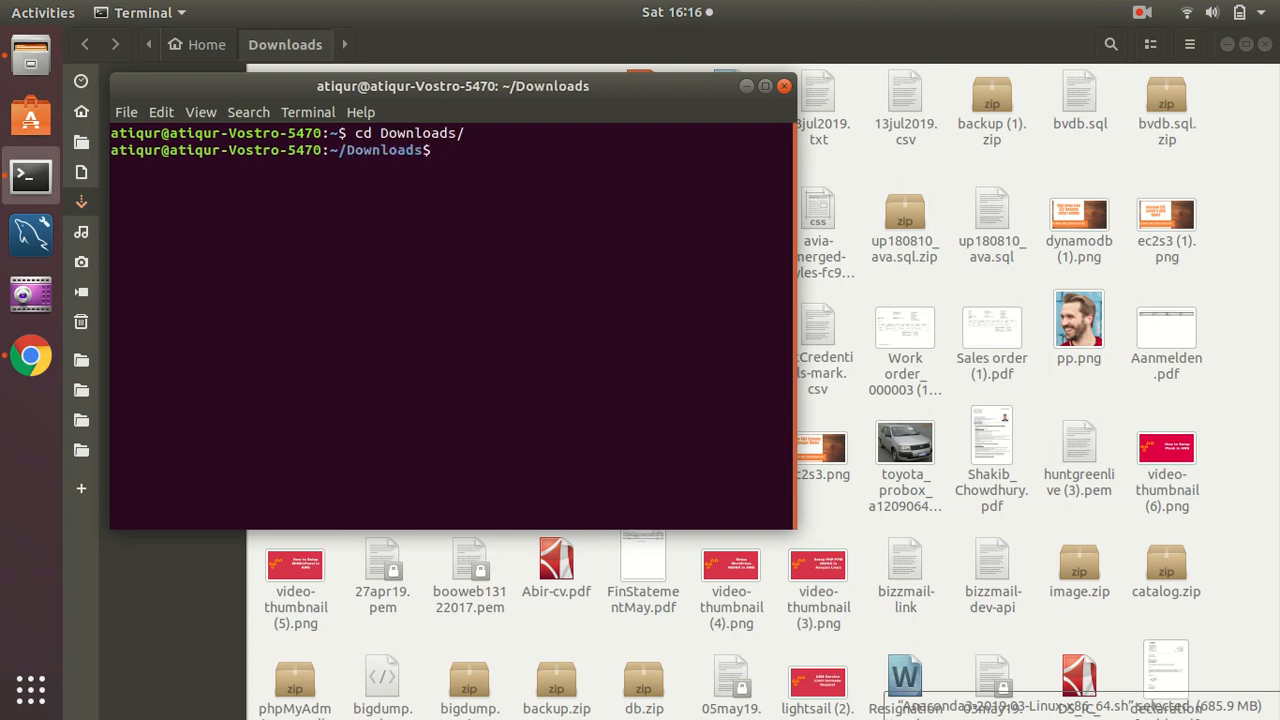
Step: Run ./Anaconda3-2019.03-Linux-x86_64.sh (permission denied) and begin switching to superuser with sudo su
type("./")
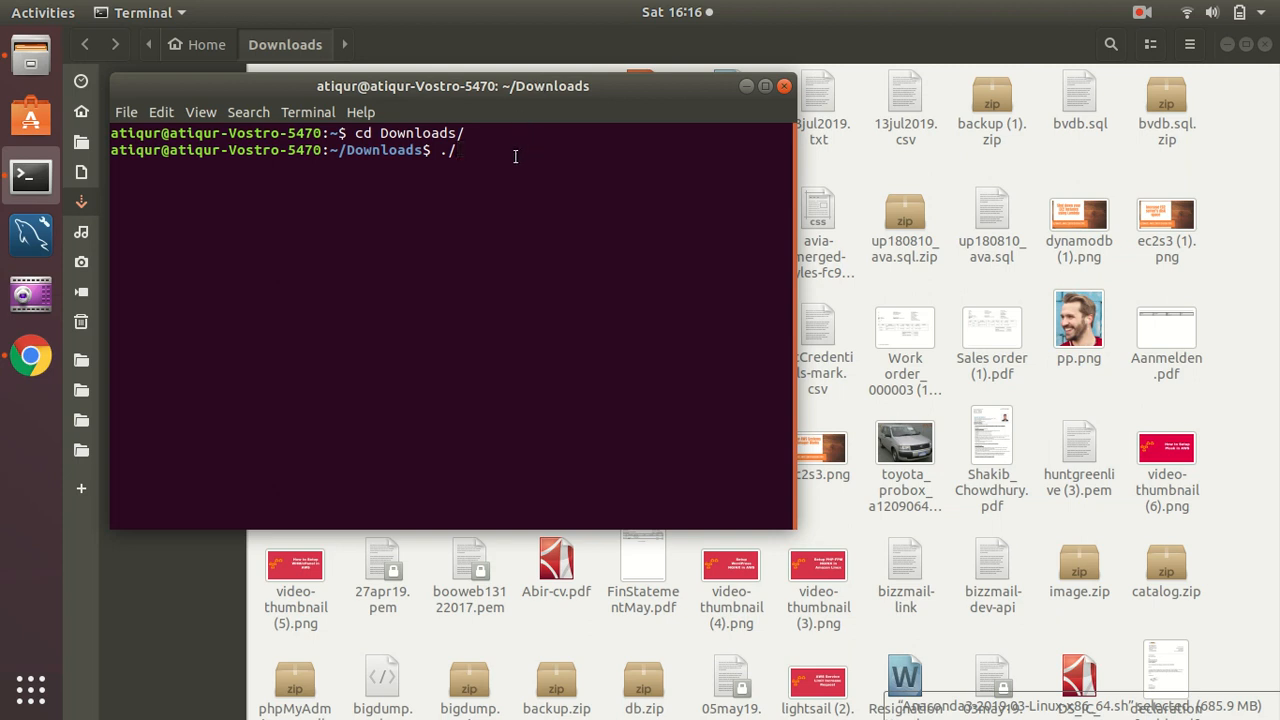
type("Anaconda3-2019.03-Linux-x86_64.sh")
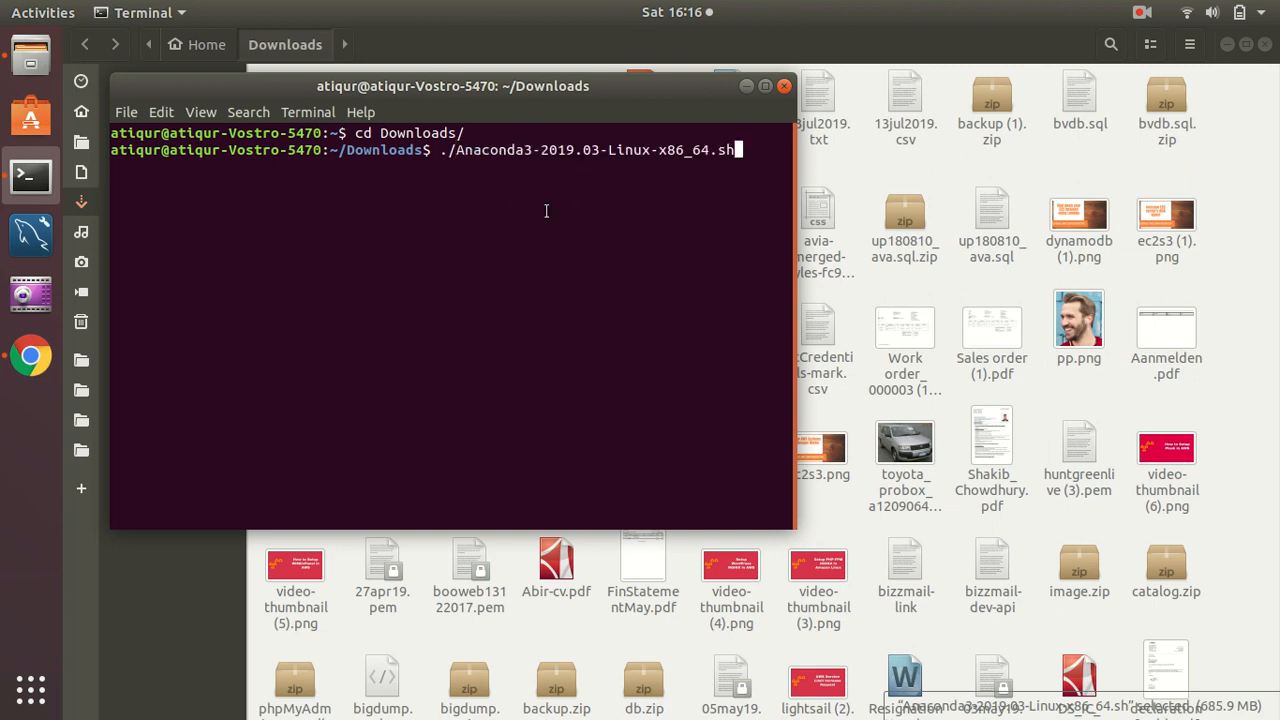
key("Return")
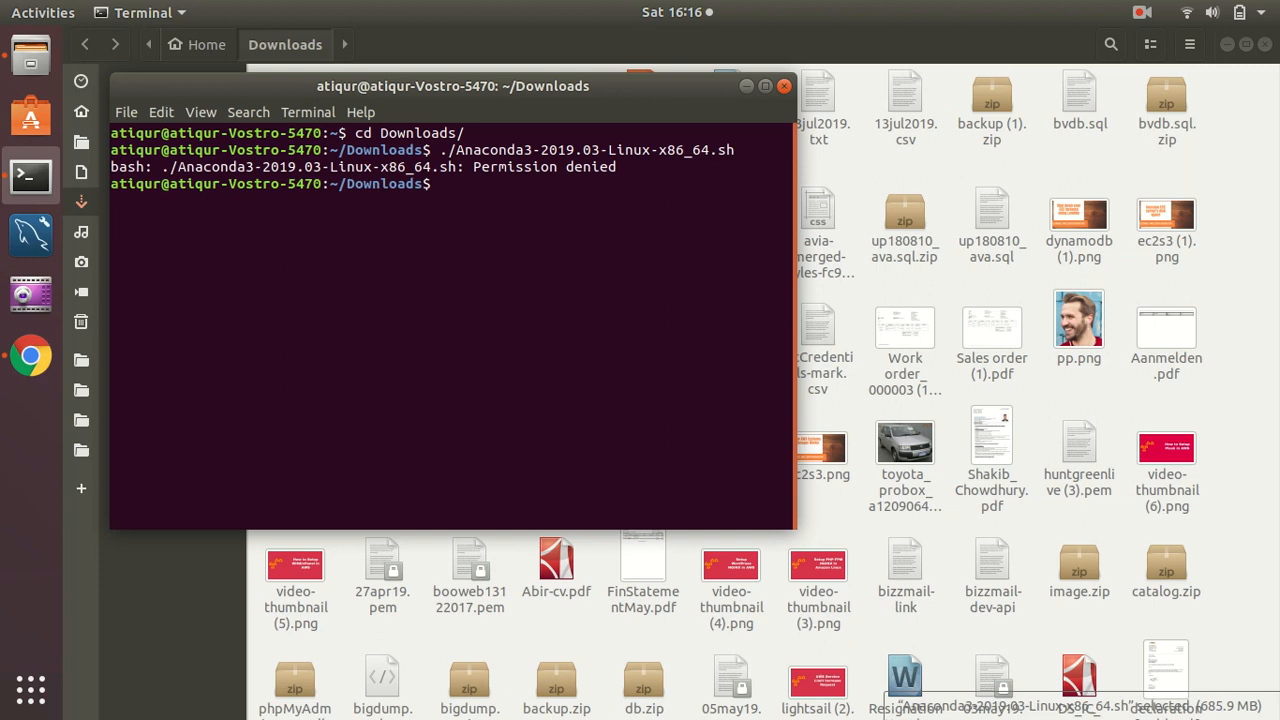
type("sudo su")
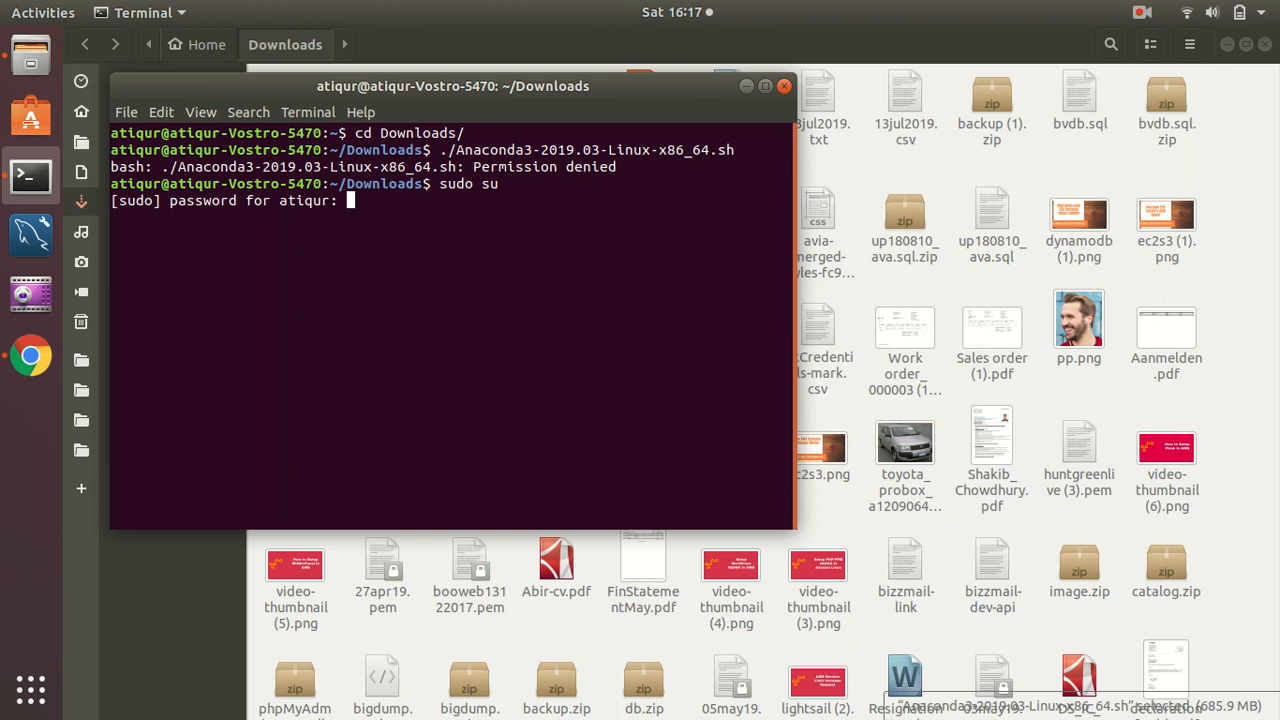
Step: Submit the superuser password attempts, which fail
key("Return")
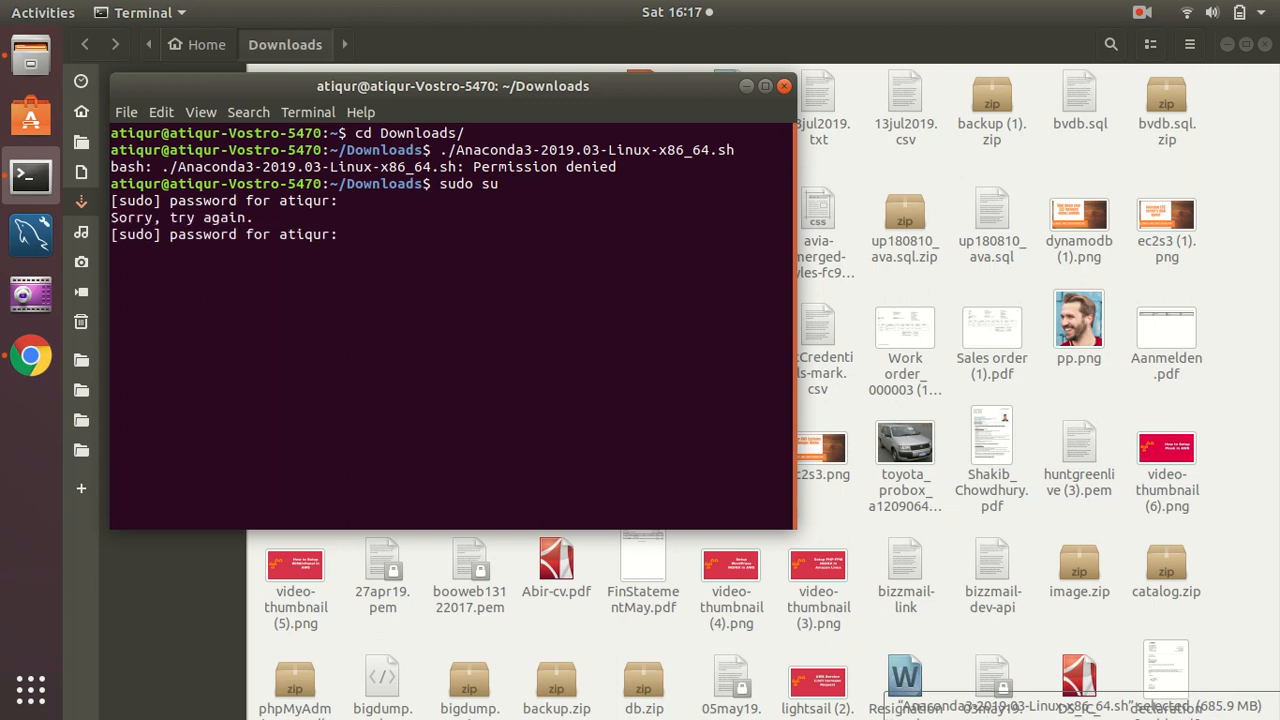
key("Return")
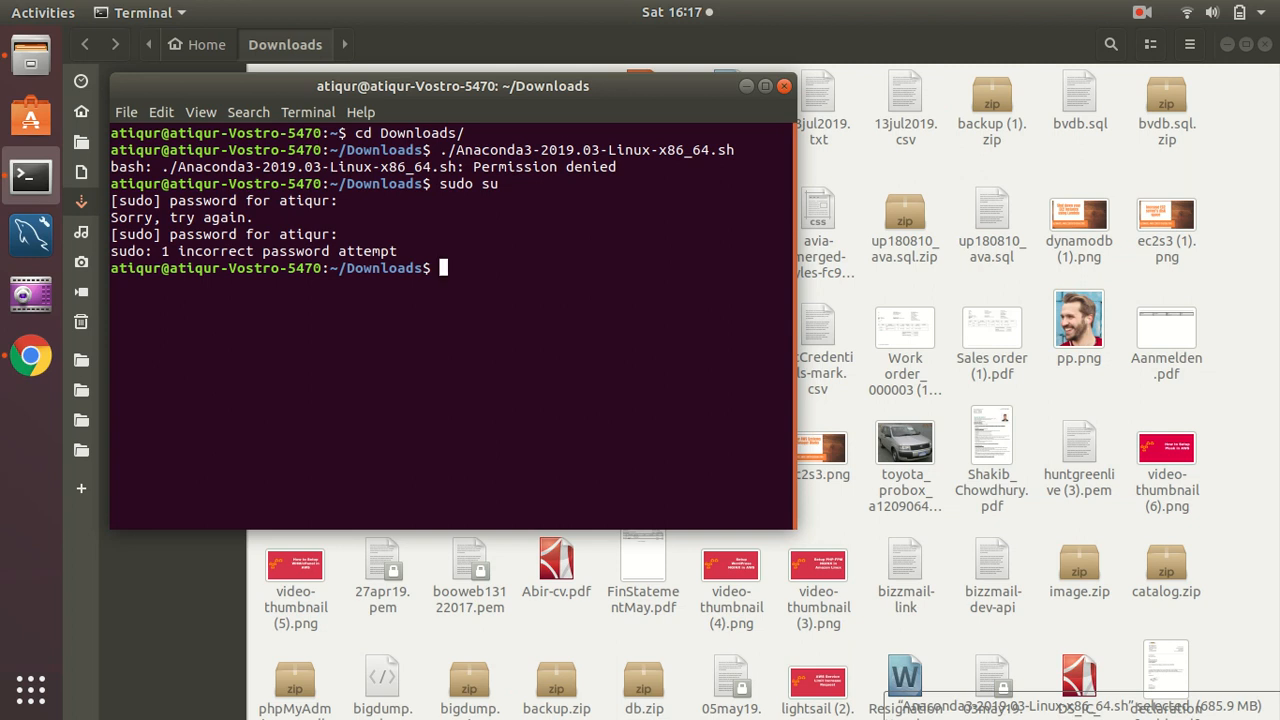
Step: Make Anaconda3-2019.03-Linux-x86_64.sh executable with chmod +x and enter its run command
type("chmod")
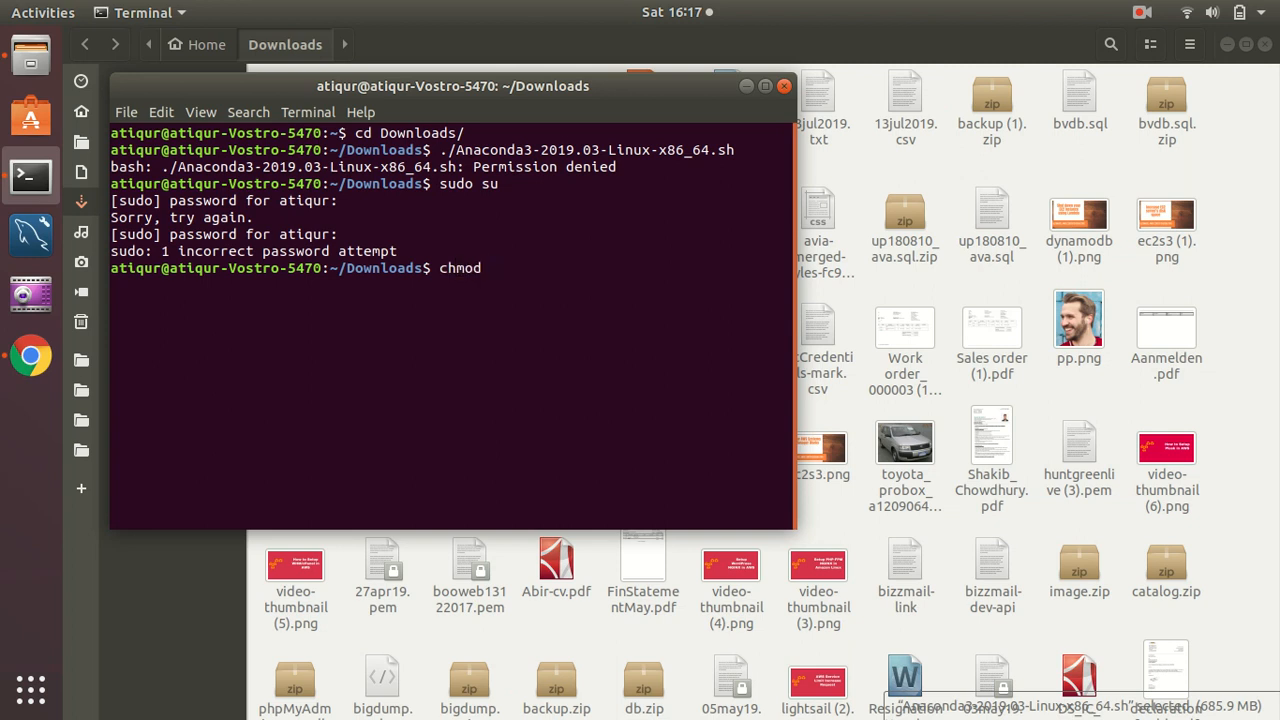
type("+x")
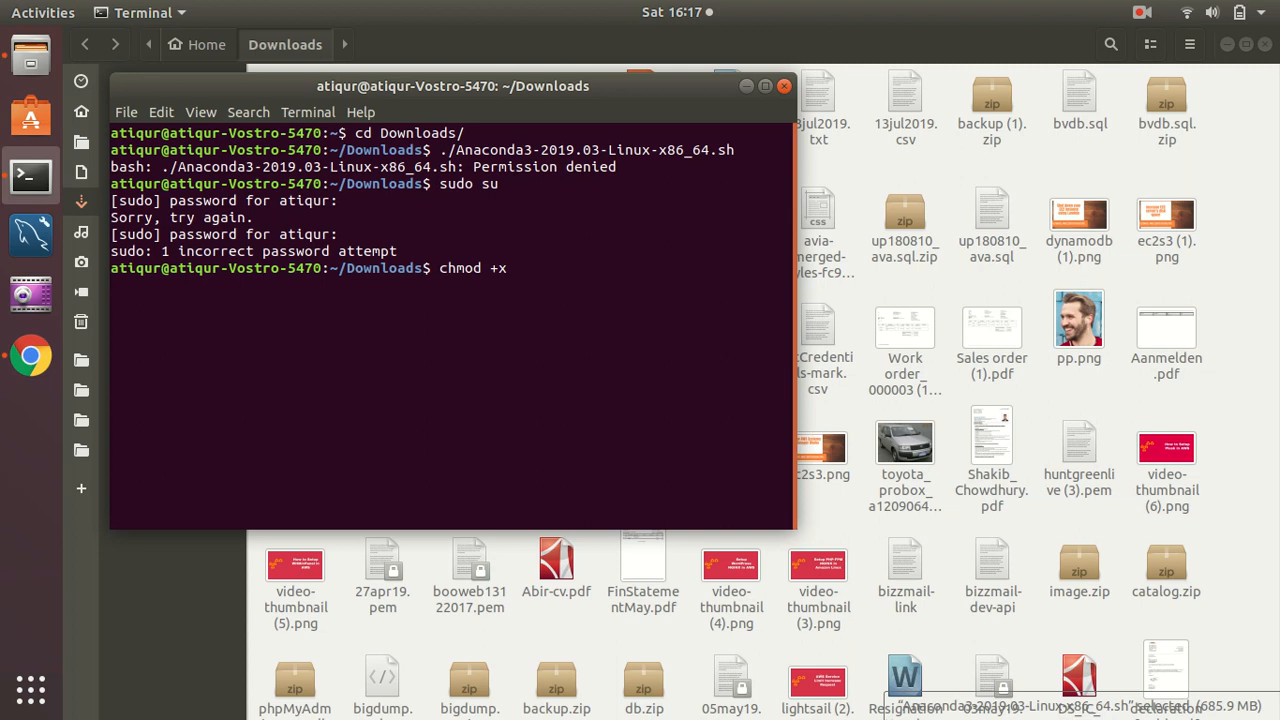
type("Anaconda3-2019.03-Linux-x86_64.sh")
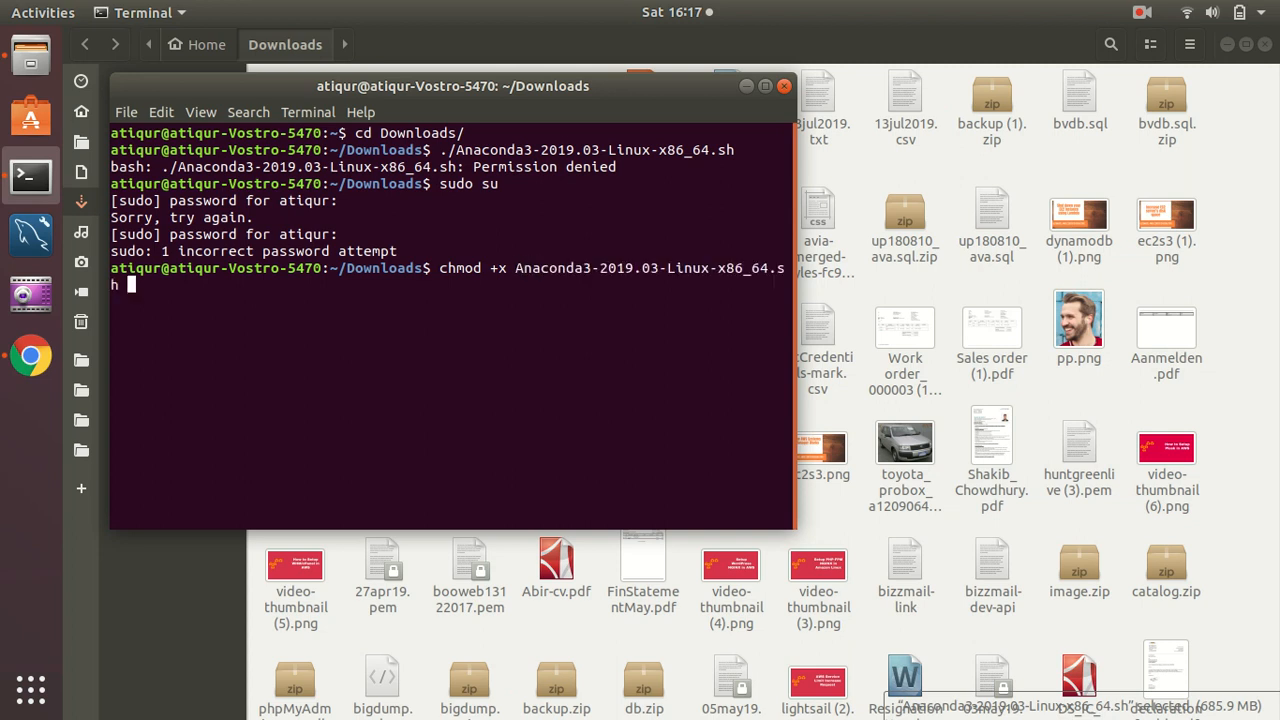
key("Return")
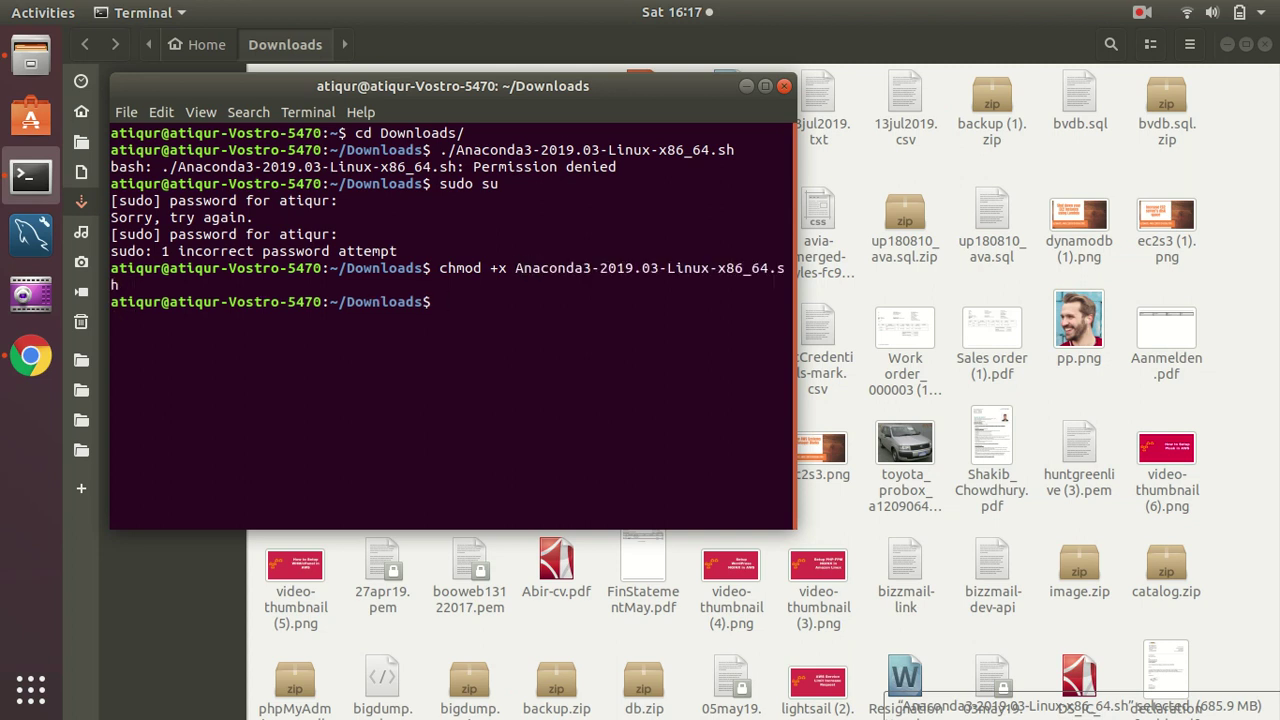
type("./Anaconda3-2019.03-Linux-x86_64.sh")
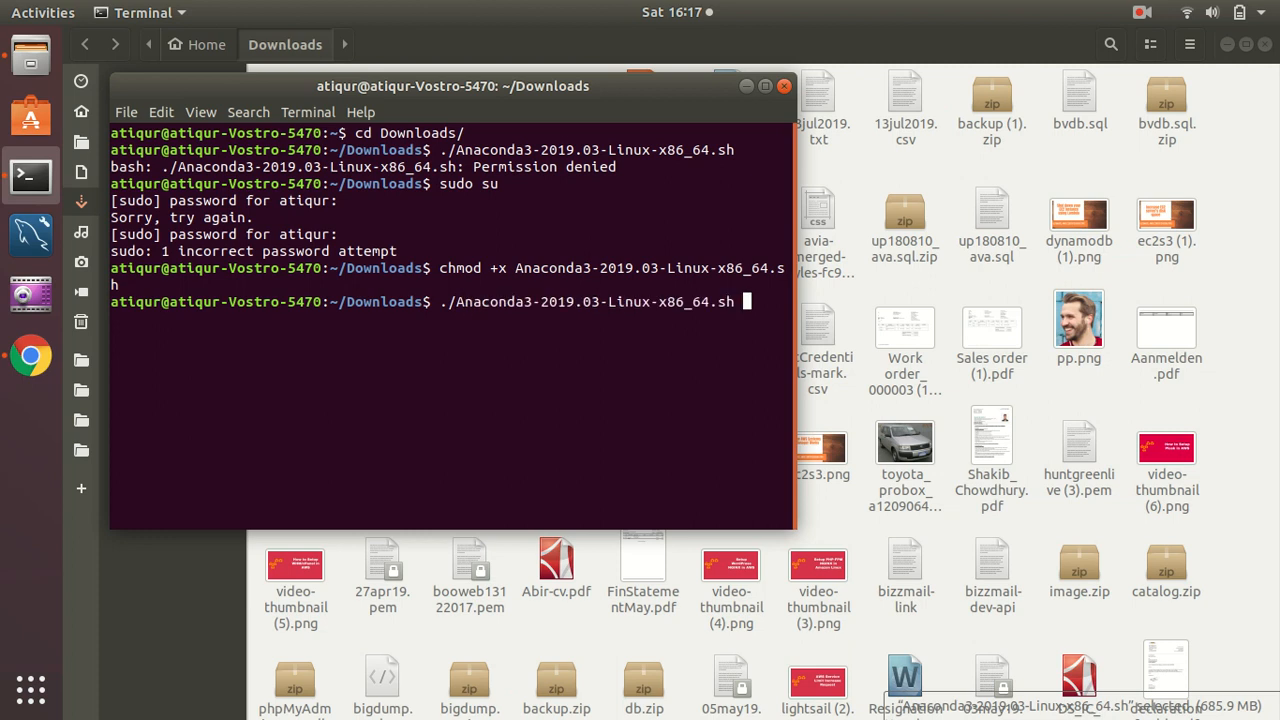
Step: Launch the Anaconda installer and page through its license agreement to the yes/no prompt
key("Return")
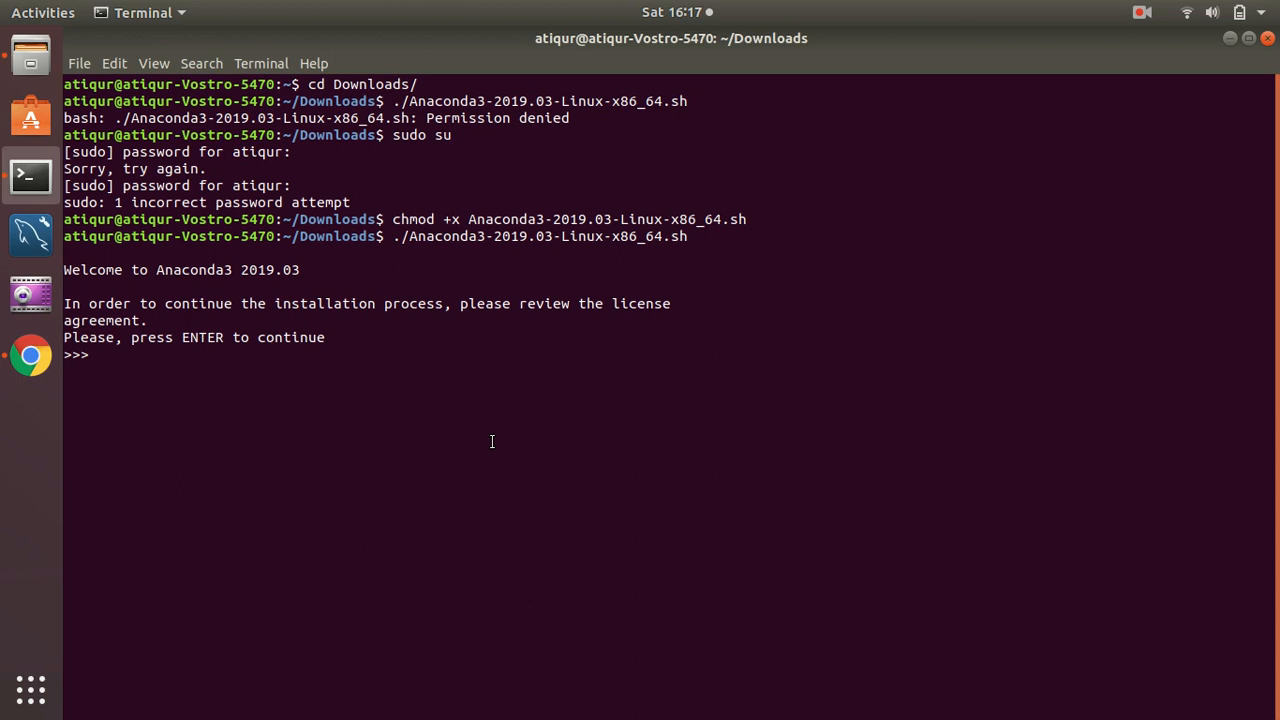
key("Return")
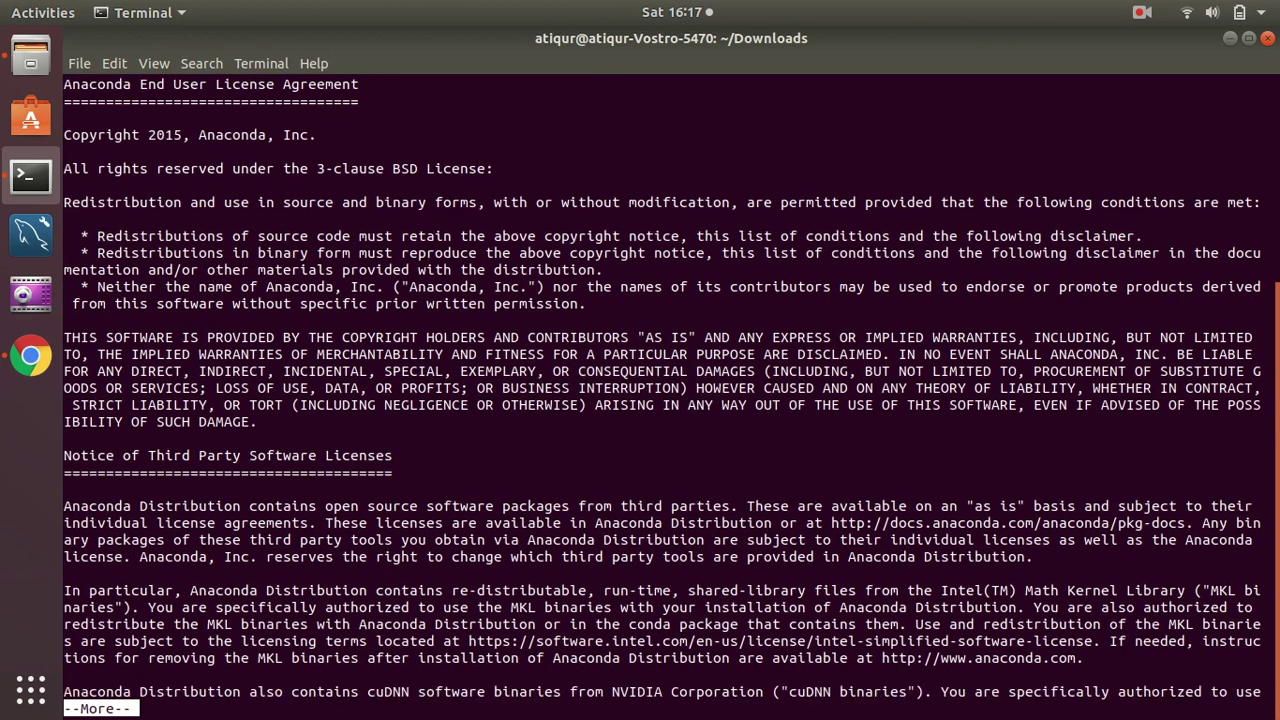
key("space")
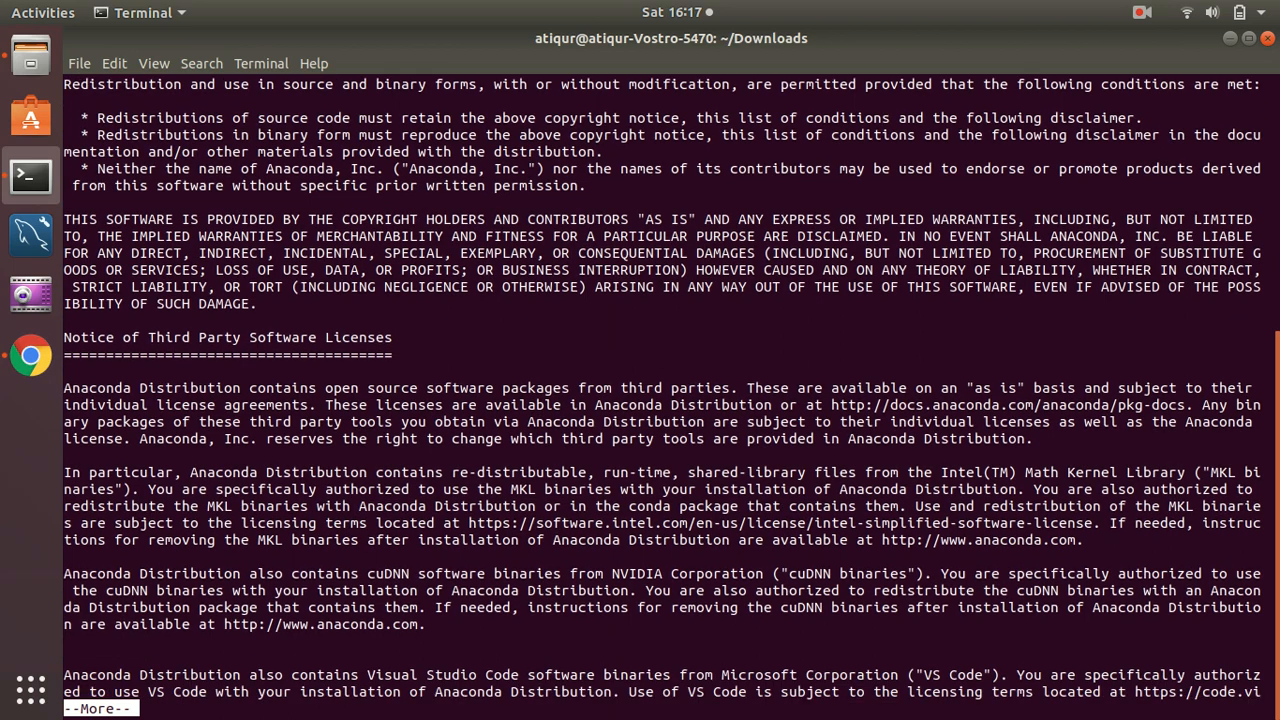
scroll("down", 3)
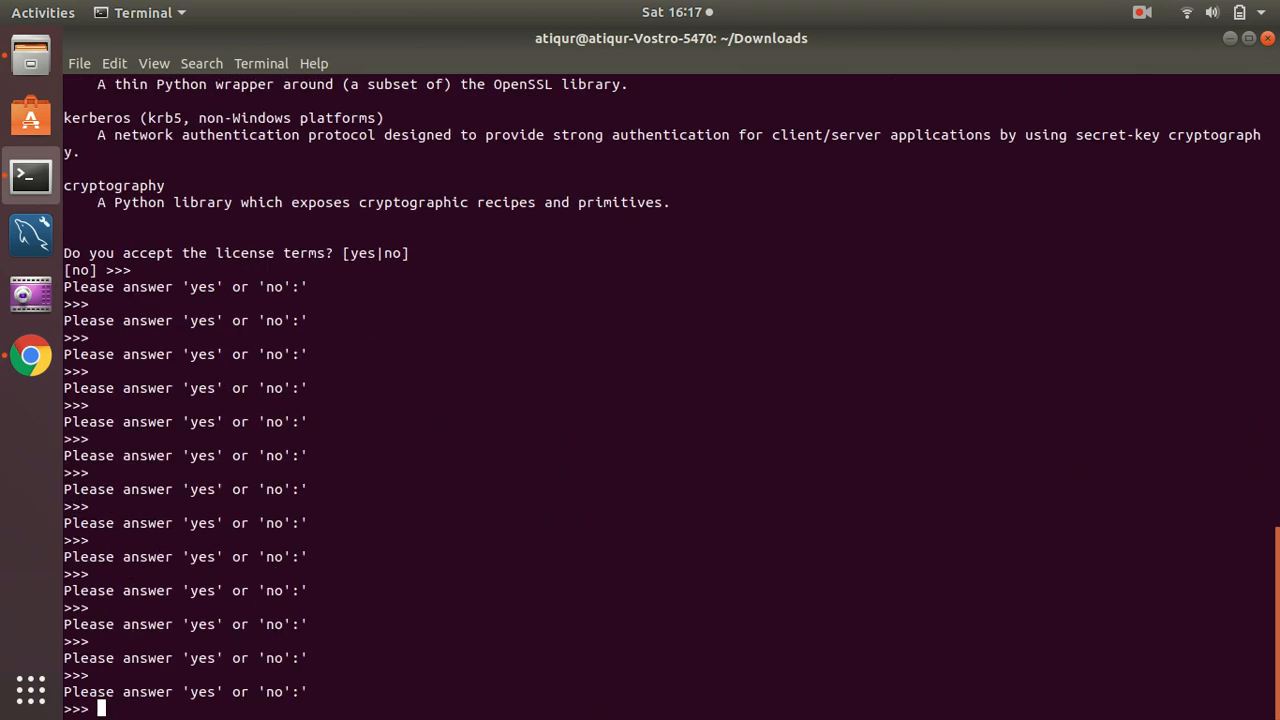
Step: Answer yes to the license terms and confirm the default /home/atiqur/anaconda3 install location
type("yes")
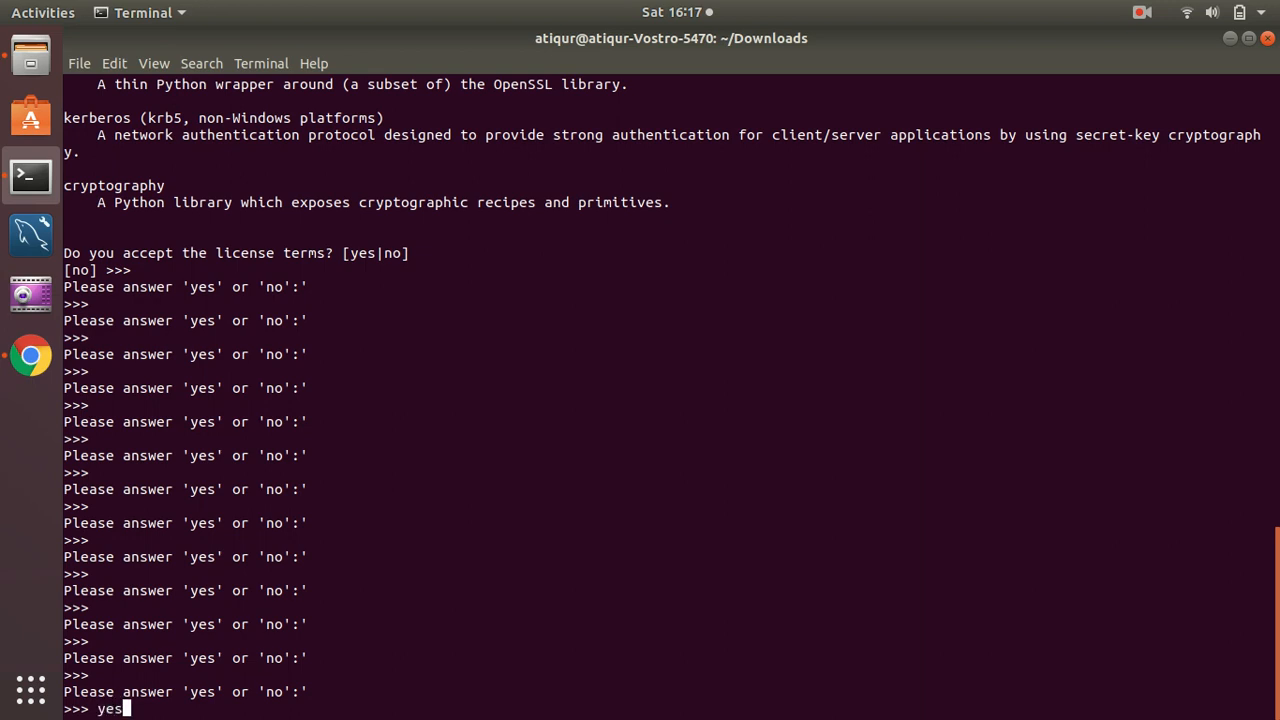
key("Return")
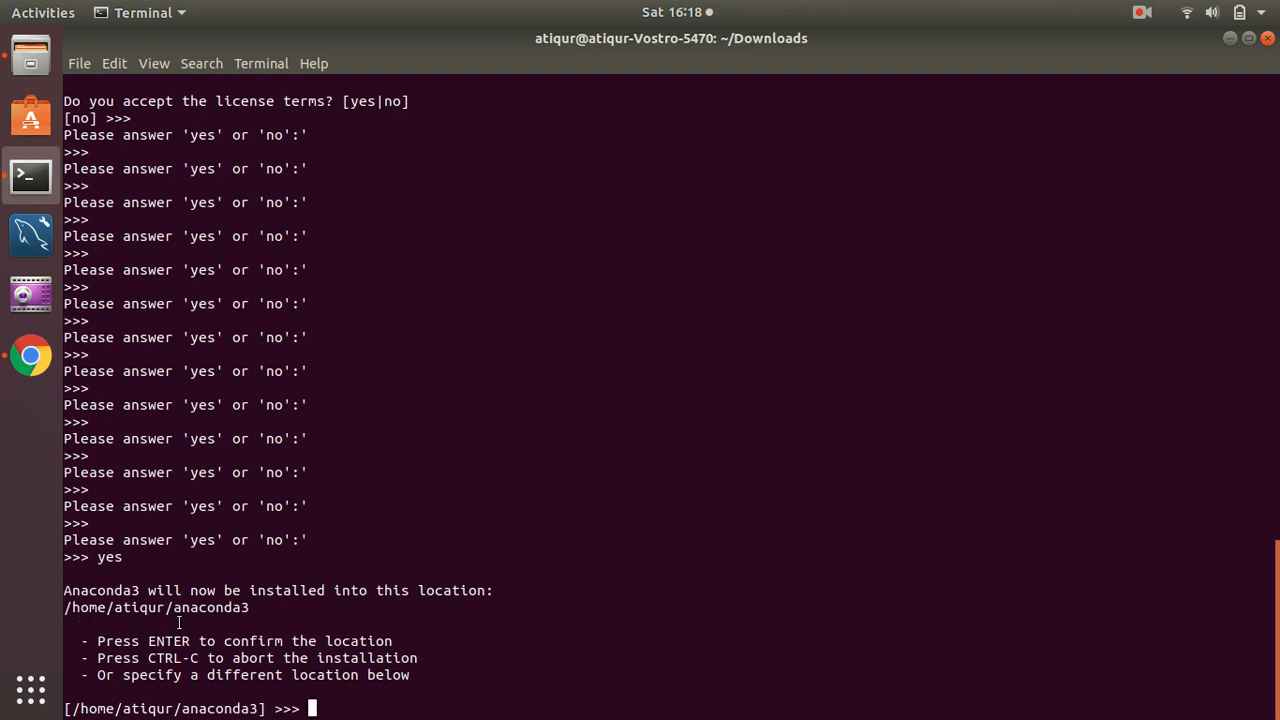
mouse_move(468, 710)
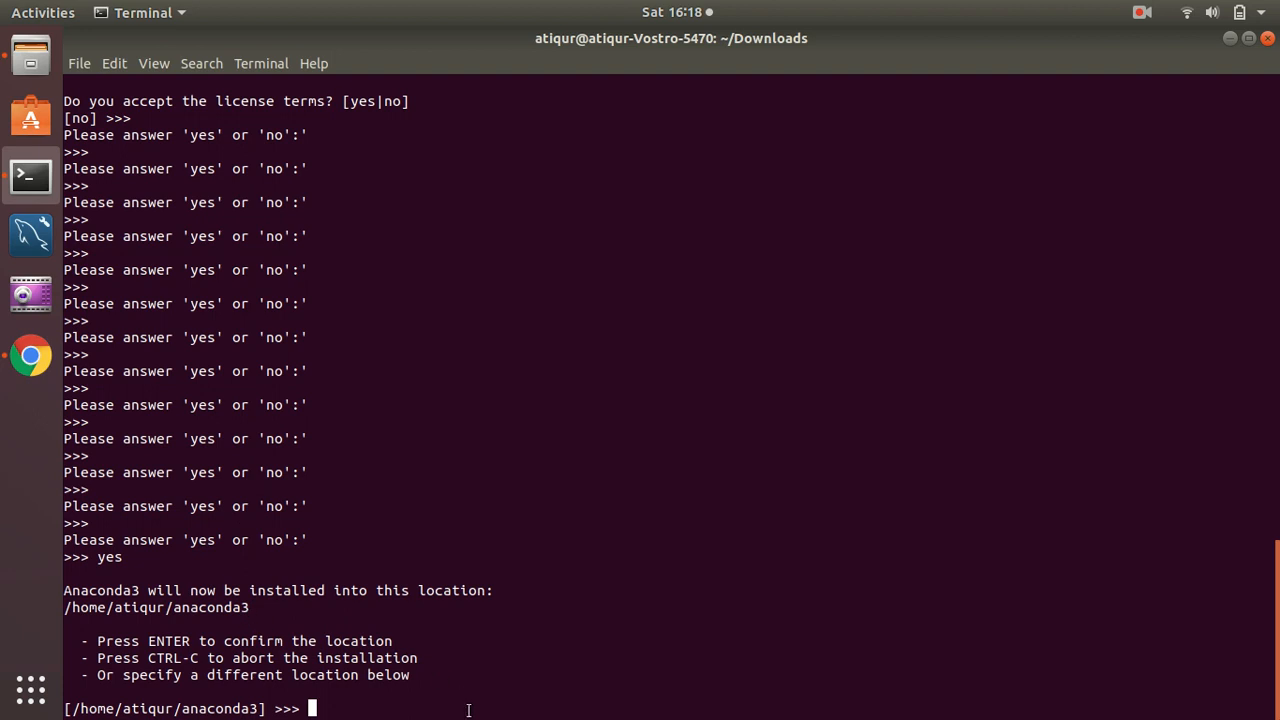
key("Return")
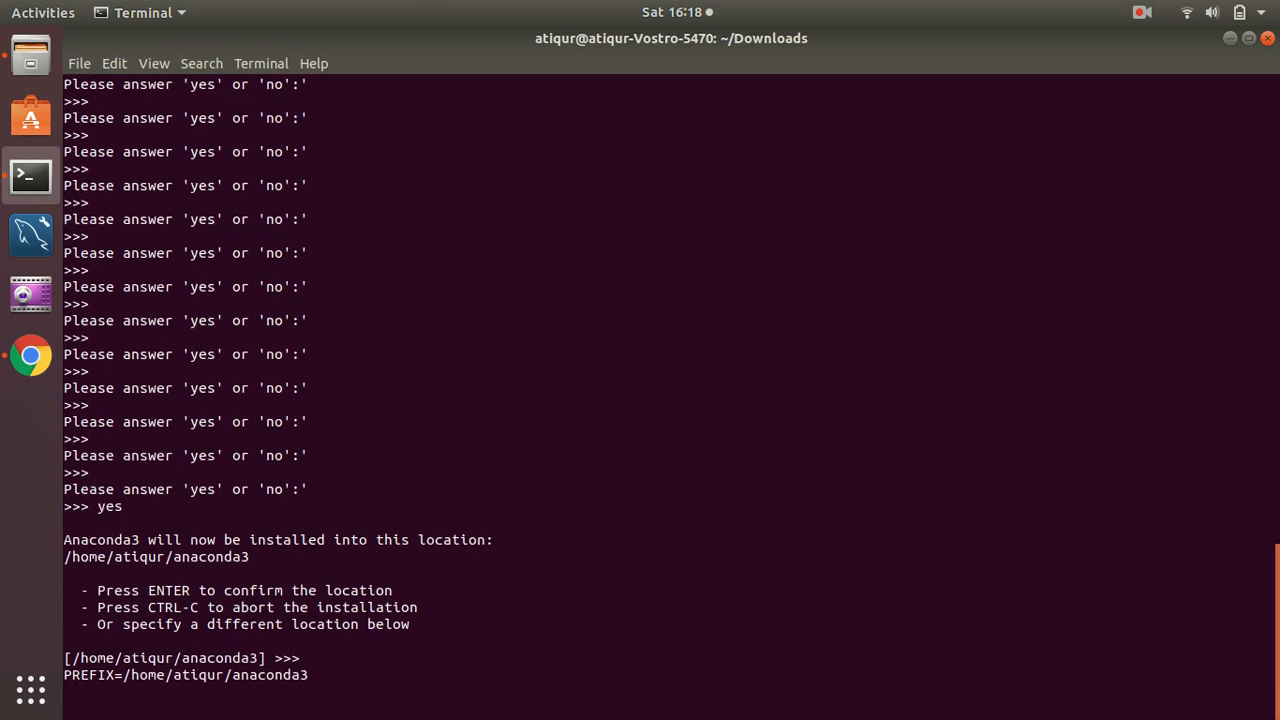
key("Return")
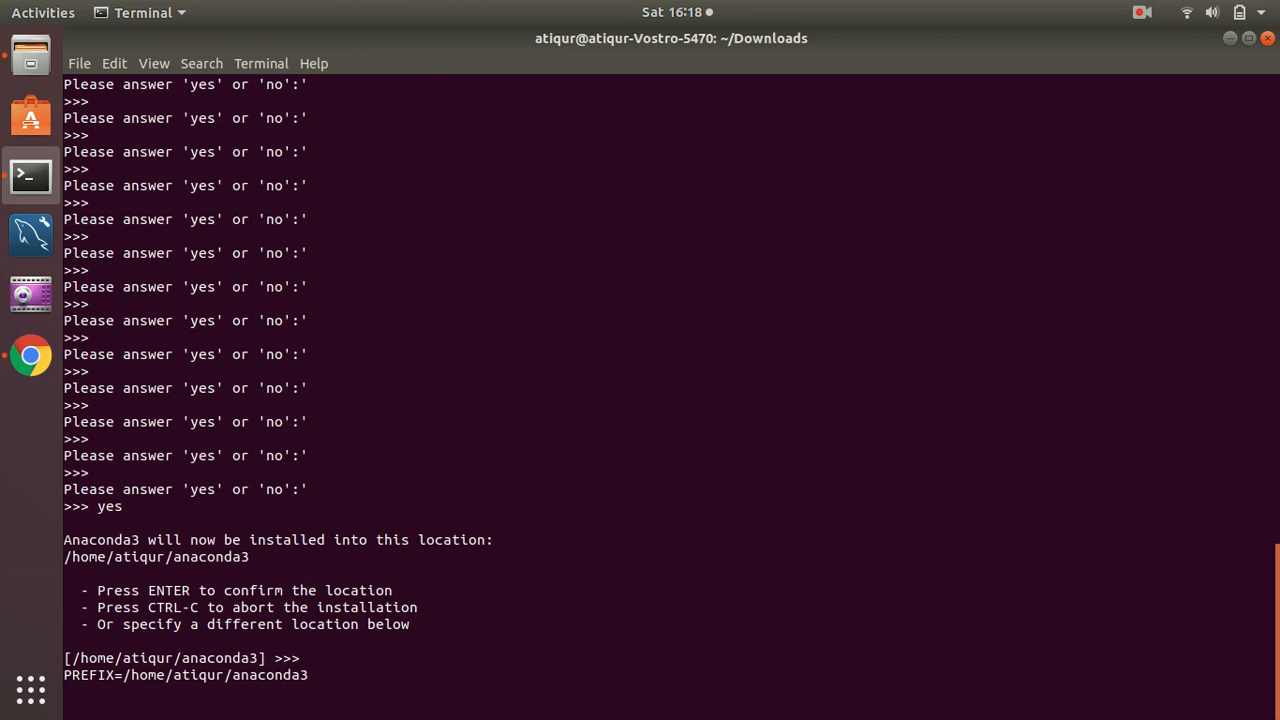
key("Return")
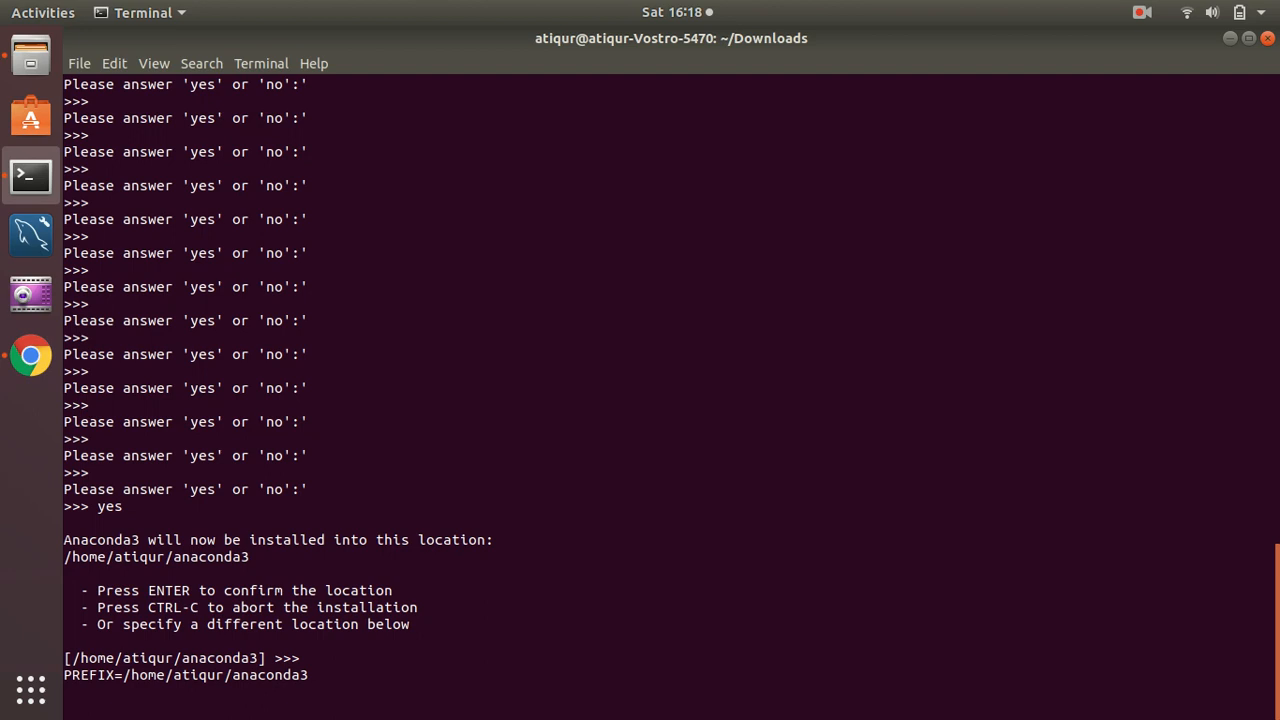
key("Return")
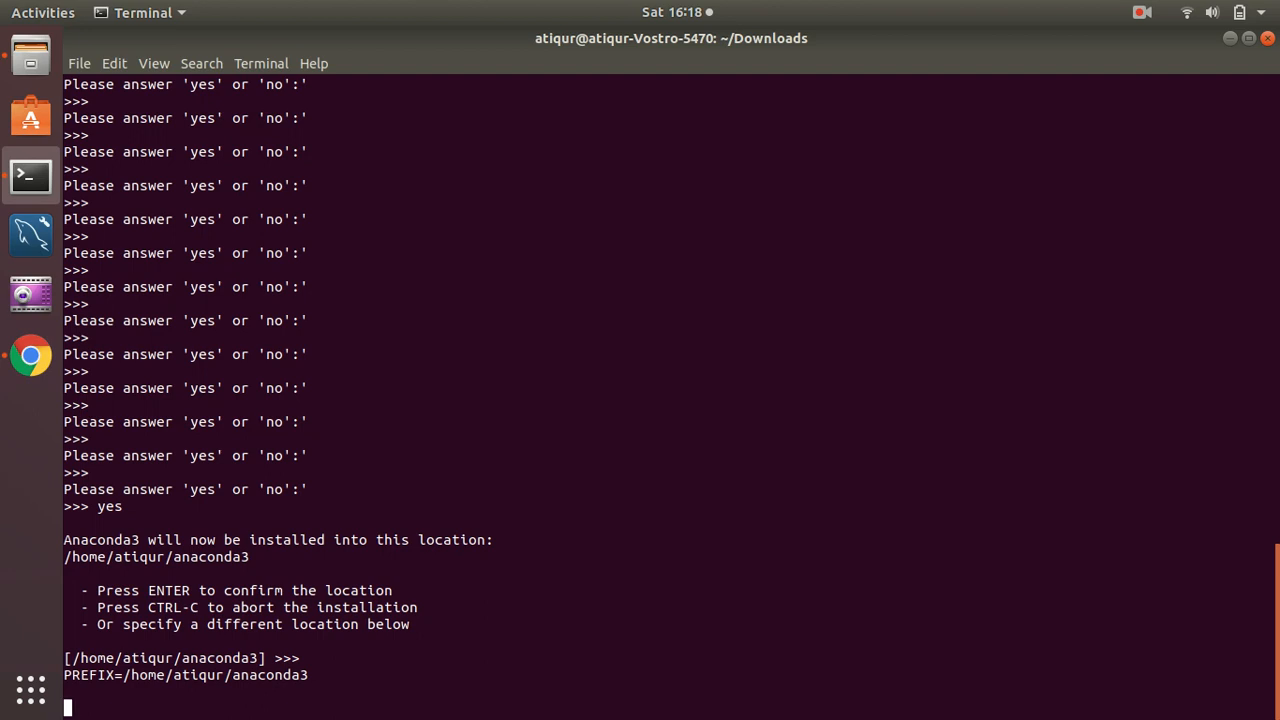
Step: Let the installer install its bundled packages into the anaconda3 folder
key("Return")
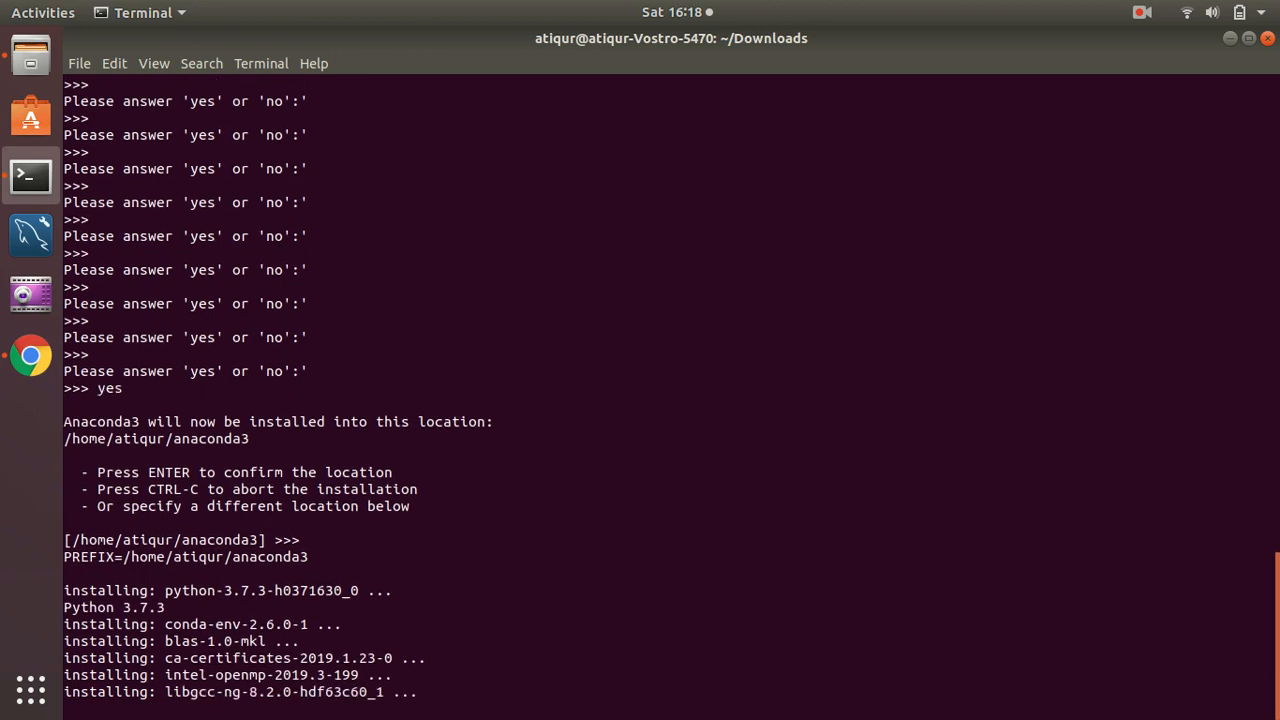
scroll("down", 3)
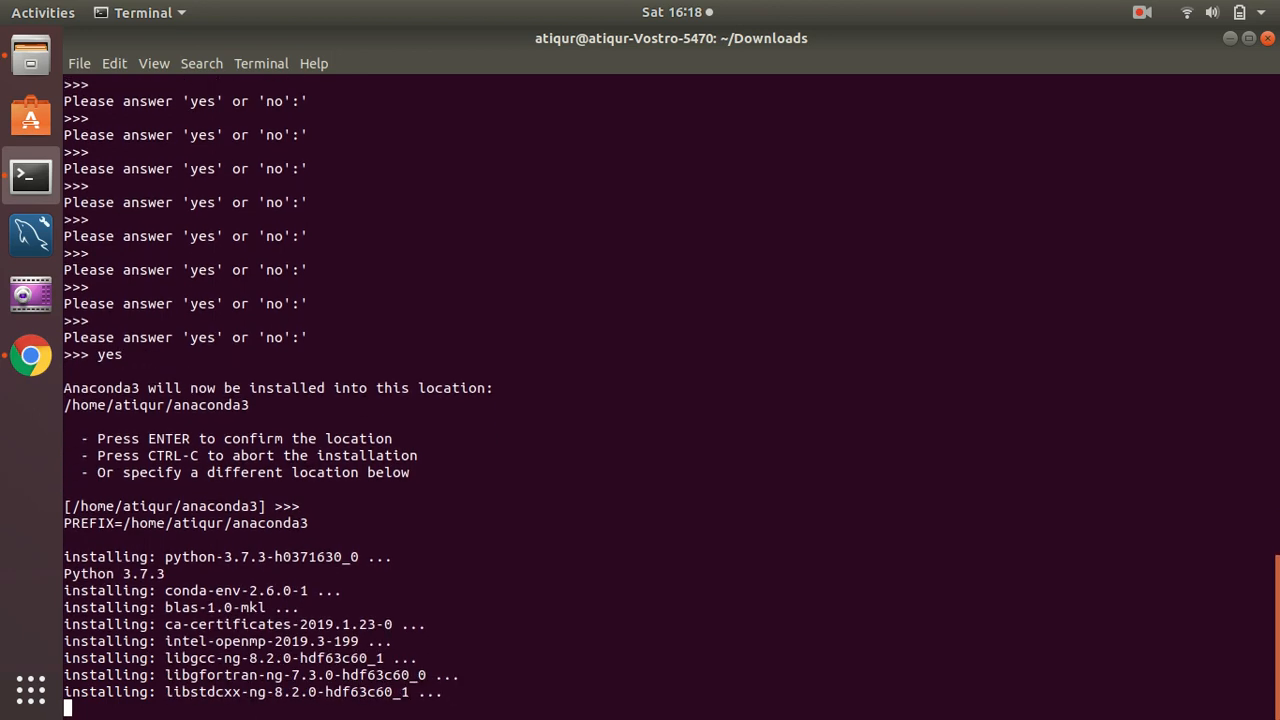
scroll("down", 3)
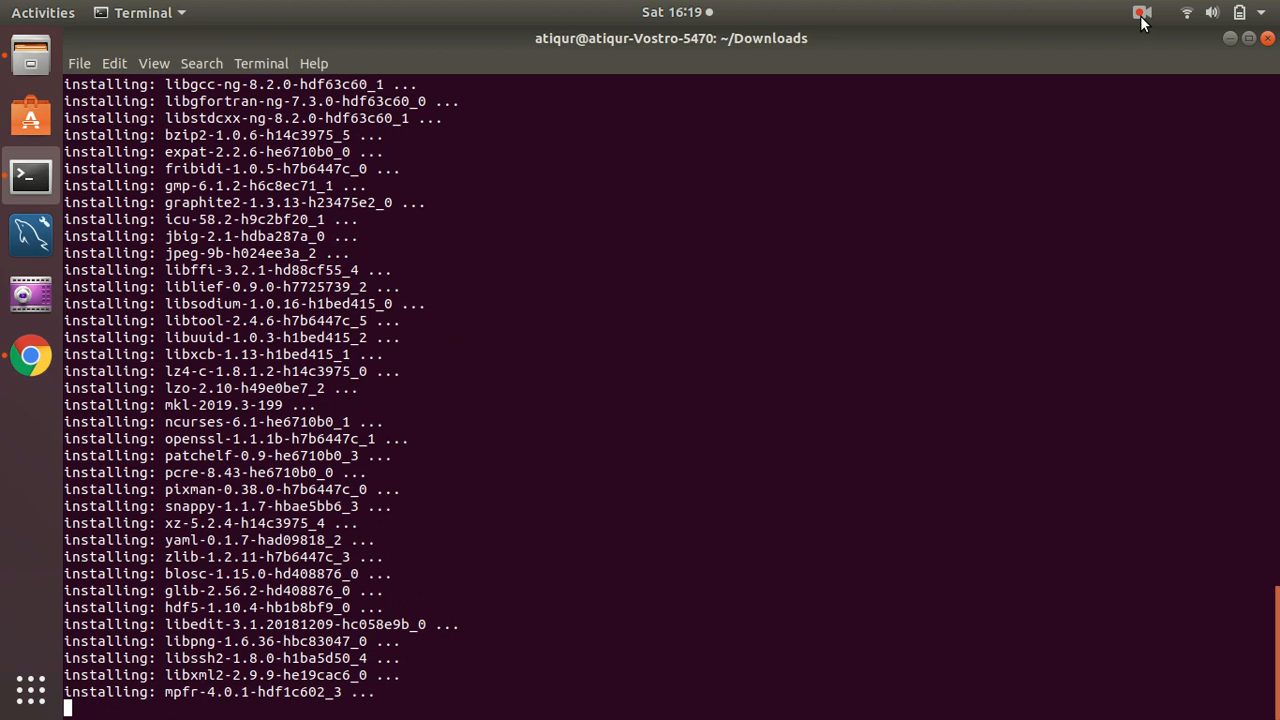
left_click(1140, 12)
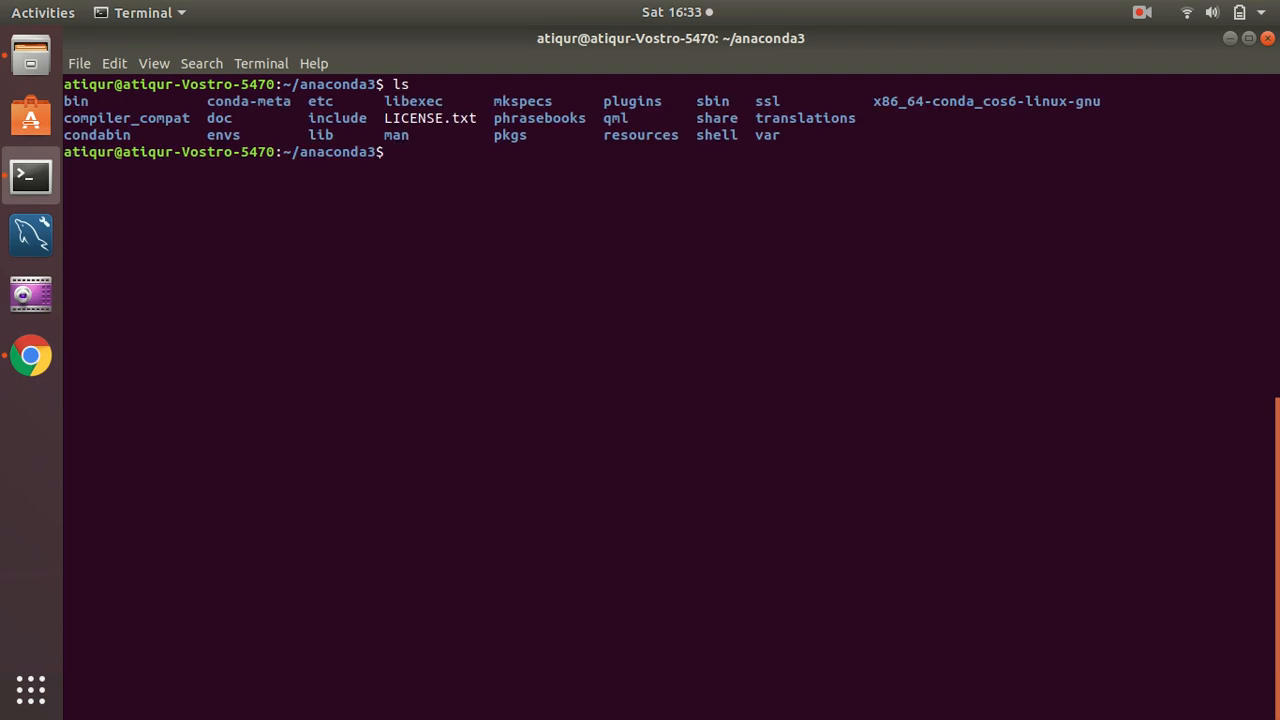
Step: Move into anaconda3's bin directory and run ./anaconda-navigator
type("cd")
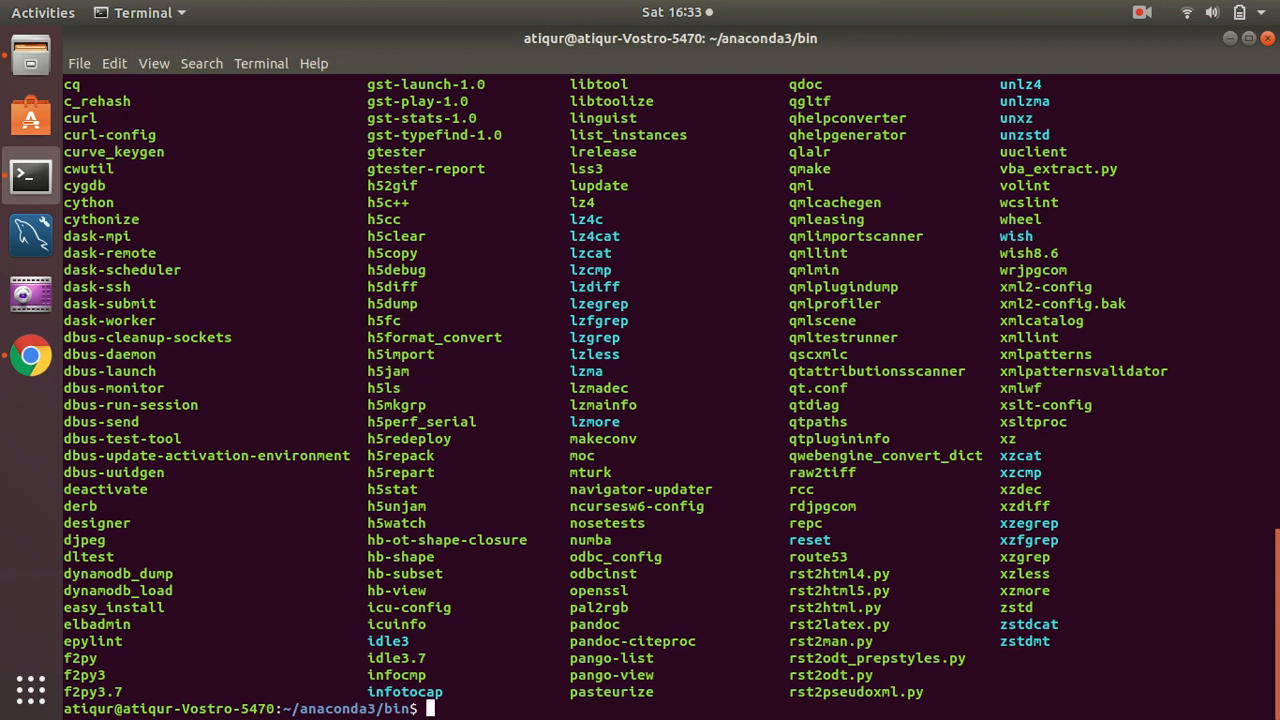
type("./anaconda-navigator")
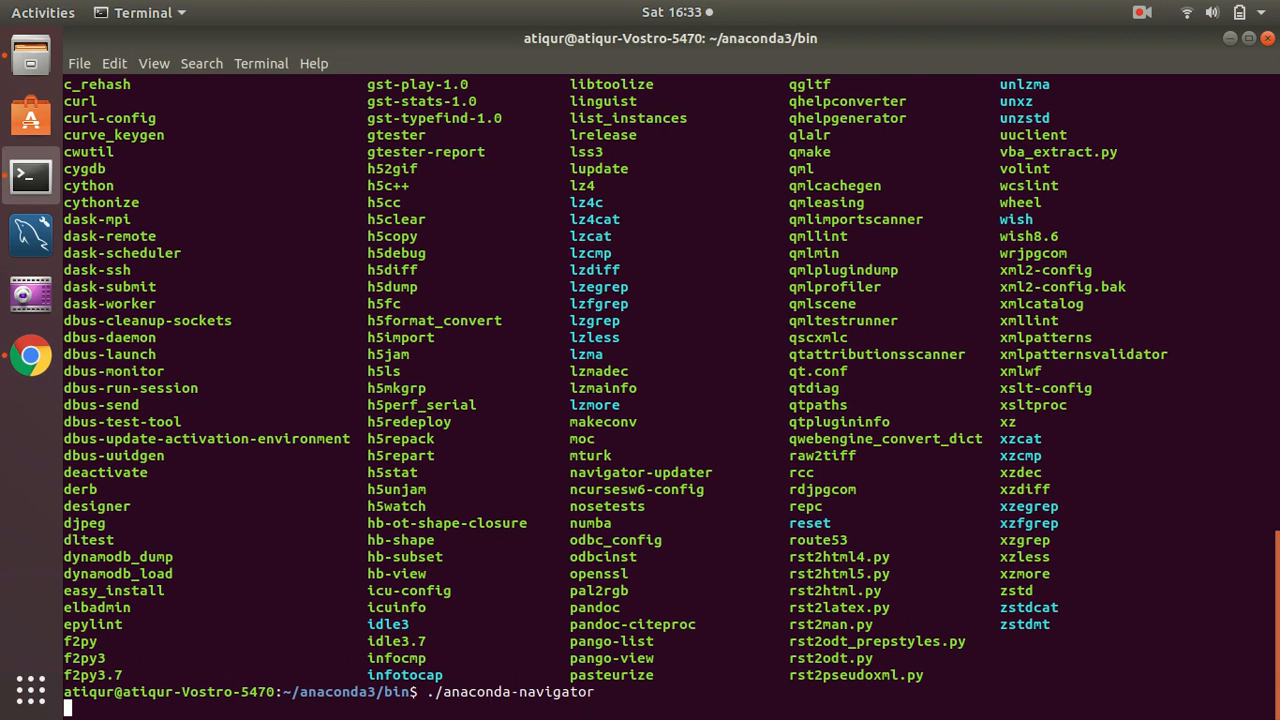
key("Return")
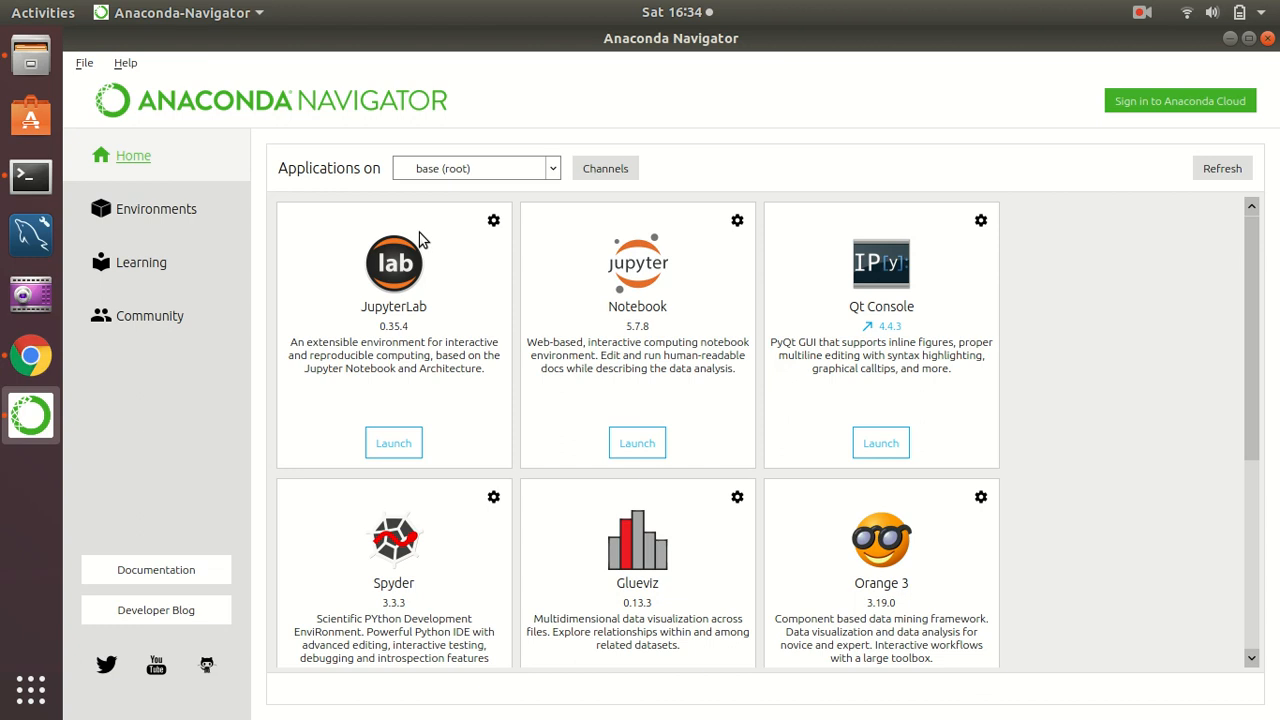
mouse_move(640, 388)
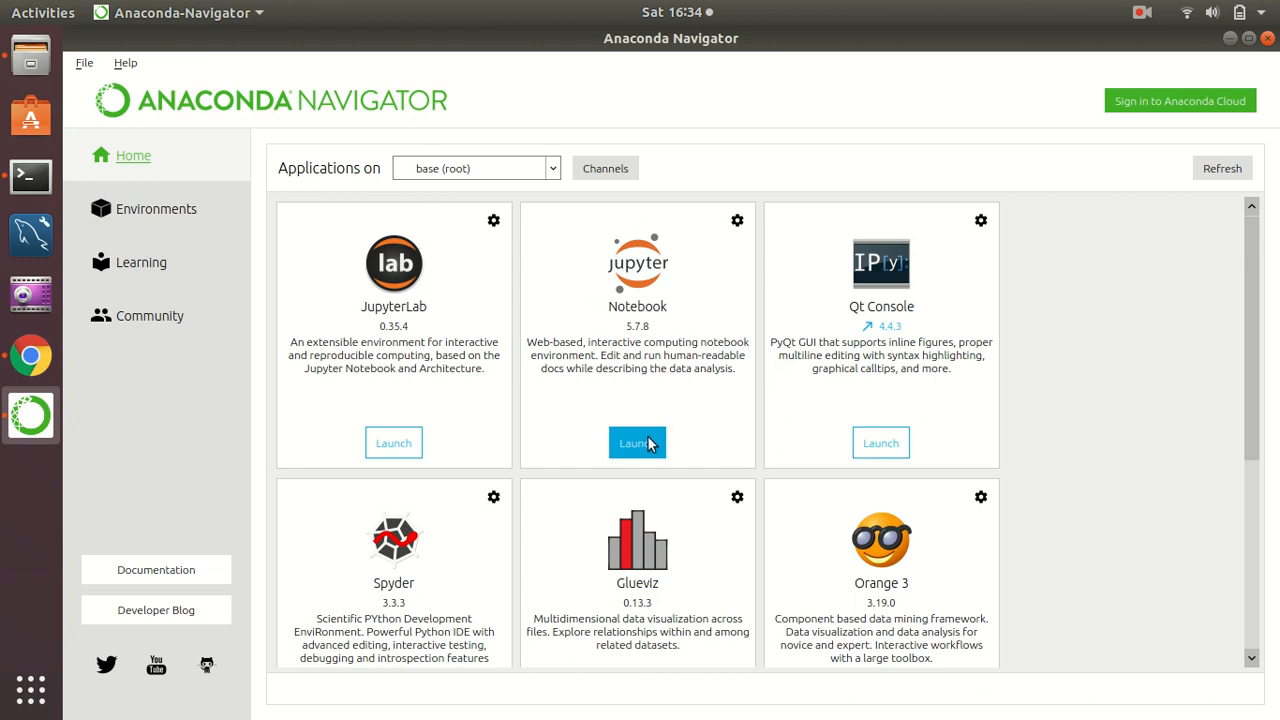
Step: Launch Jupyter Notebook from the Notebook tile on Navigator's Home page
left_click(636, 442)
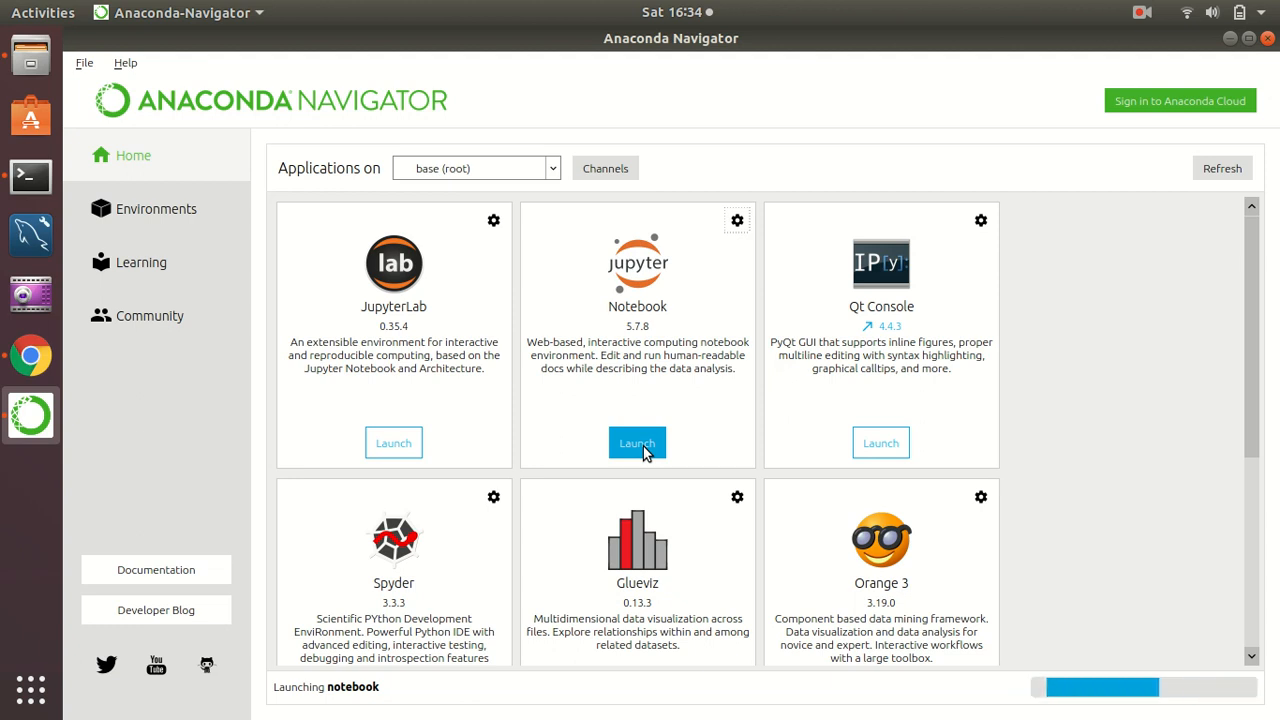
left_click(636, 444)
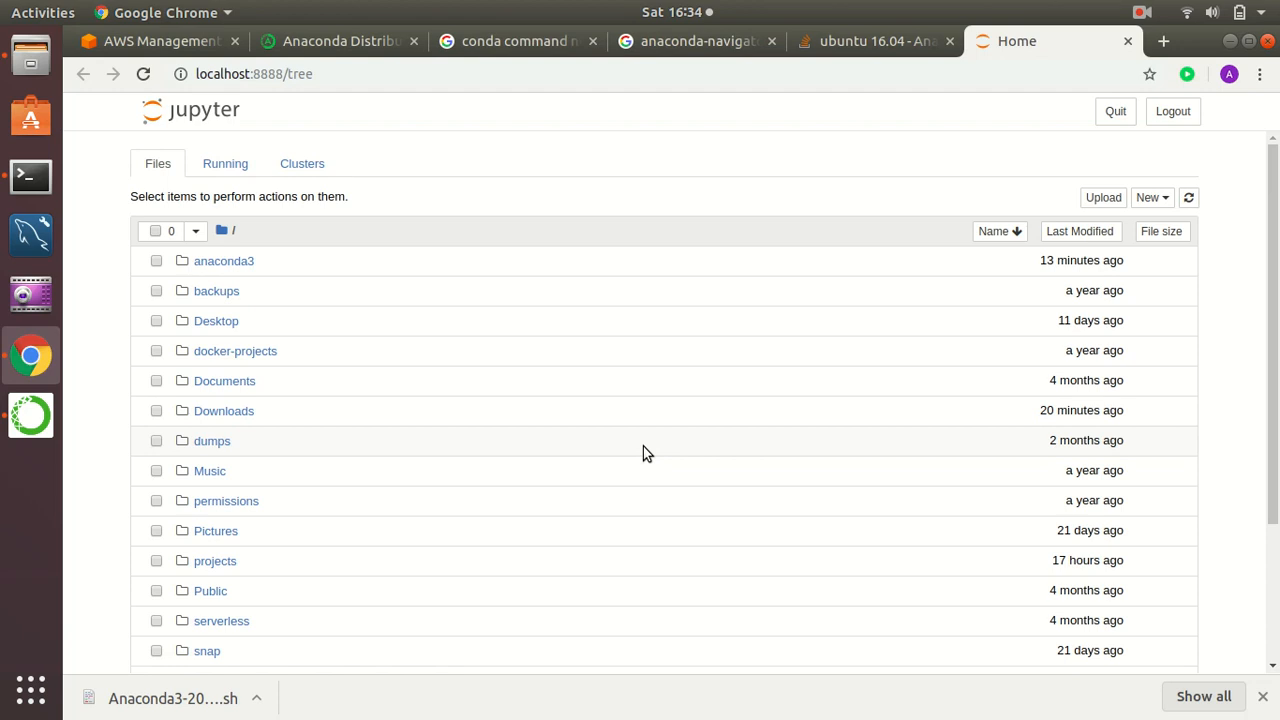
mouse_move(1152, 198)
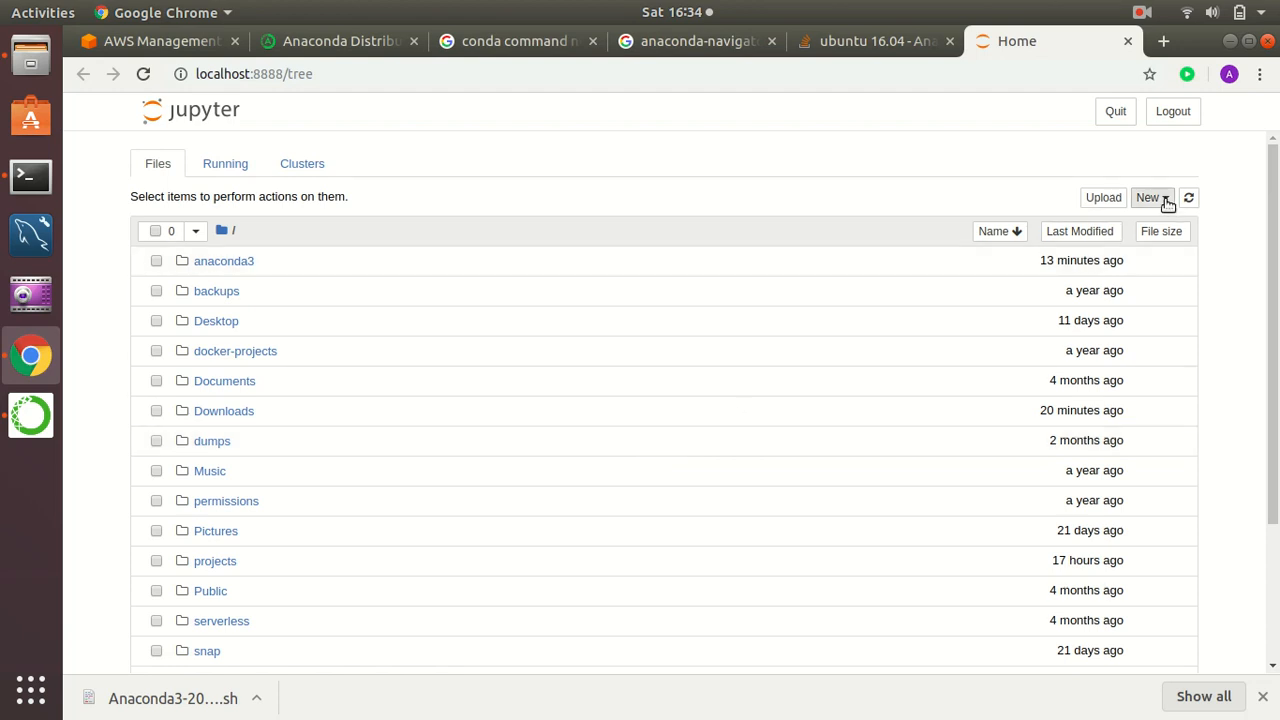
Step: Use the New dropdown to create a new Python 3 notebook
left_click(1152, 198)
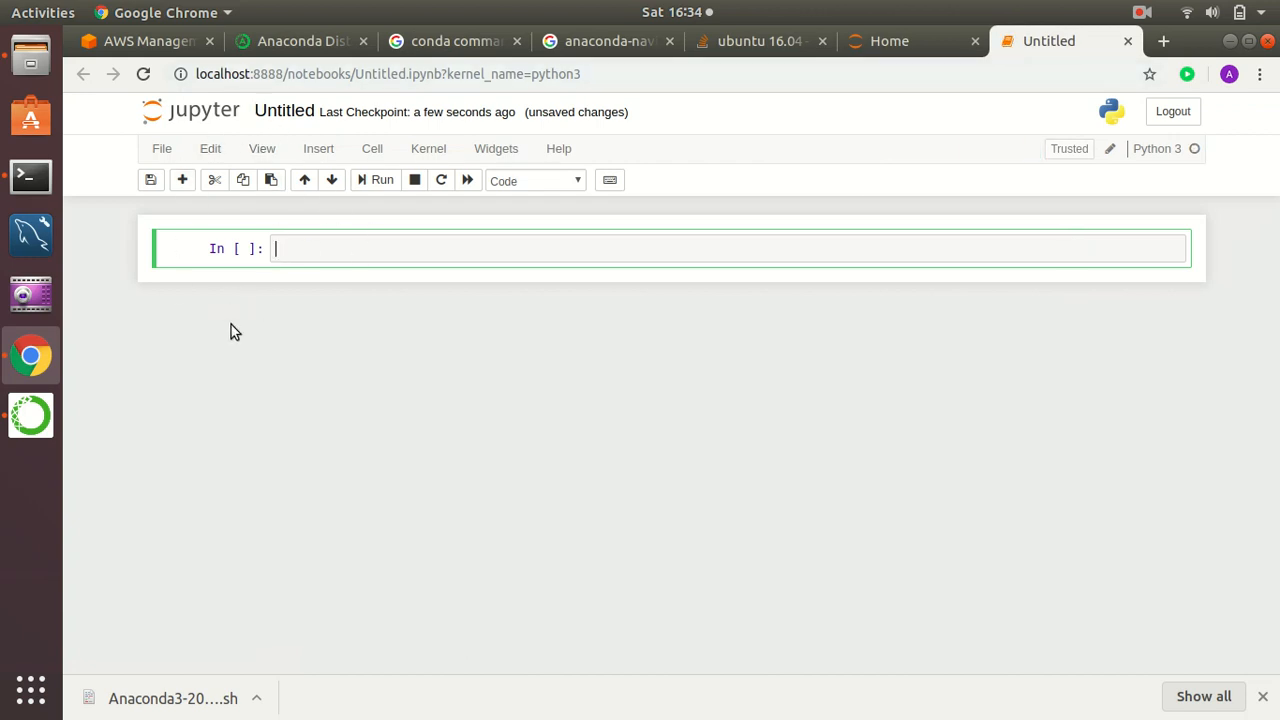
mouse_move(256, 316)
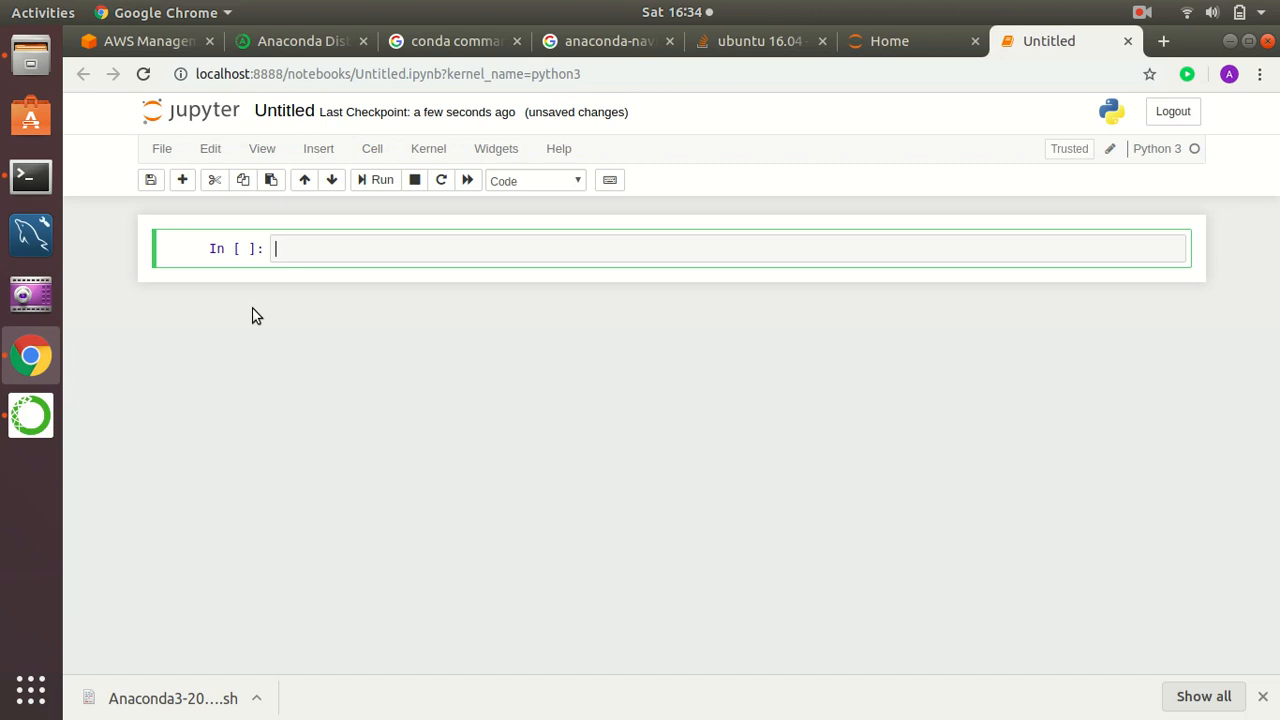
mouse_move(238, 218)
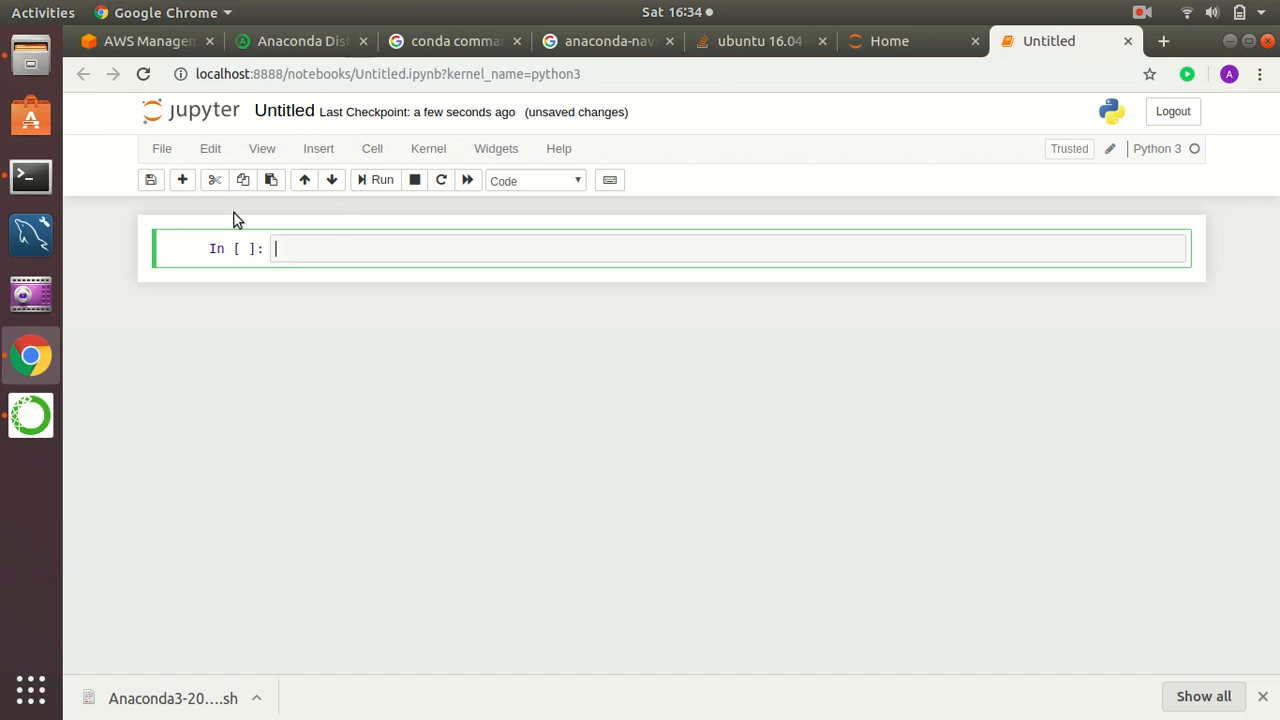
mouse_move(560, 334)
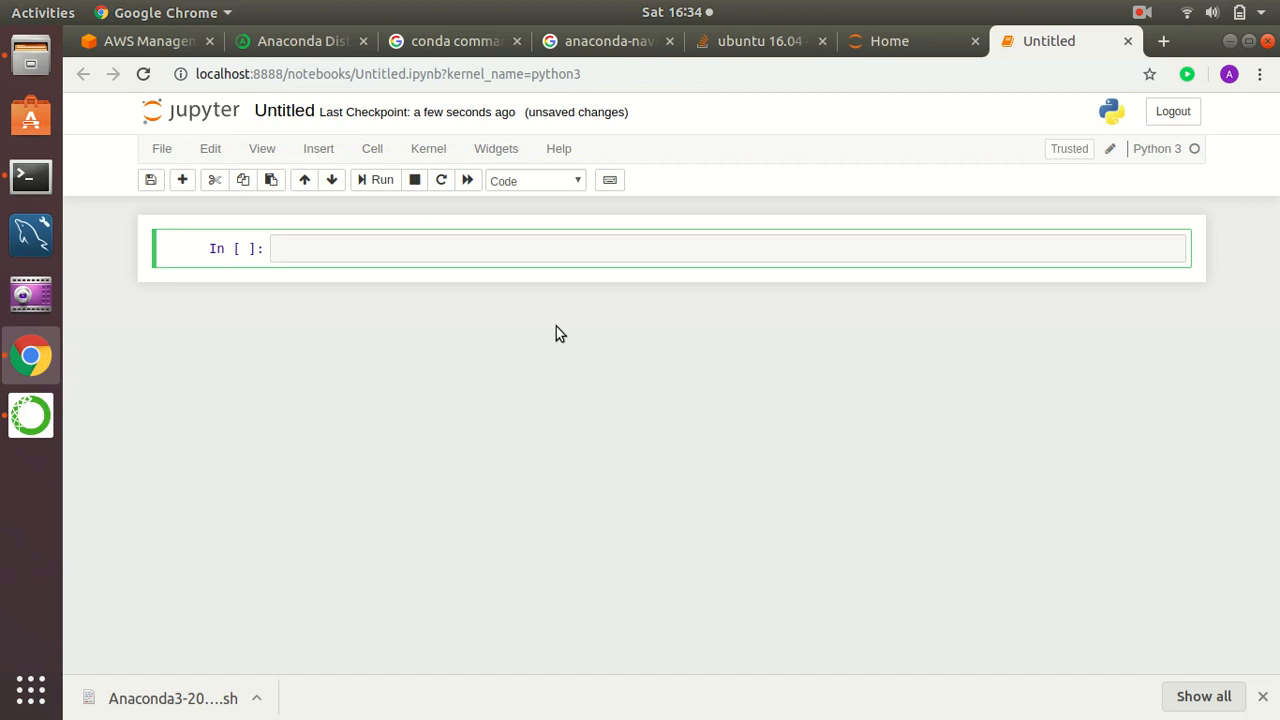
mouse_move(384, 414)
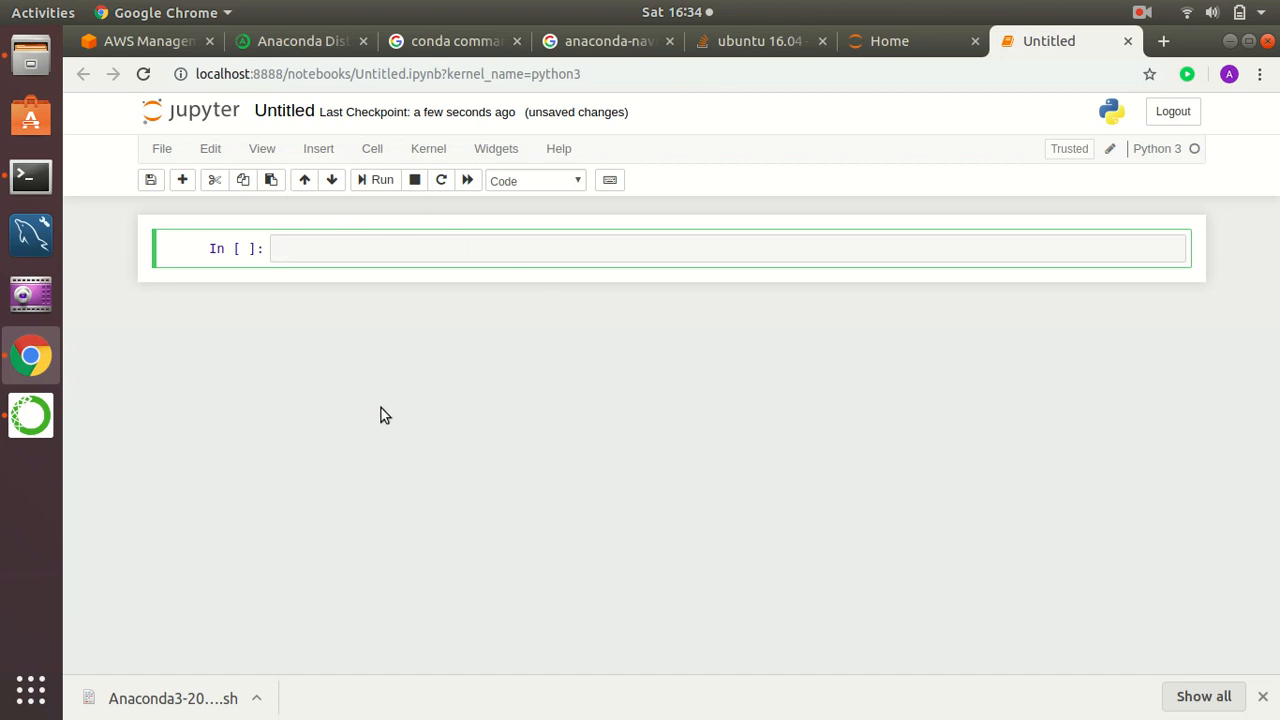
mouse_move(480, 296)
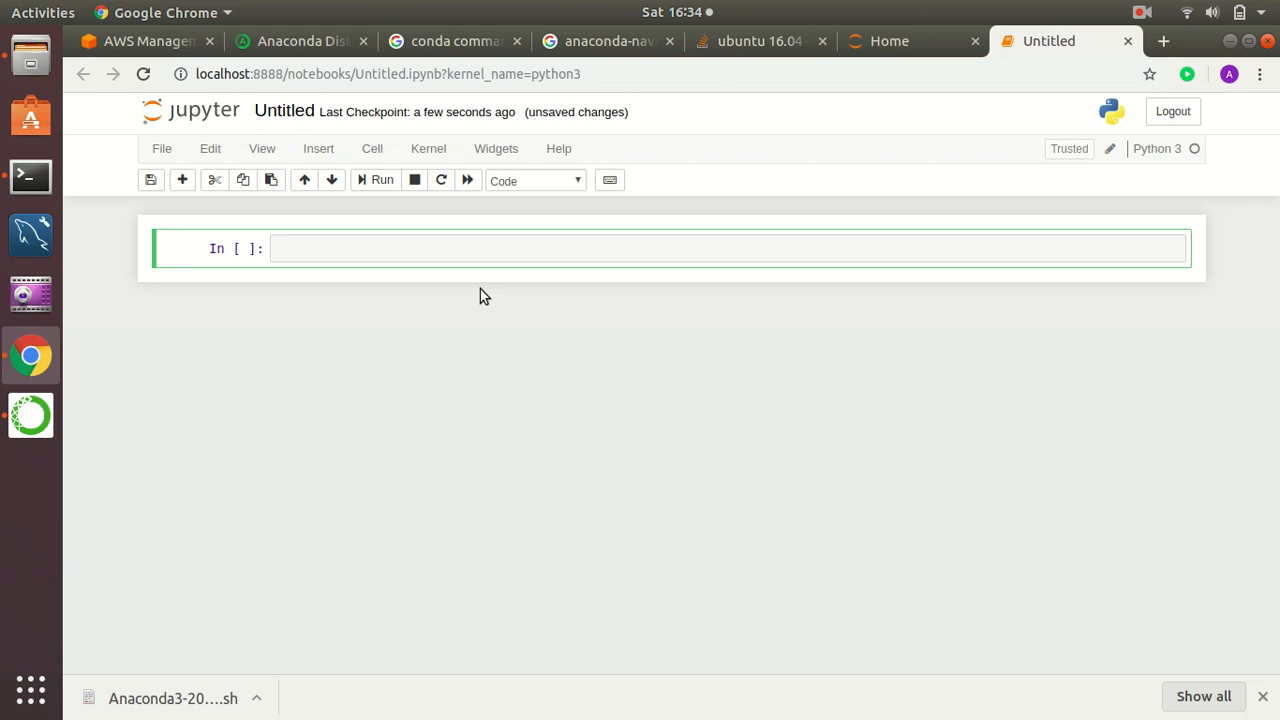
mouse_move(520, 240)
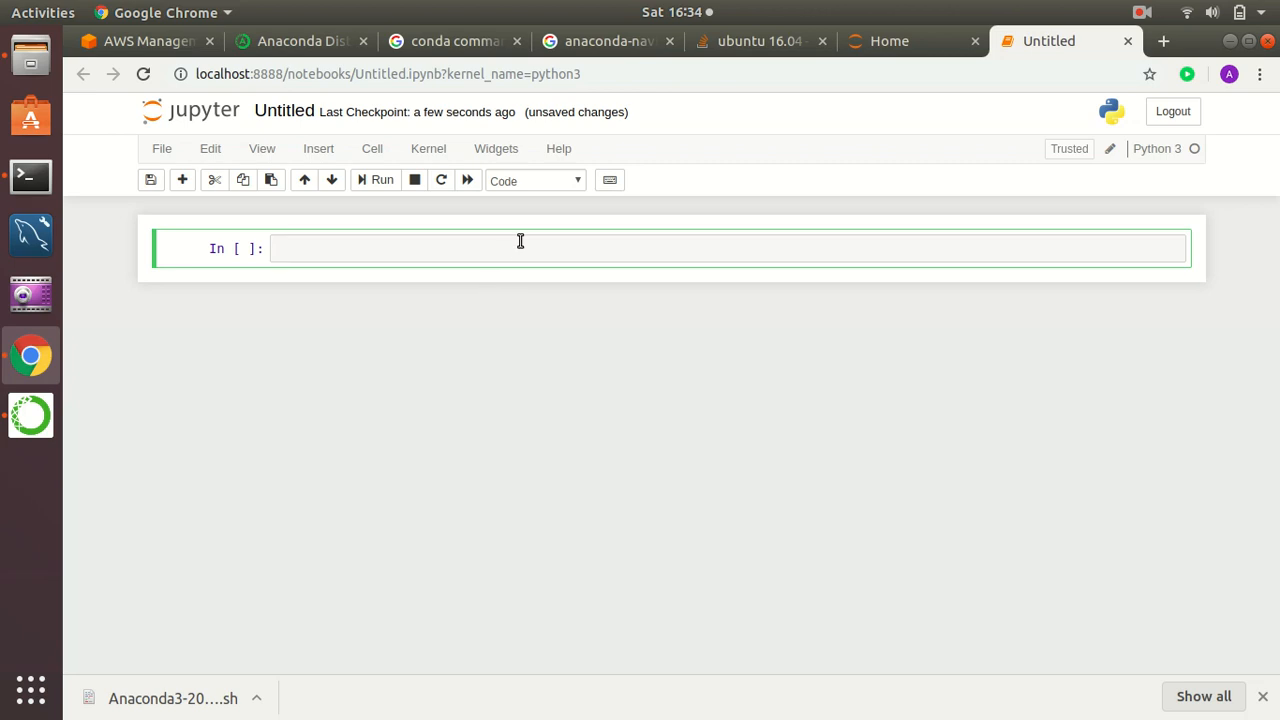
Step: Write print('wow') in the first code cell and run it to print wow
type("prin")
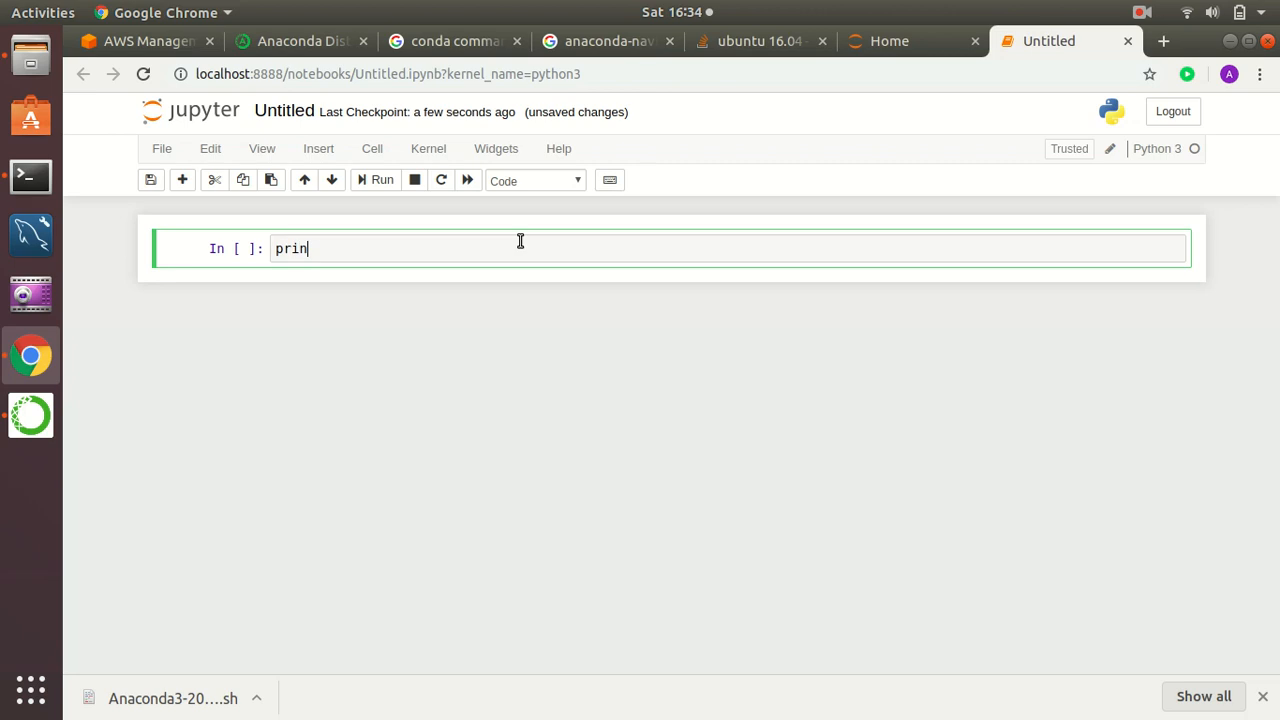
type("t('')")
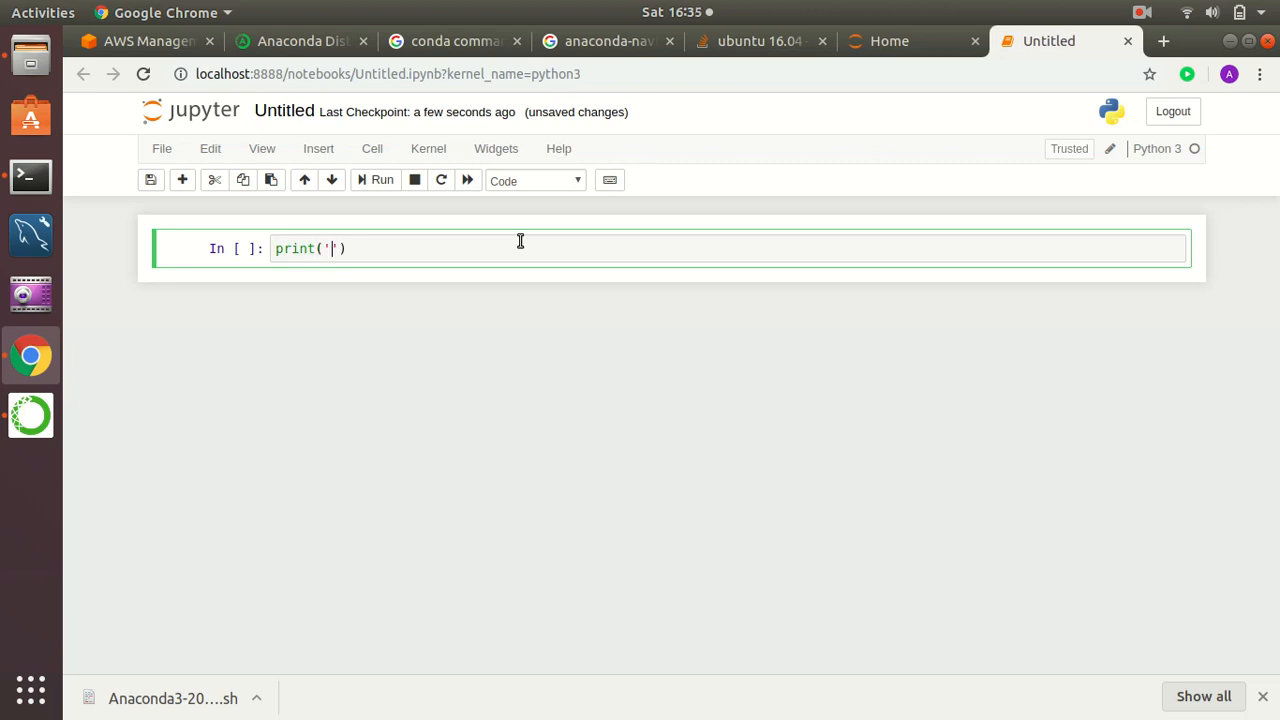
type("wow")
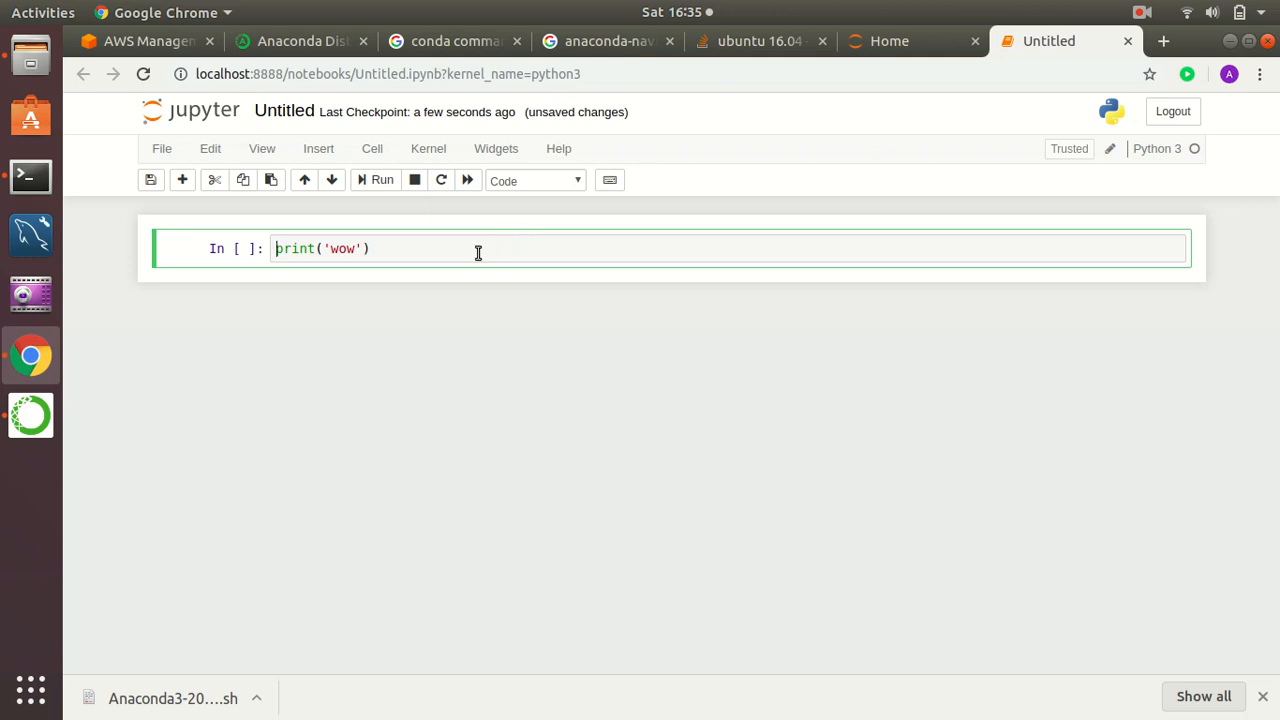
left_click(370, 248)
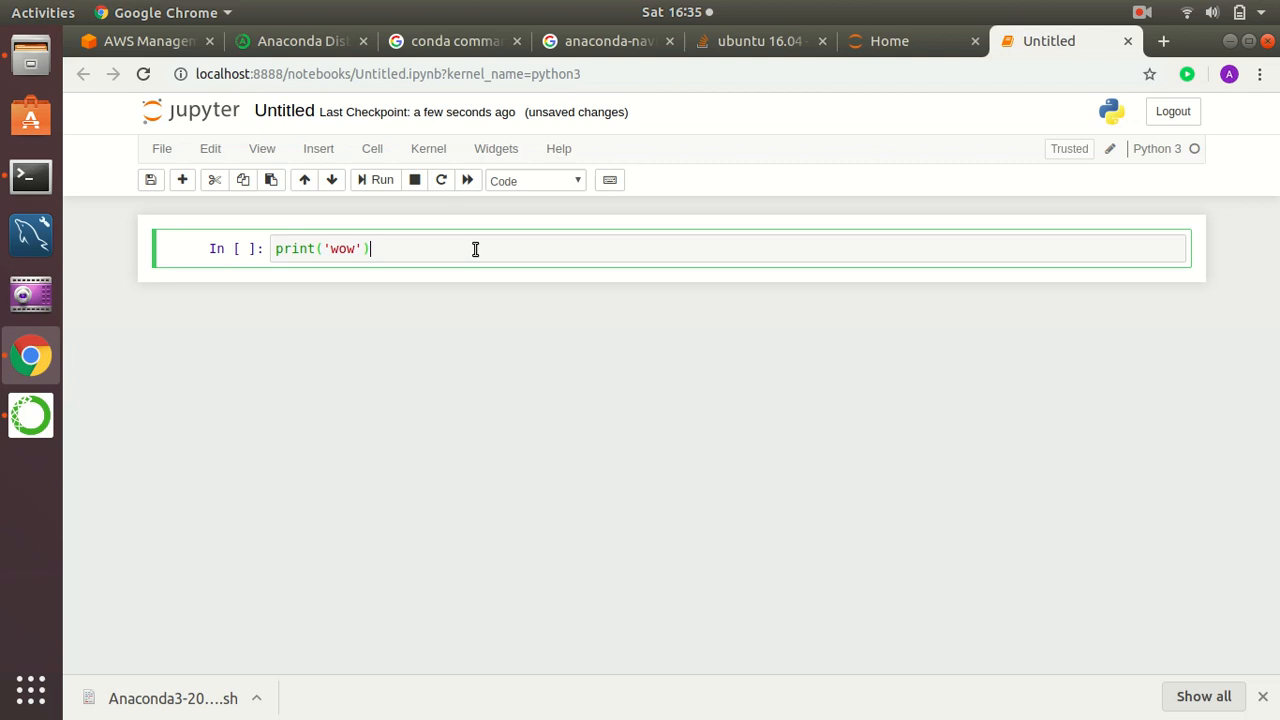
left_click(376, 180)
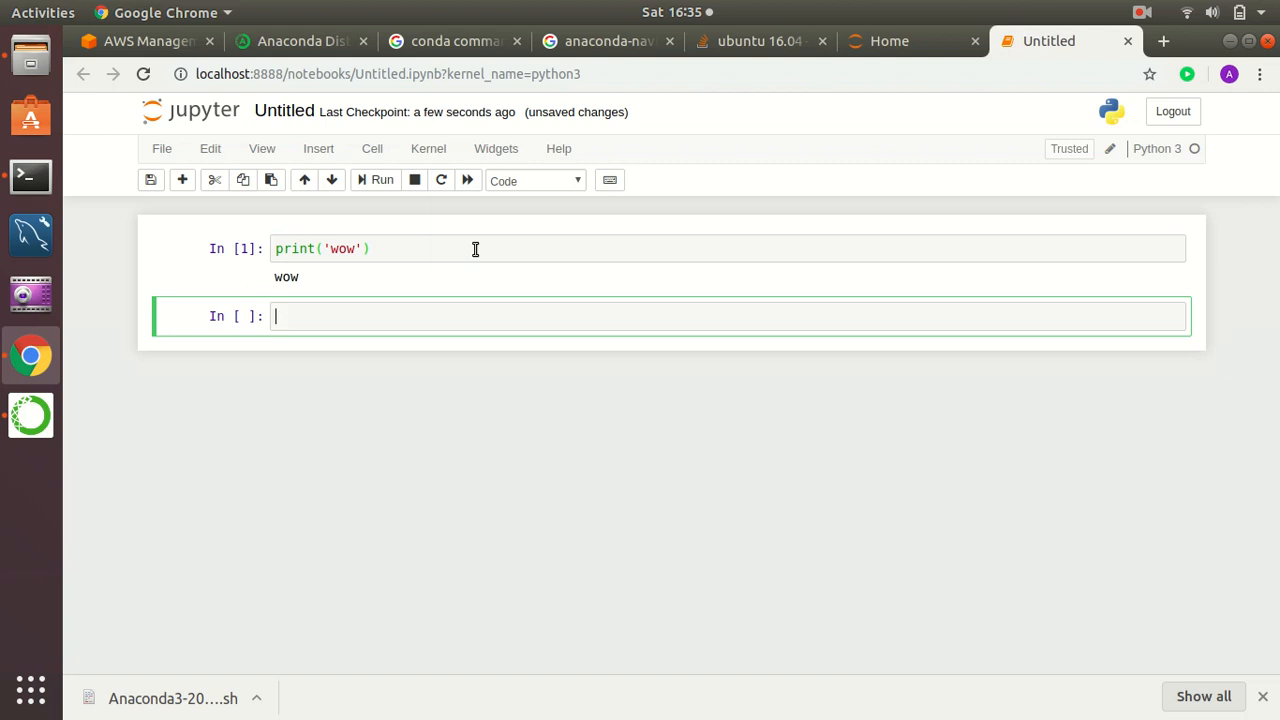
Step: Write a cell with age = 23, age = age + 17 and print(age) on separate lines
type("a")
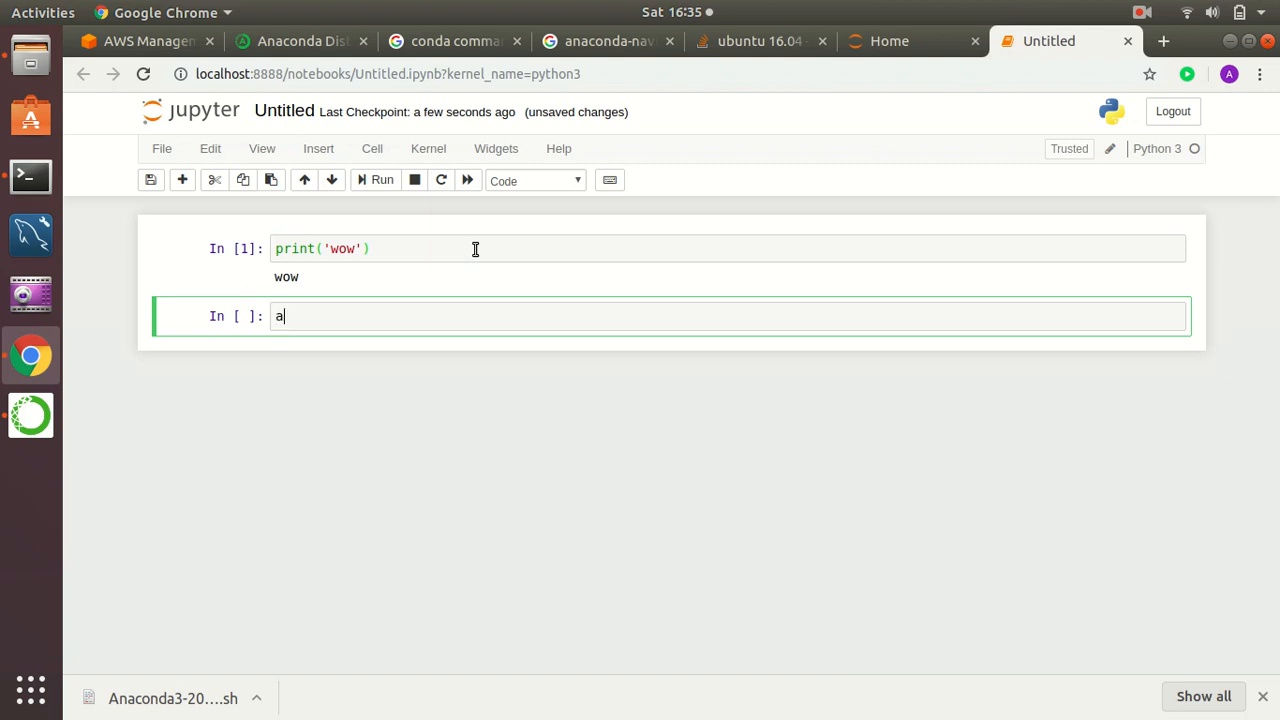
type("ge =")
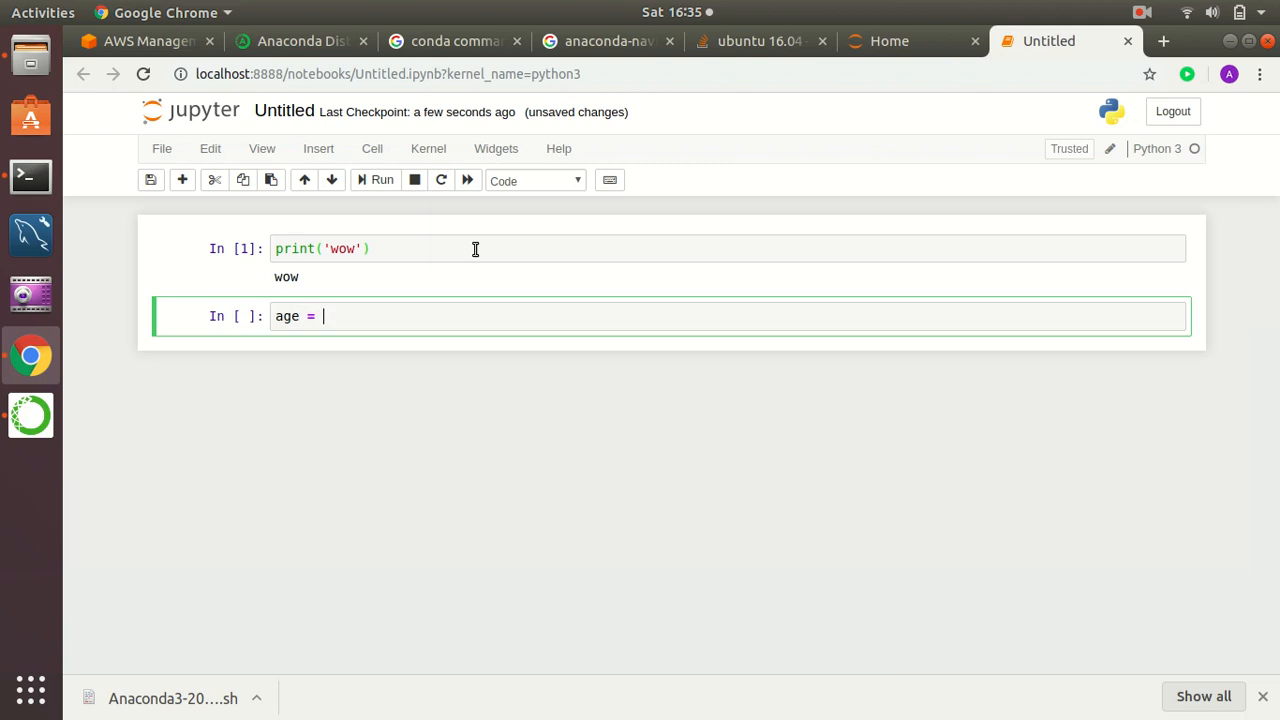
type("23")
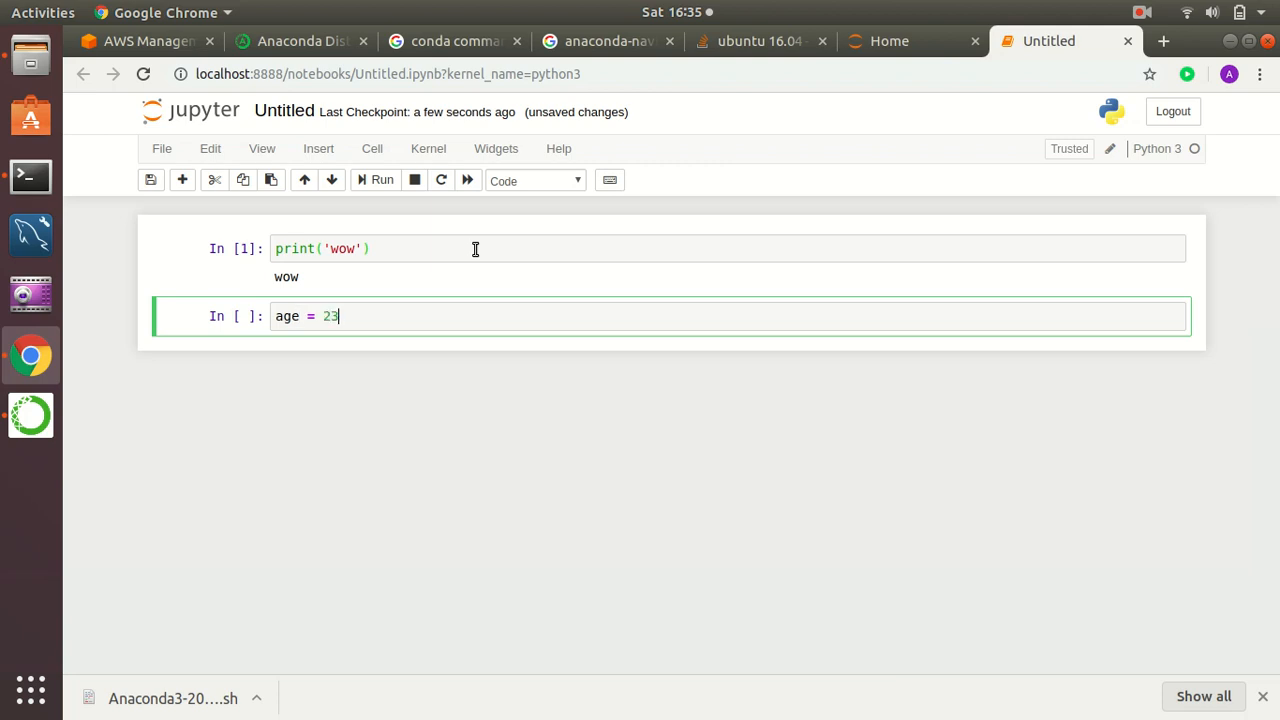
key("Return")
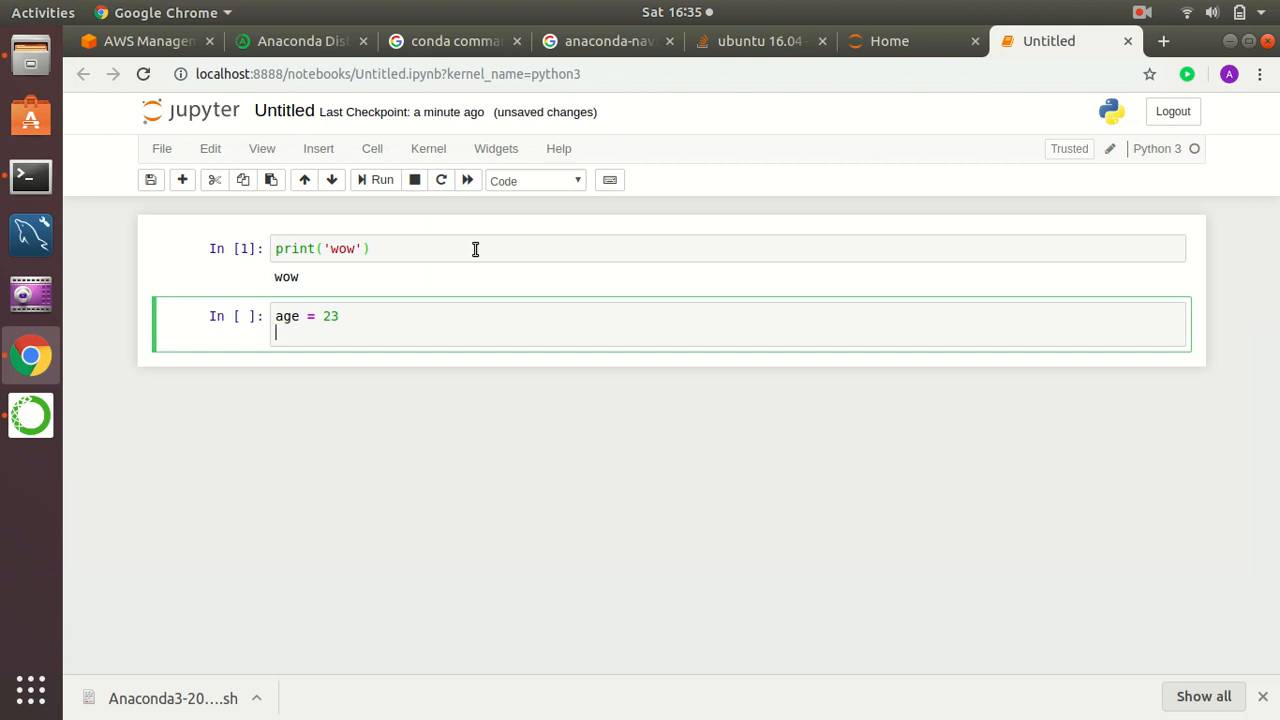
type("age")
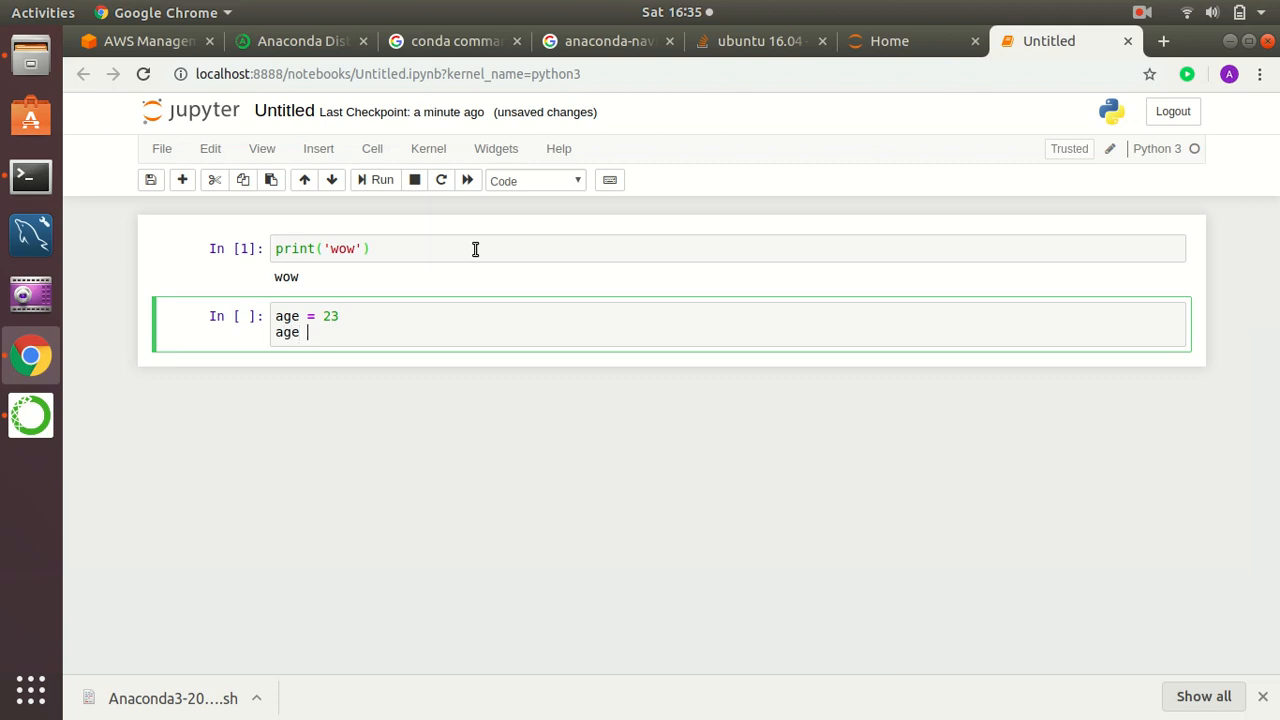
type("=")
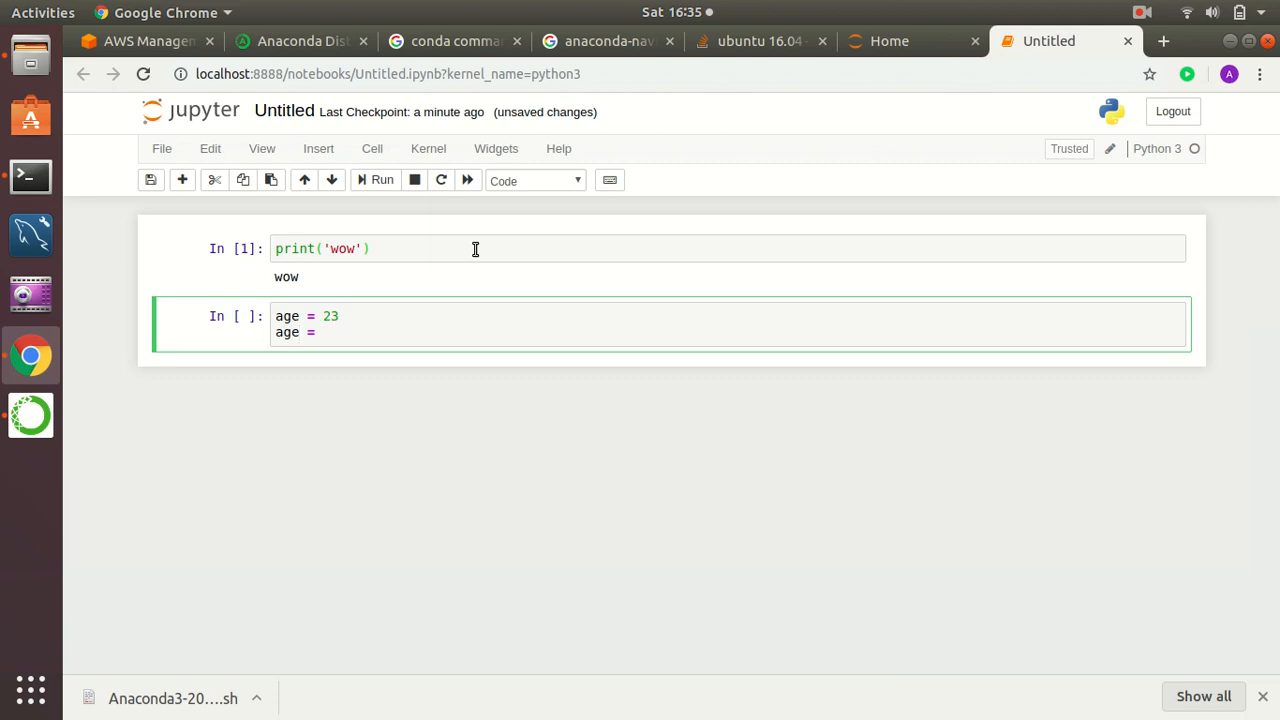
type("age")
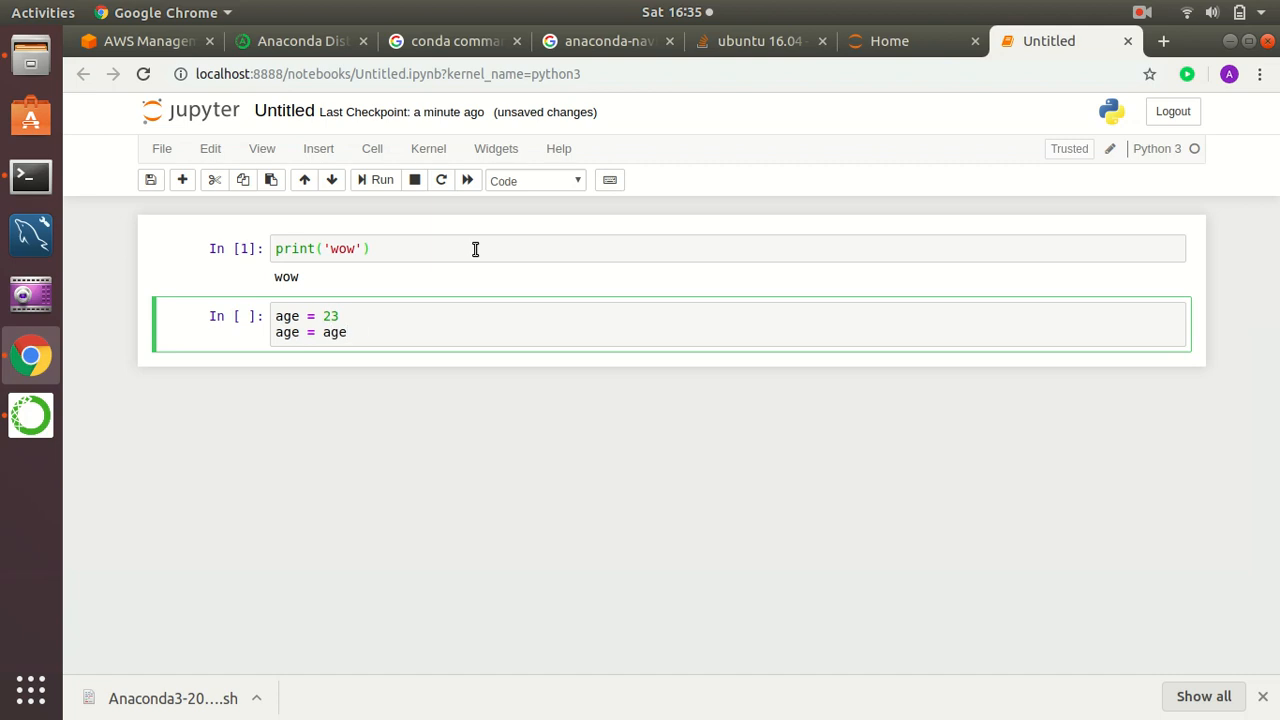
type("+ 17")
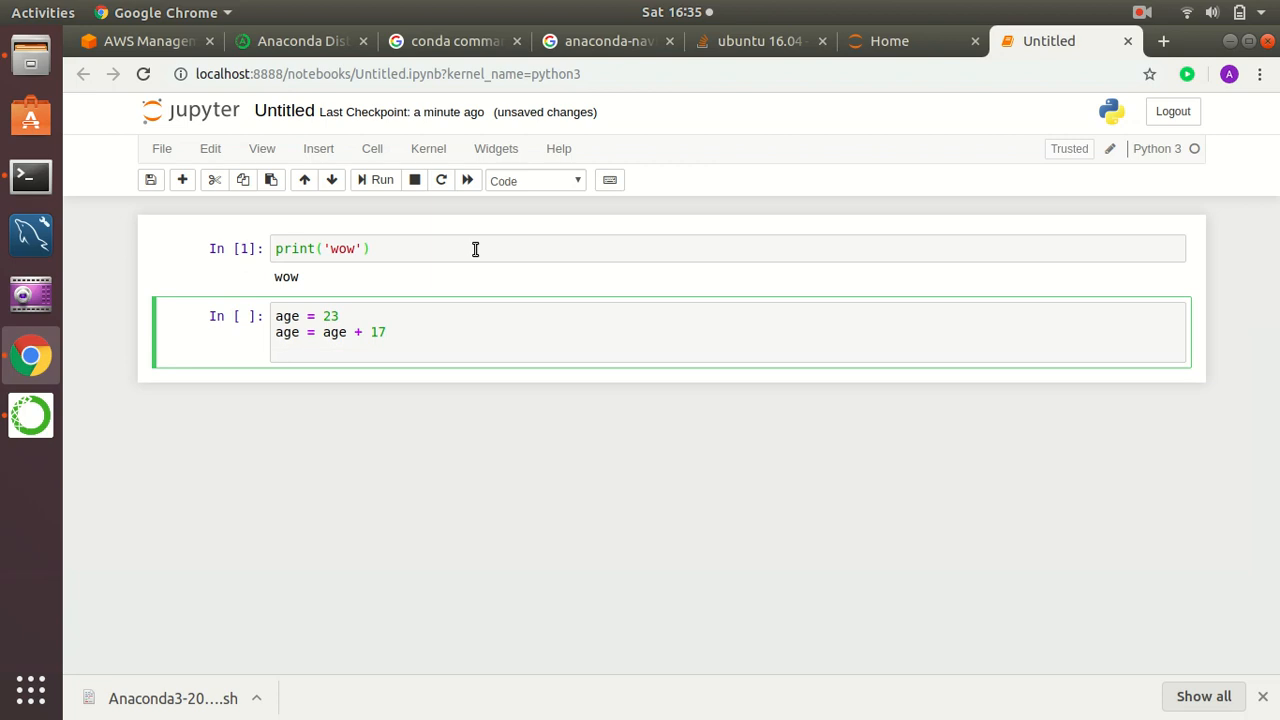
type("print")
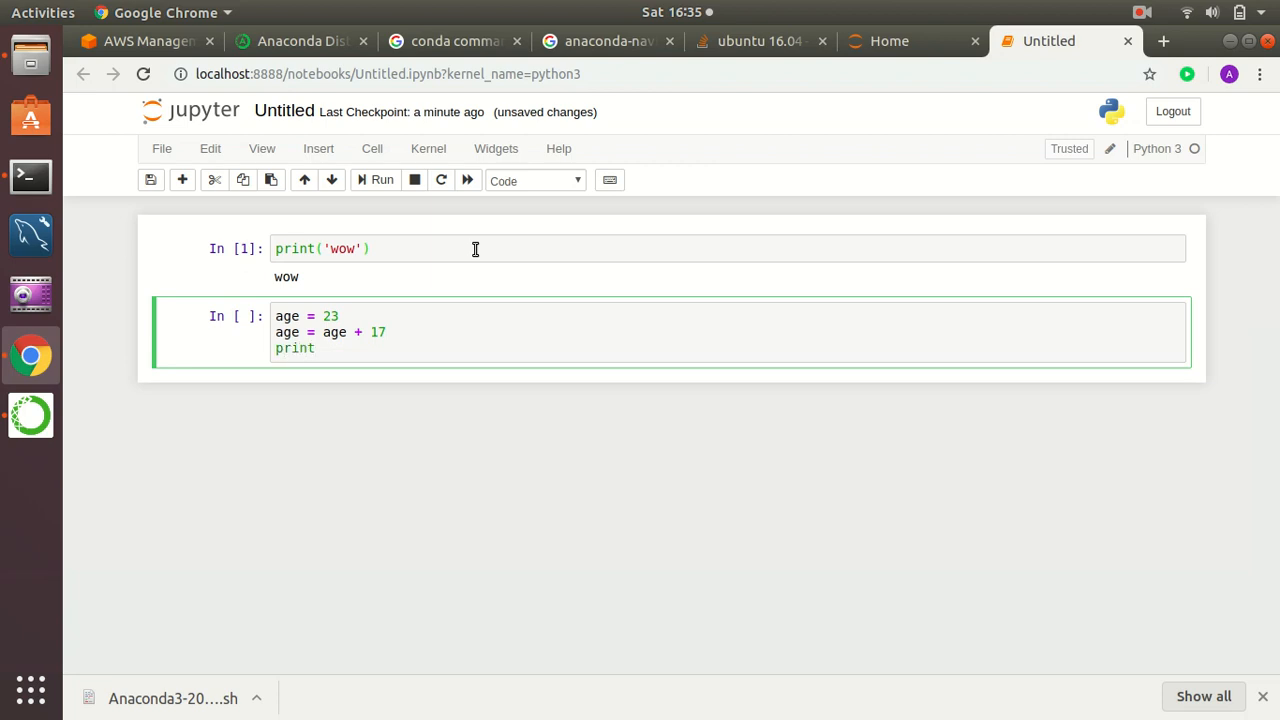
type("(age)")
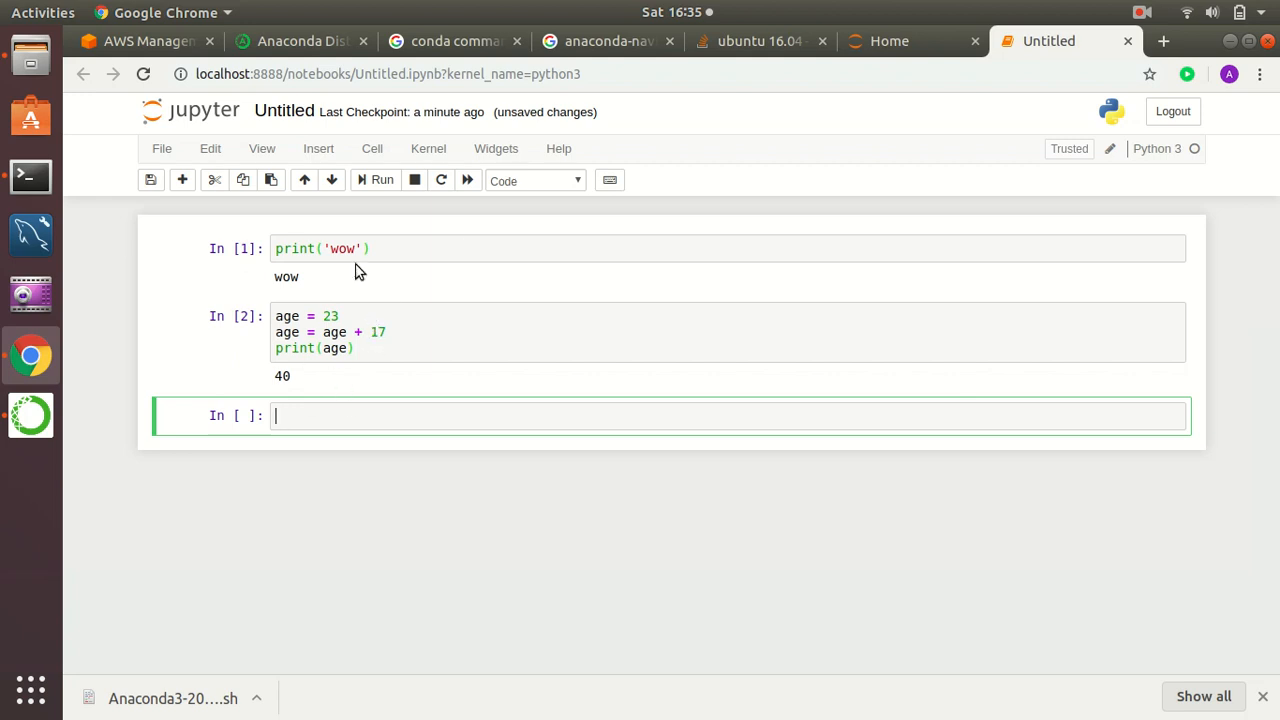
mouse_move(322, 352)
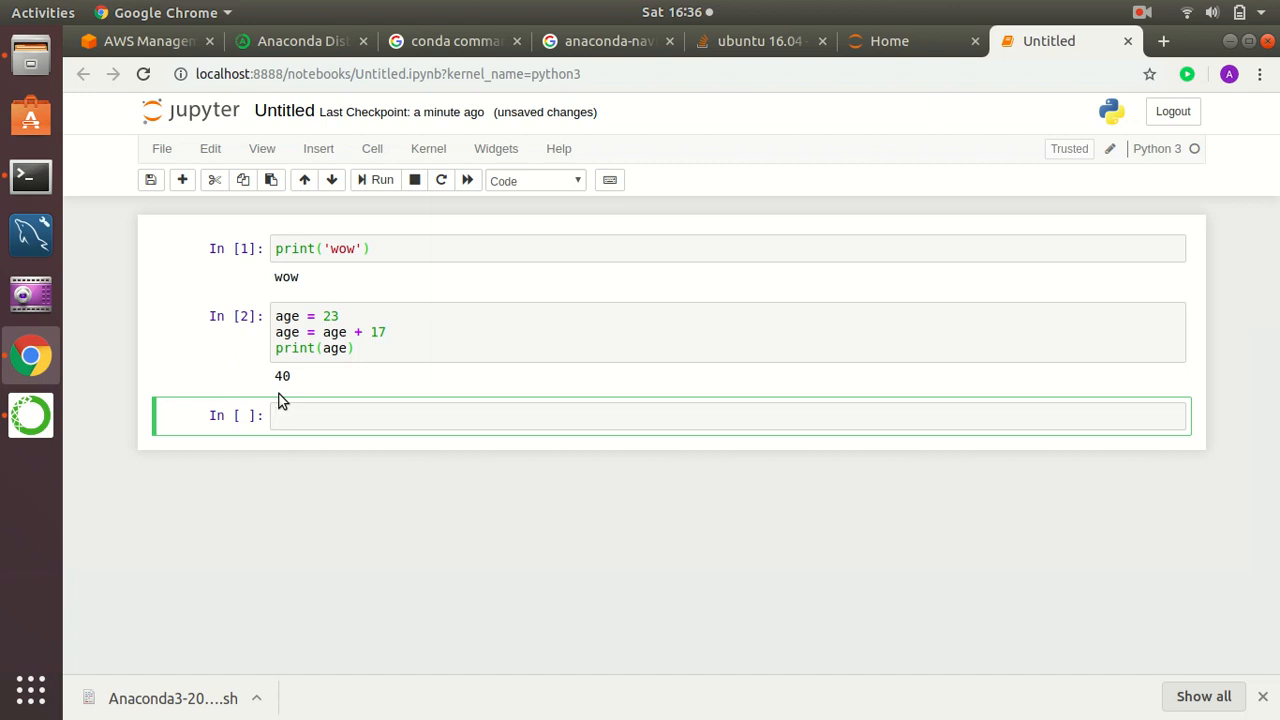
mouse_move(308, 378)
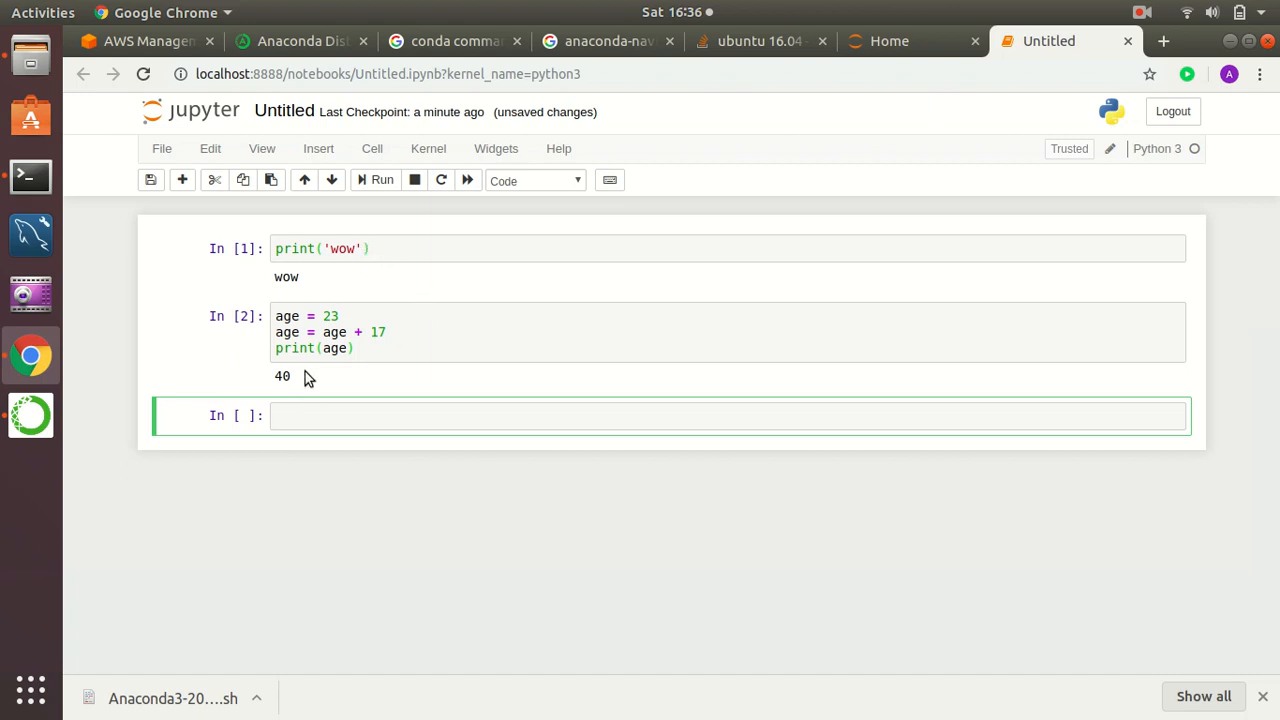
Step: Write int = 33 in the third cell and run it
left_click(340, 416)
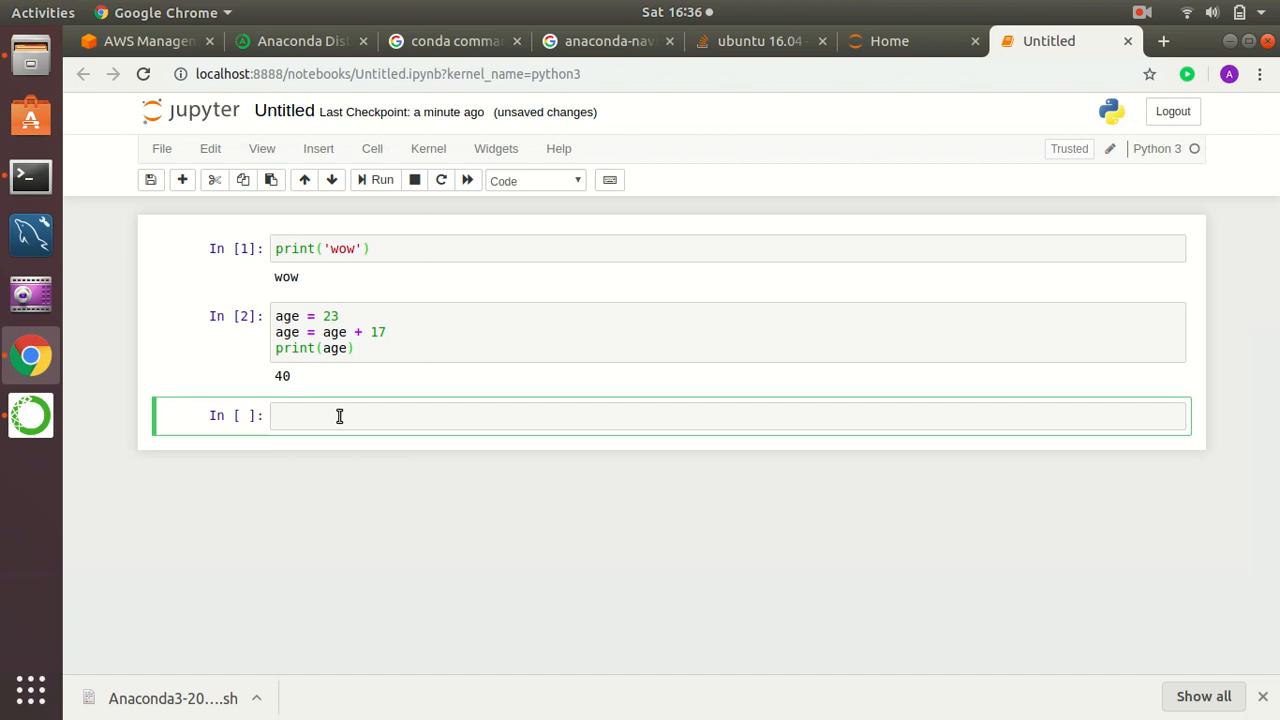
type("a")
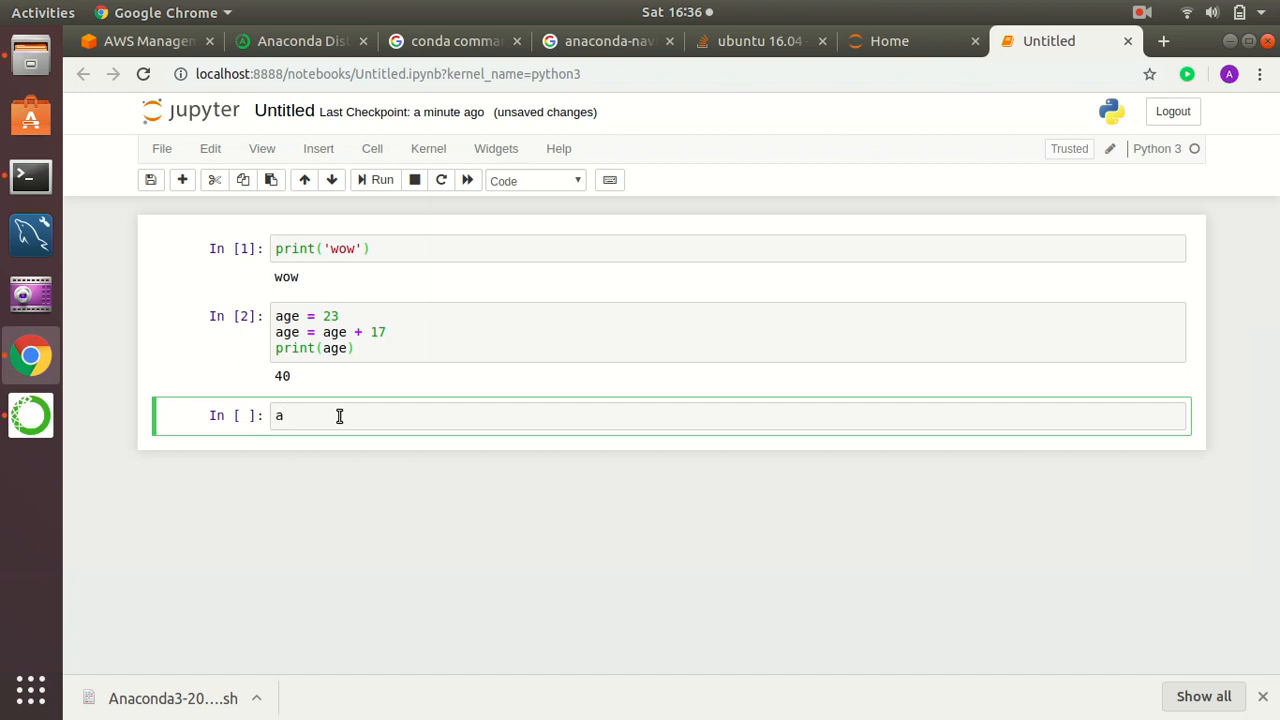
type("nt")
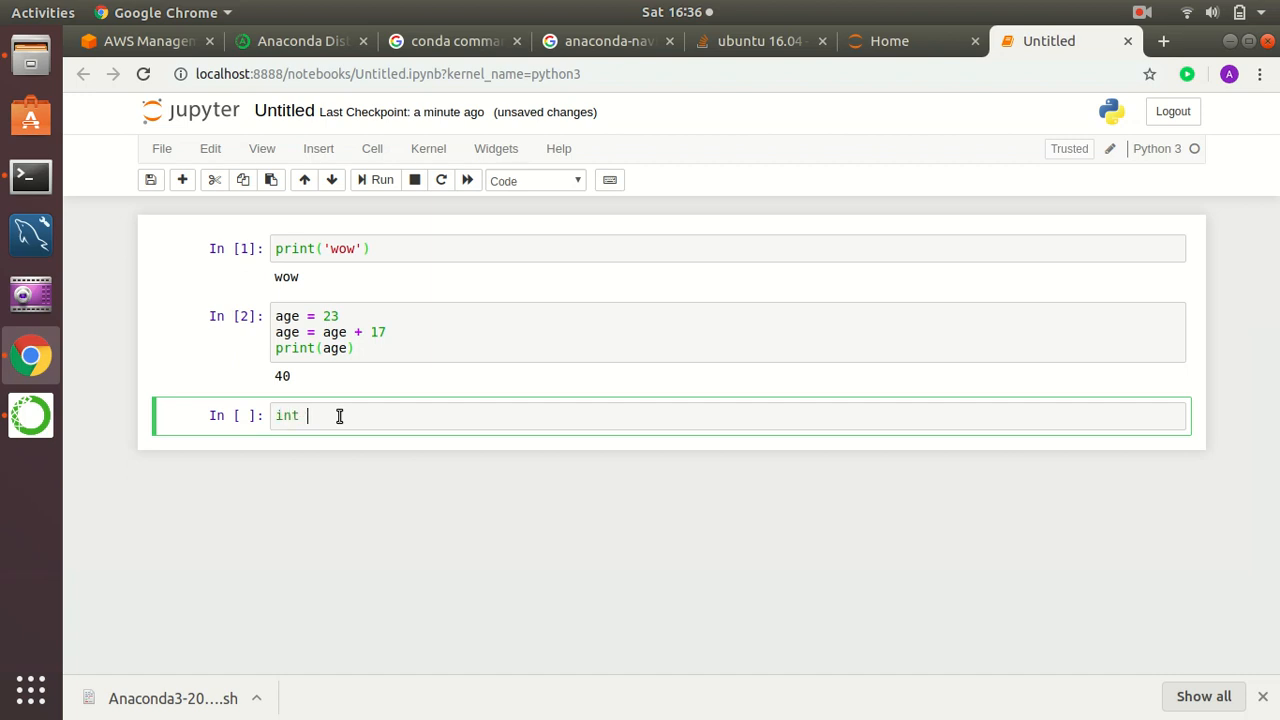
type("= 33")
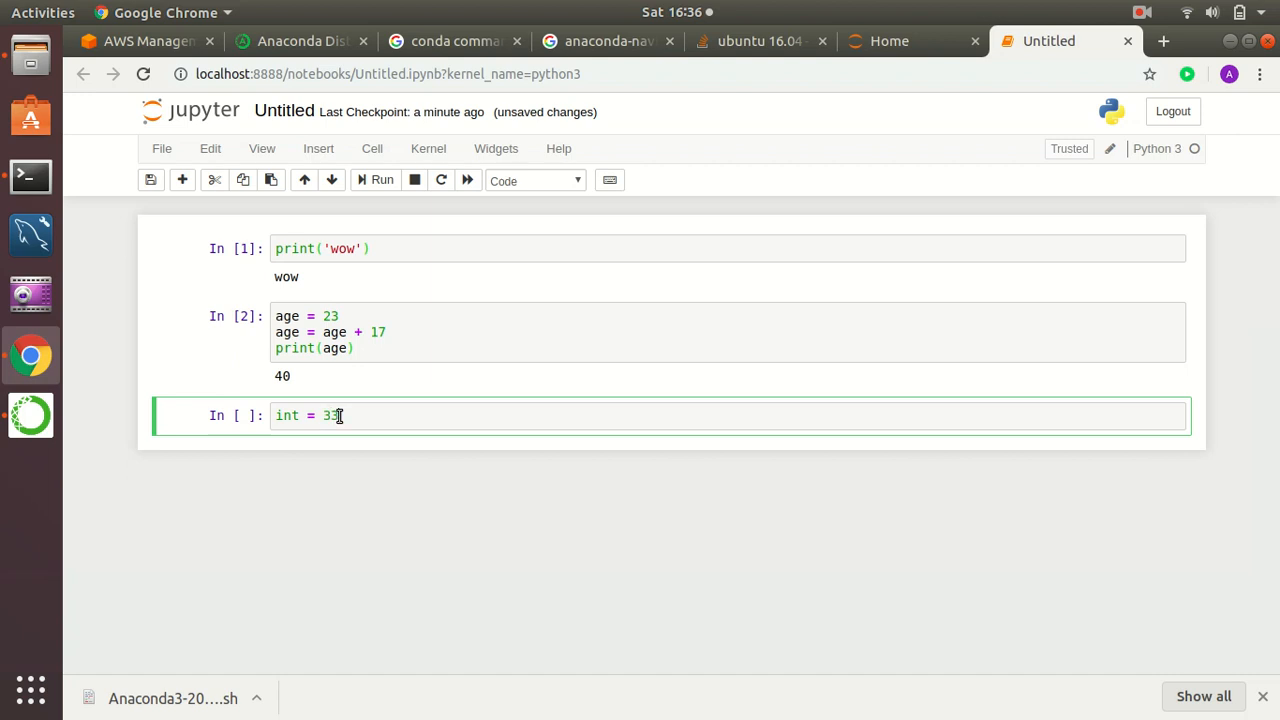
key("Return")
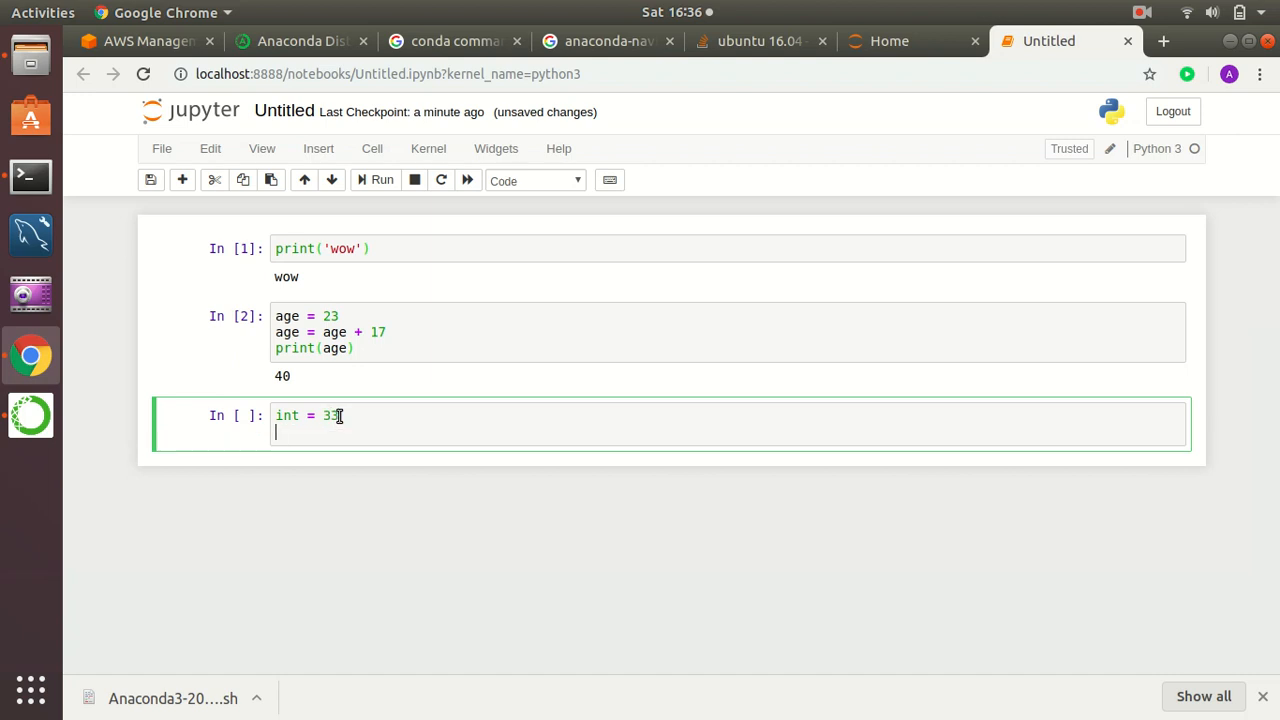
key("shift+Return")
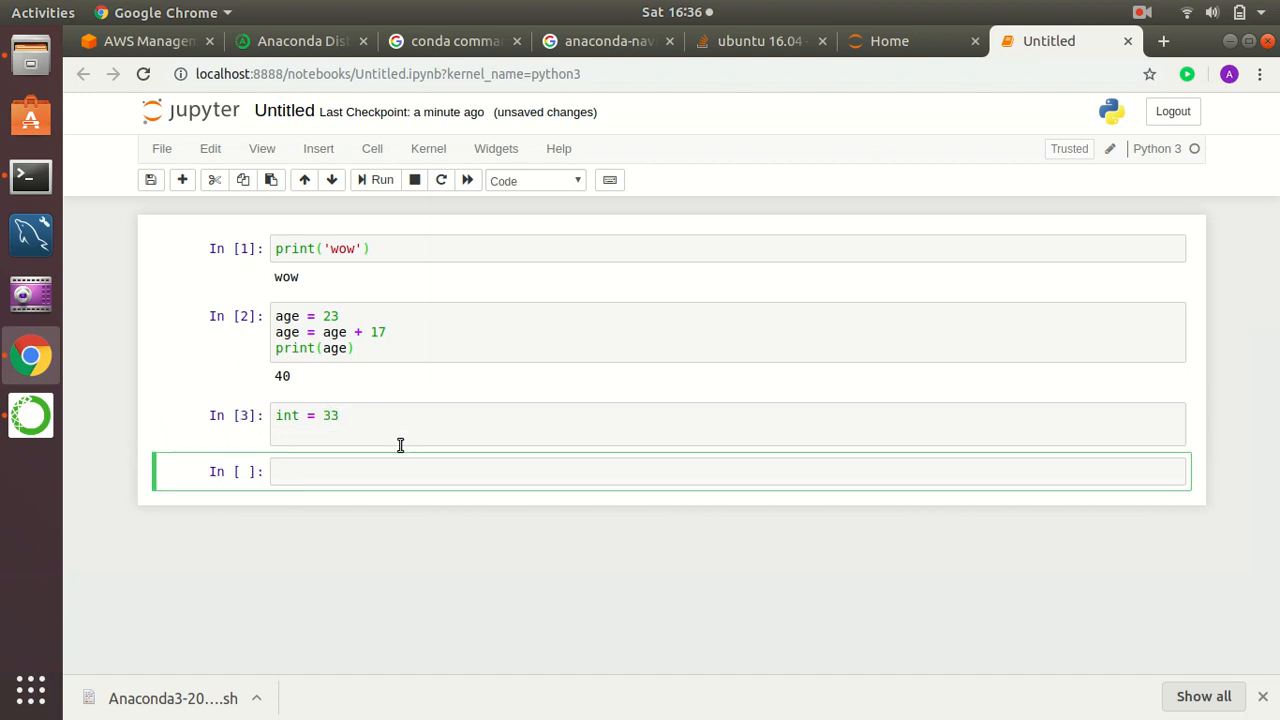
Step: Begin a malformed print('wo'wo statement in the fourth cell
left_click(372, 472)
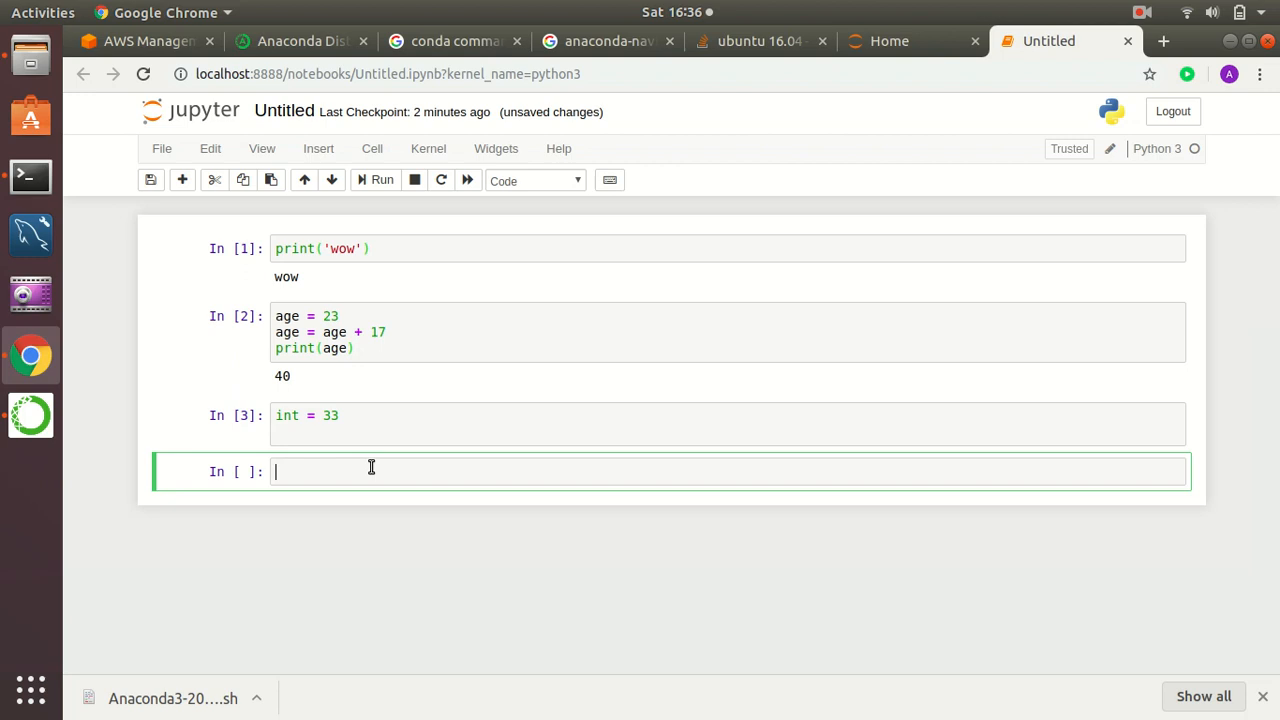
type("print('')")
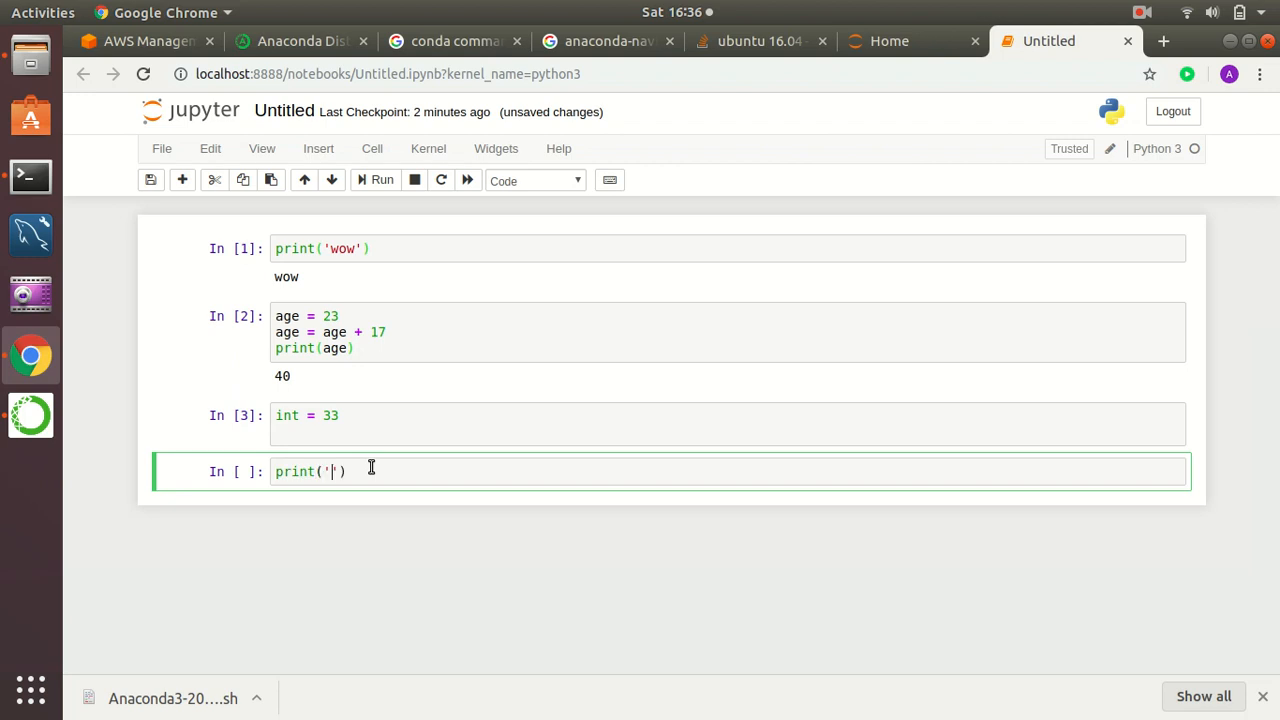
type("wo")
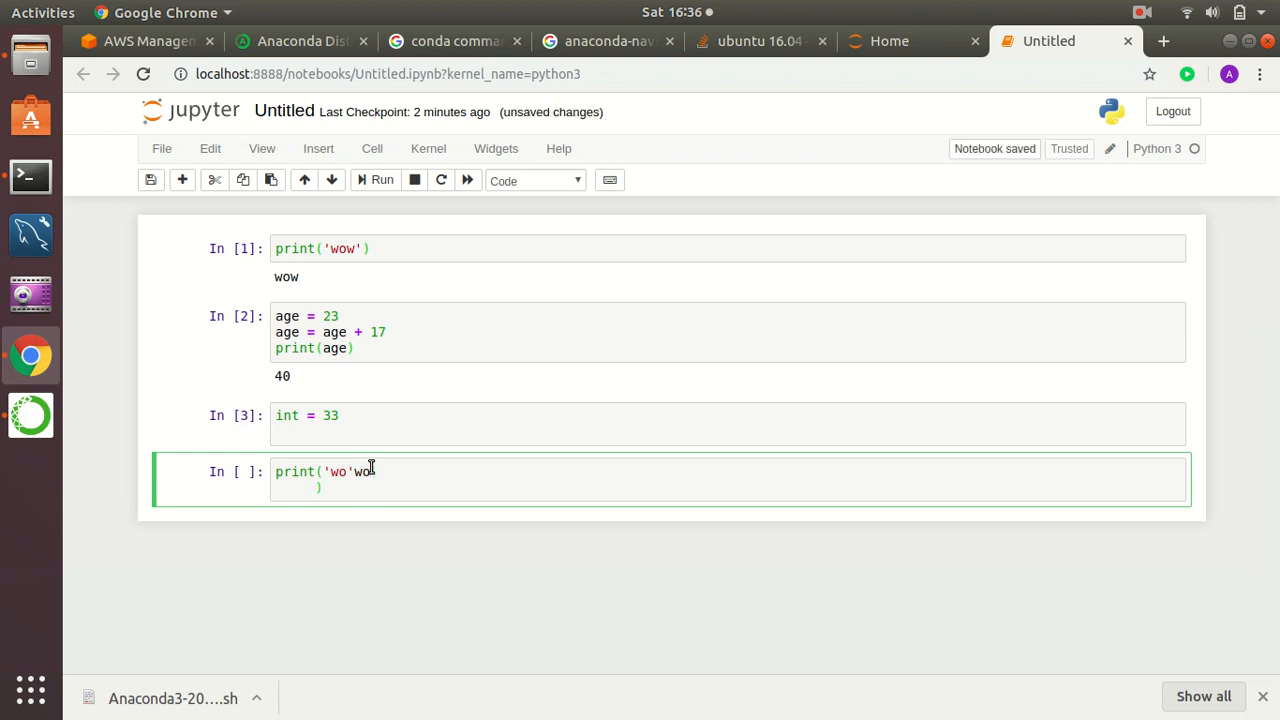
Step: Run the malformed print cell, producing a SyntaxError: invalid syntax
left_click(376, 180)
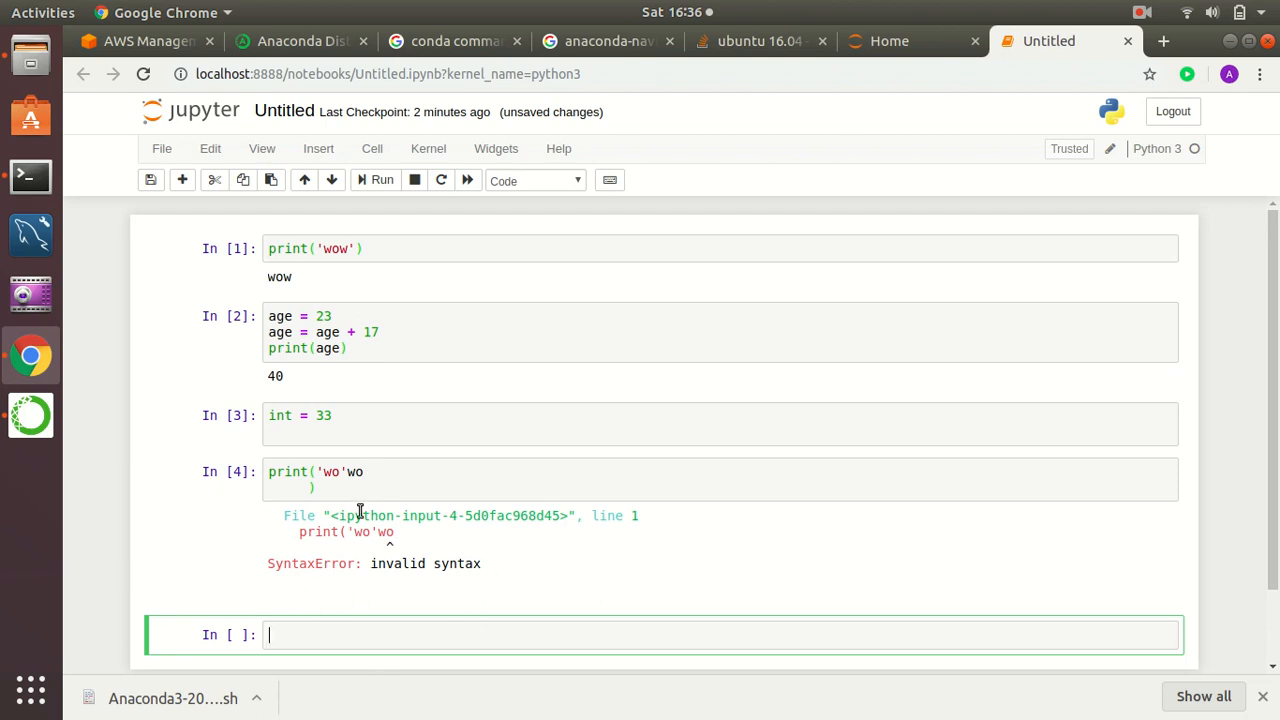
mouse_move(650, 520)
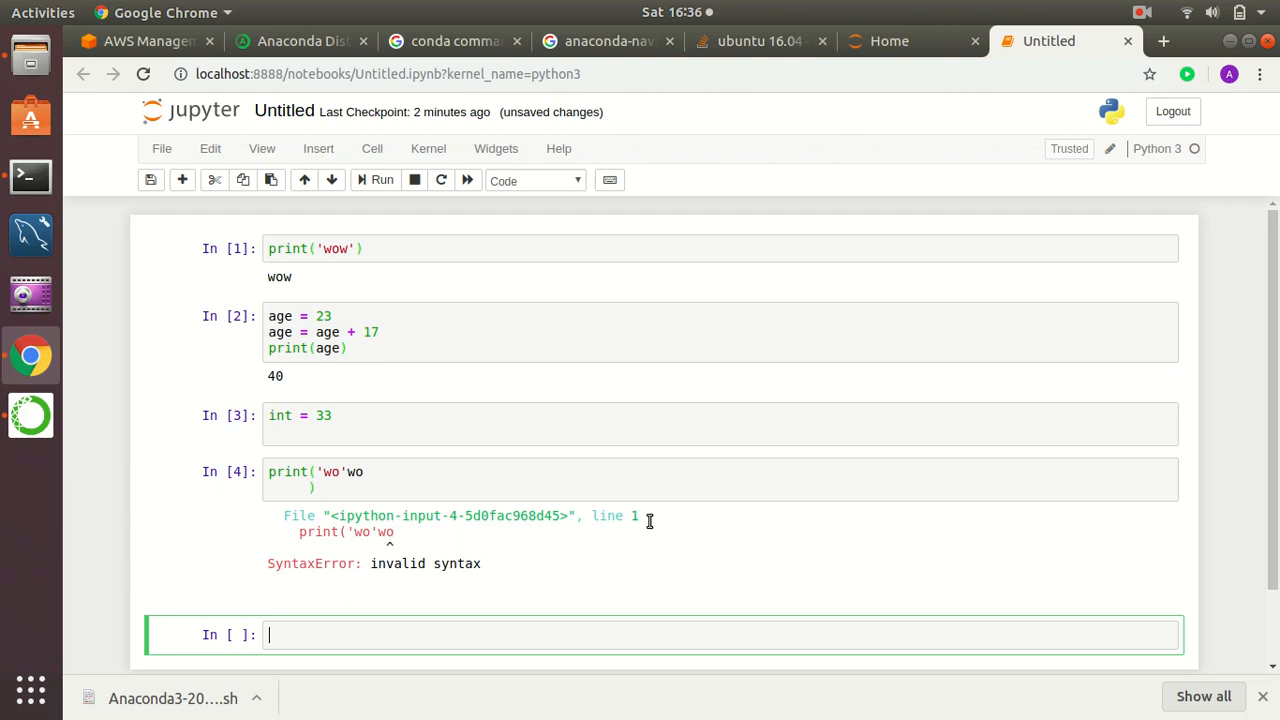
mouse_move(648, 520)
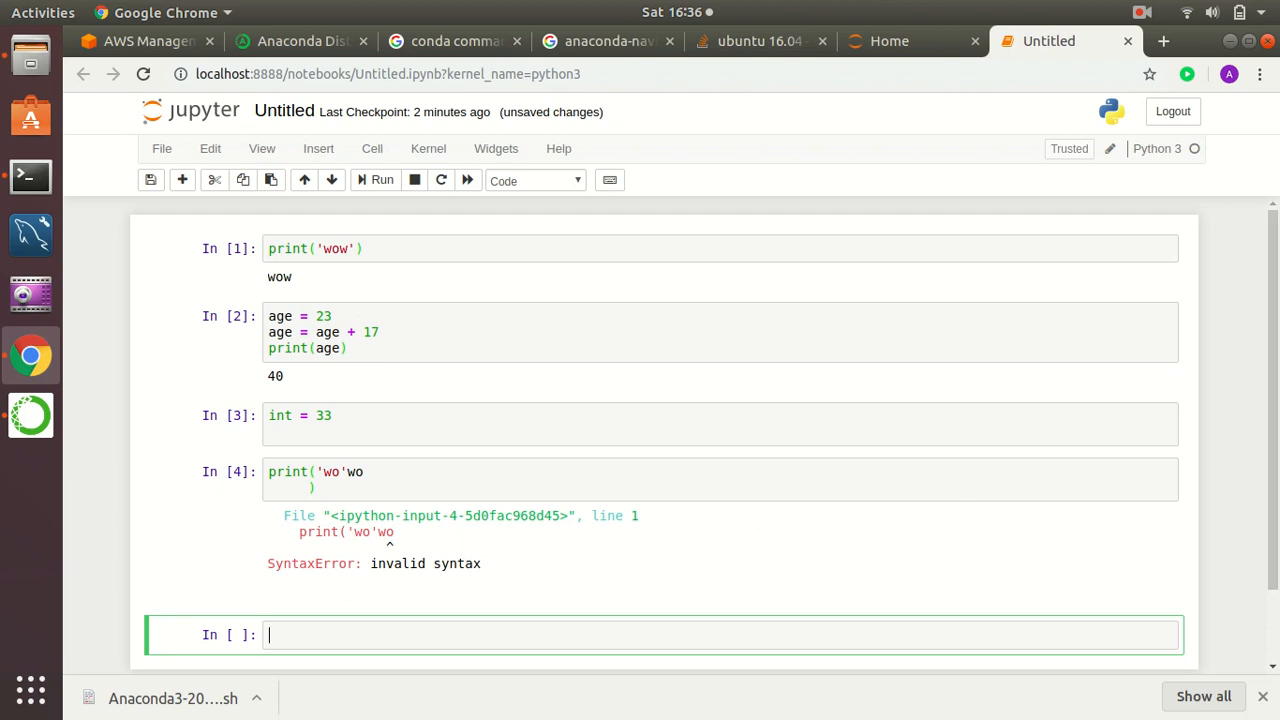
scroll("down", 3)
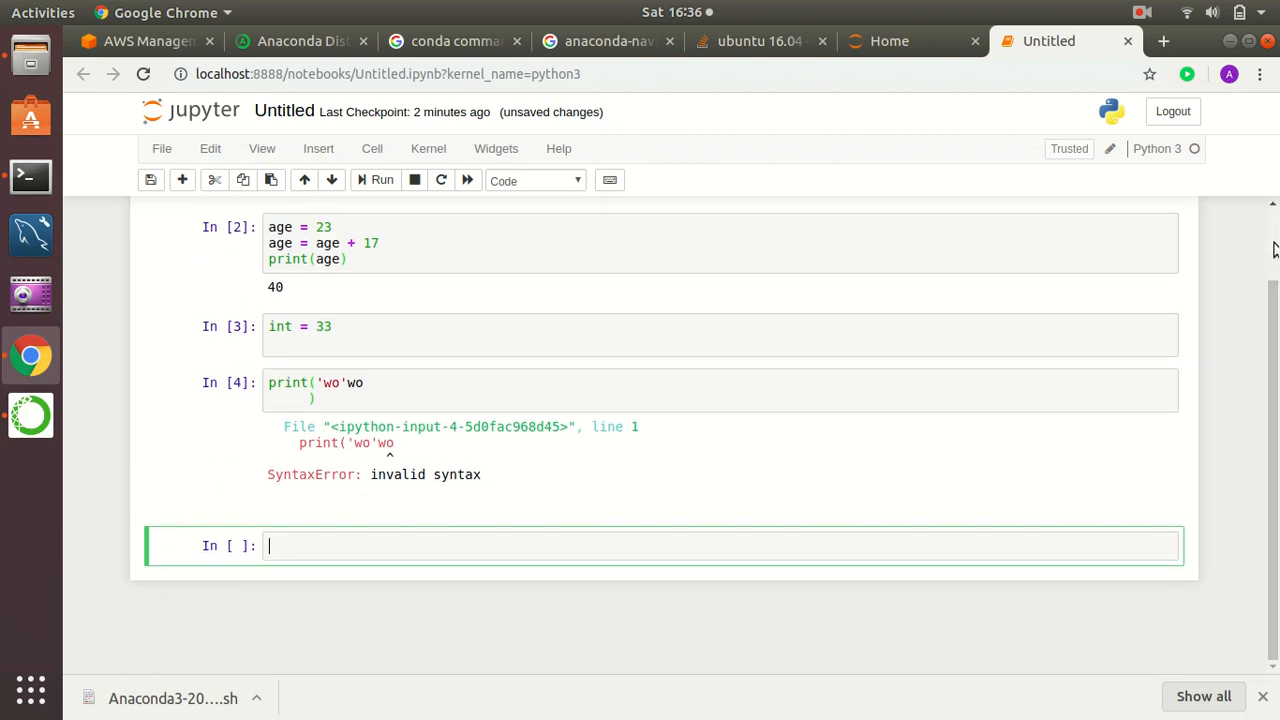
scroll("up", 3)
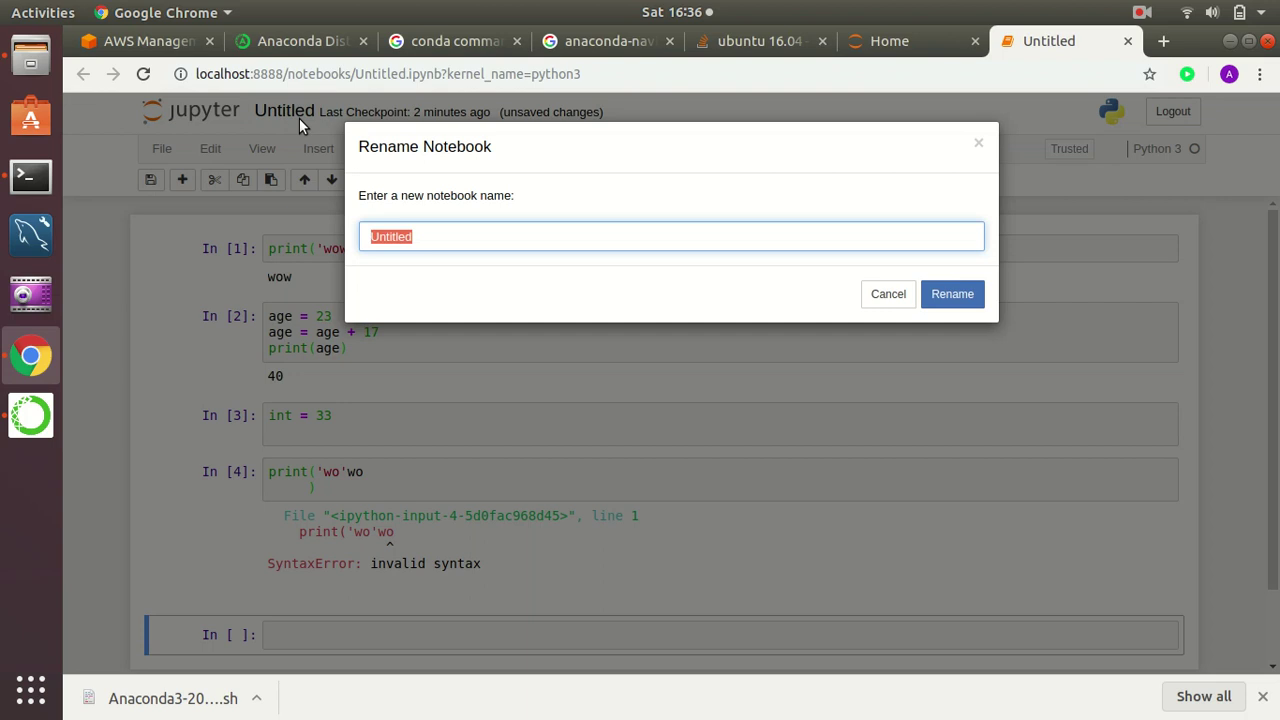
Step: Rename the notebook from Untitled to test
type("test")
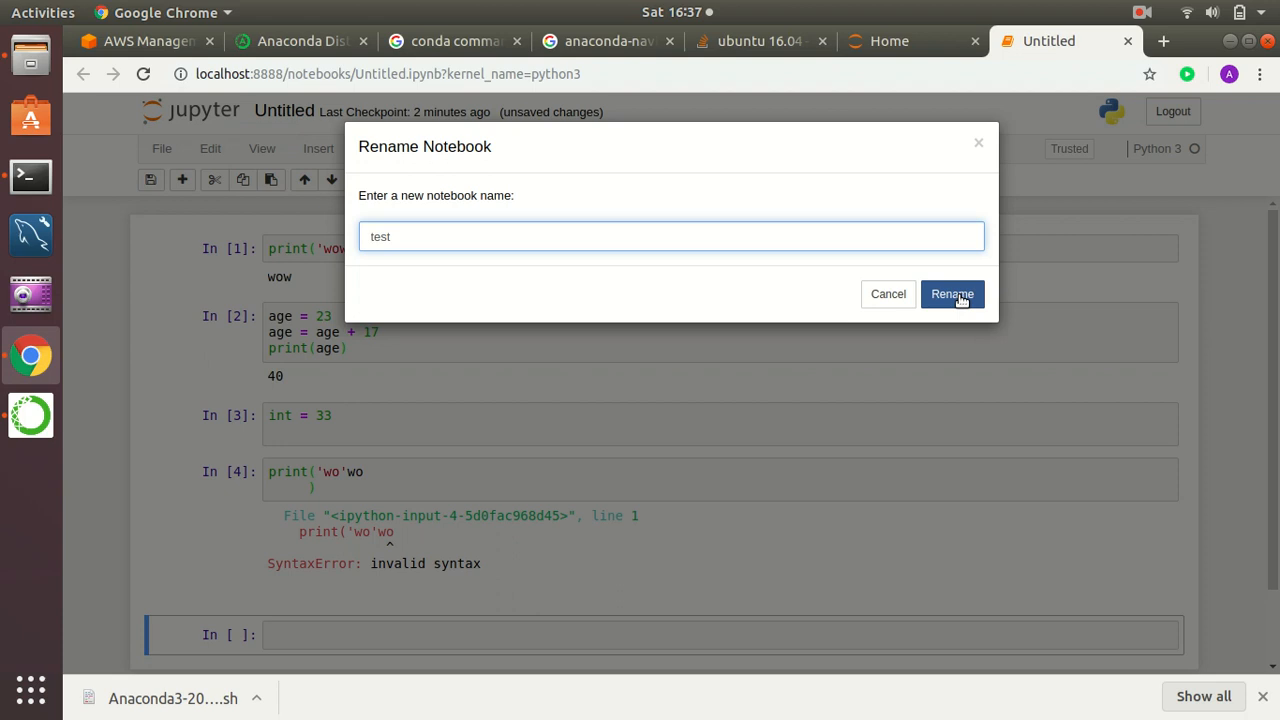
left_click(952, 294)
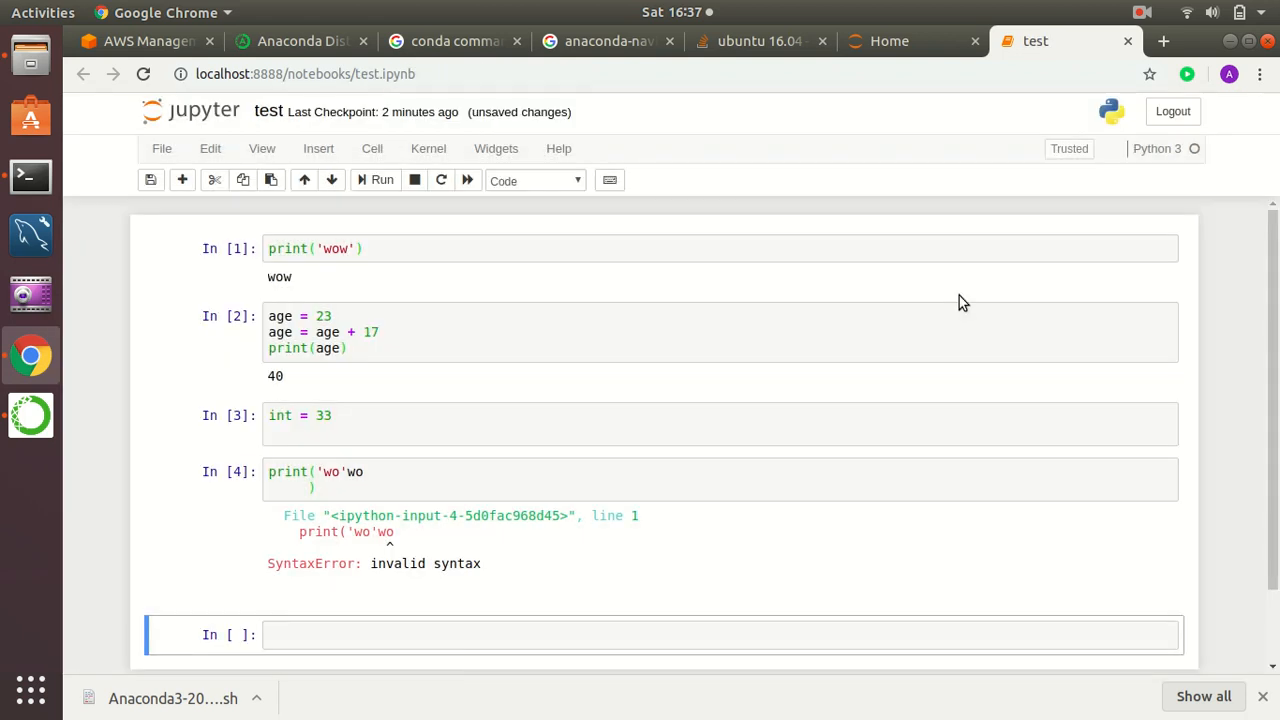
mouse_move(1124, 52)
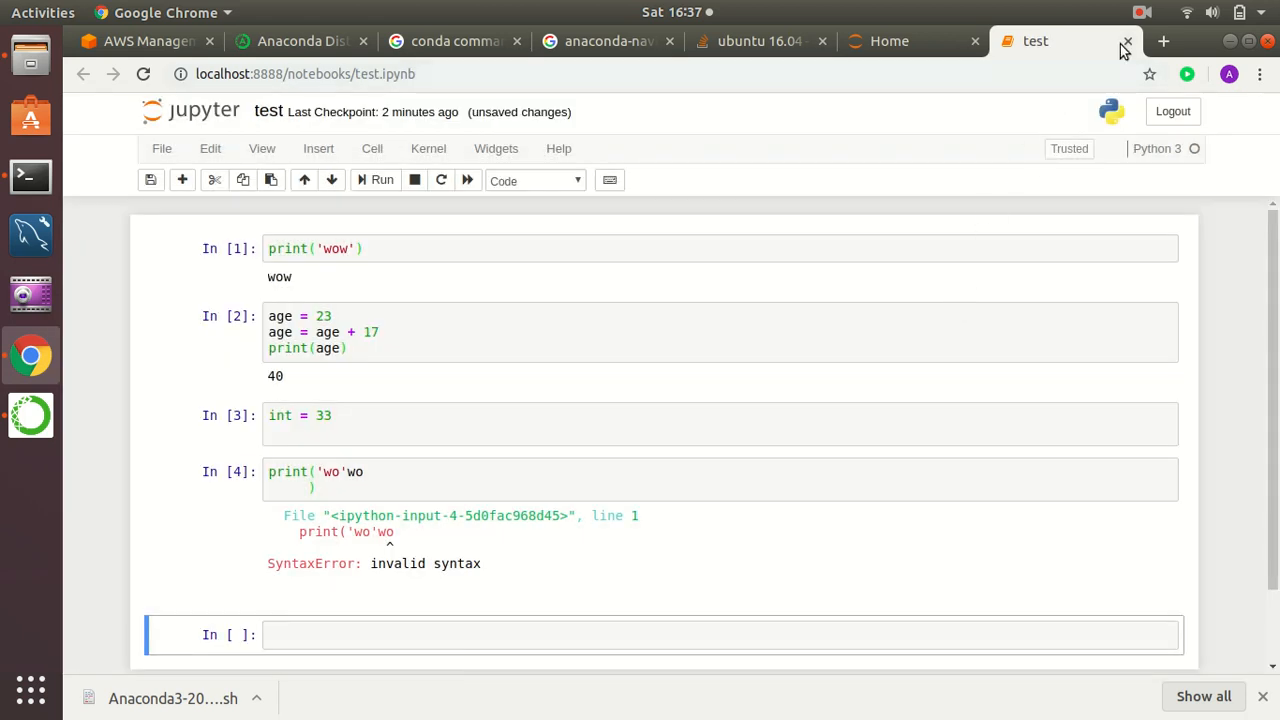
Step: Close the test notebook page, leaving despite unsaved changes
left_click(1128, 40)
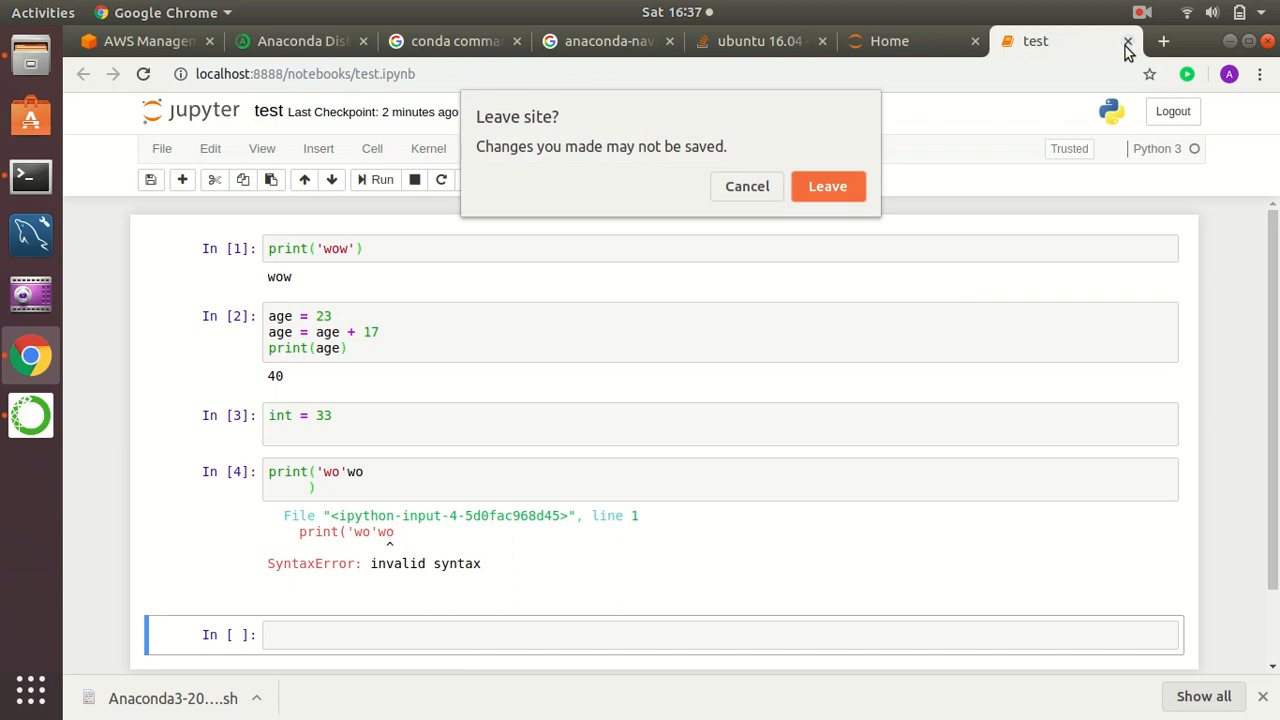
mouse_move(828, 186)
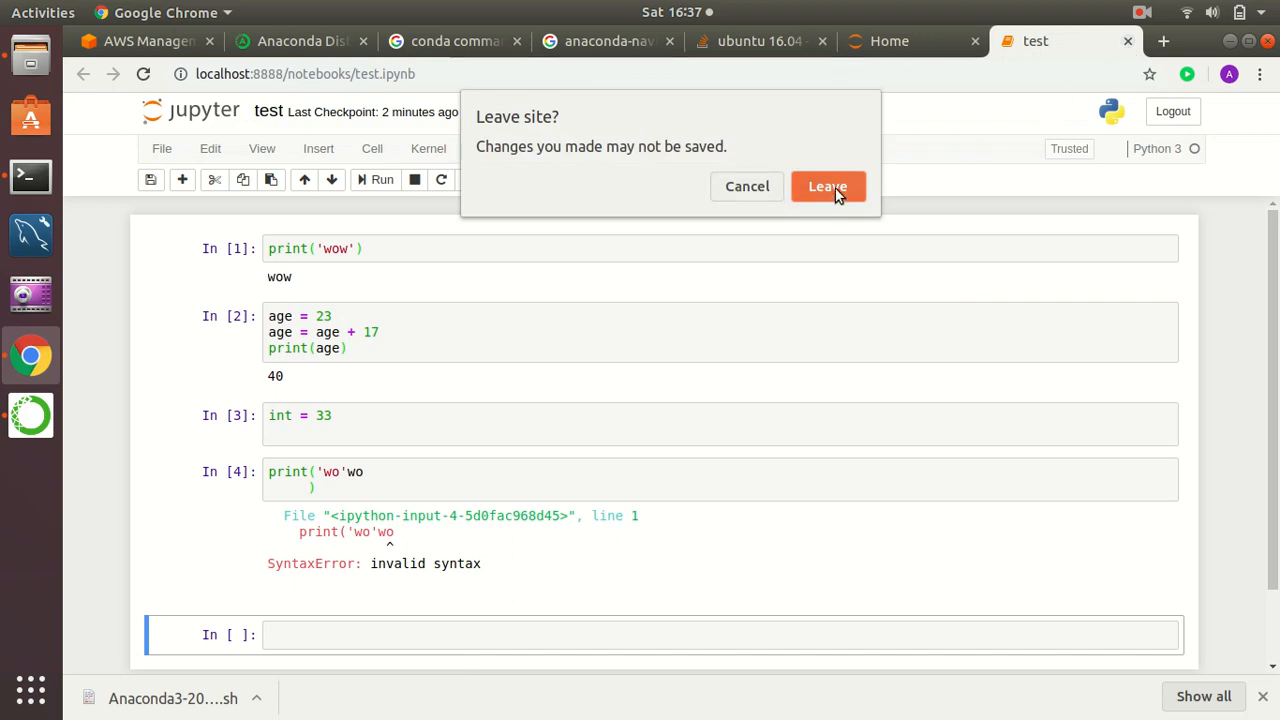
left_click(828, 186)
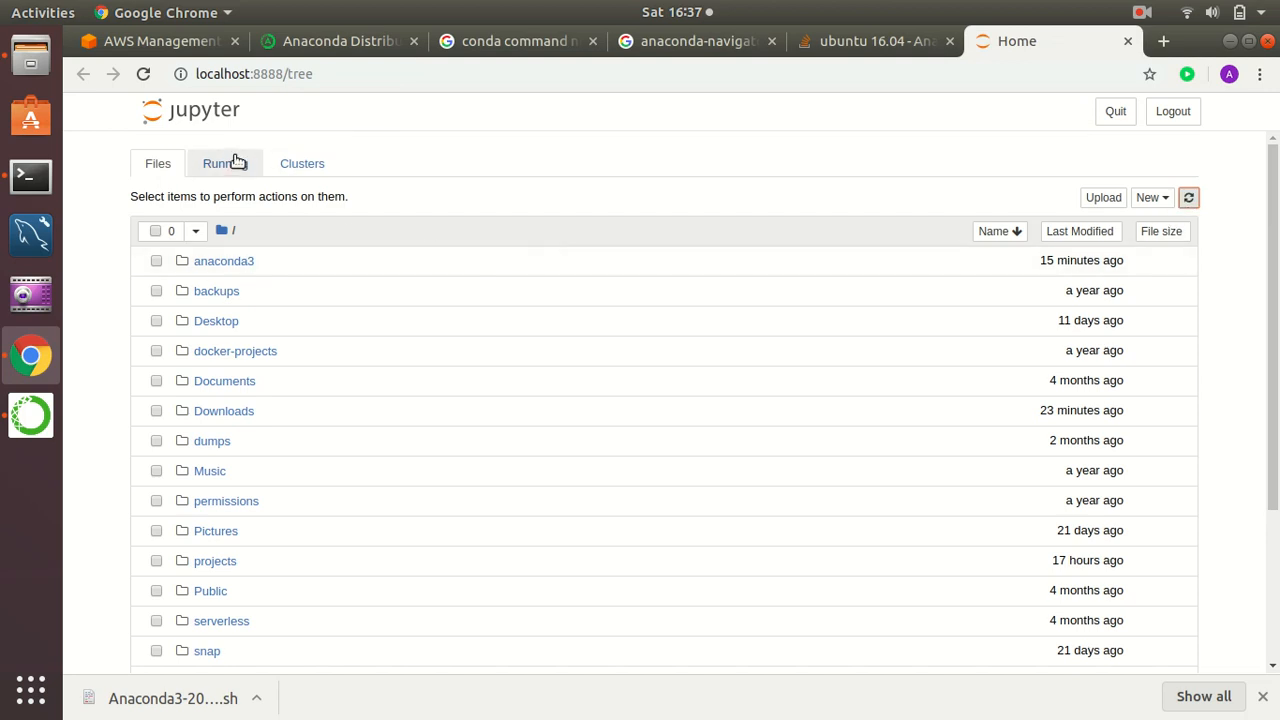
Step: Reopen test.ipynb from the Running tab's notebook list
left_click(224, 164)
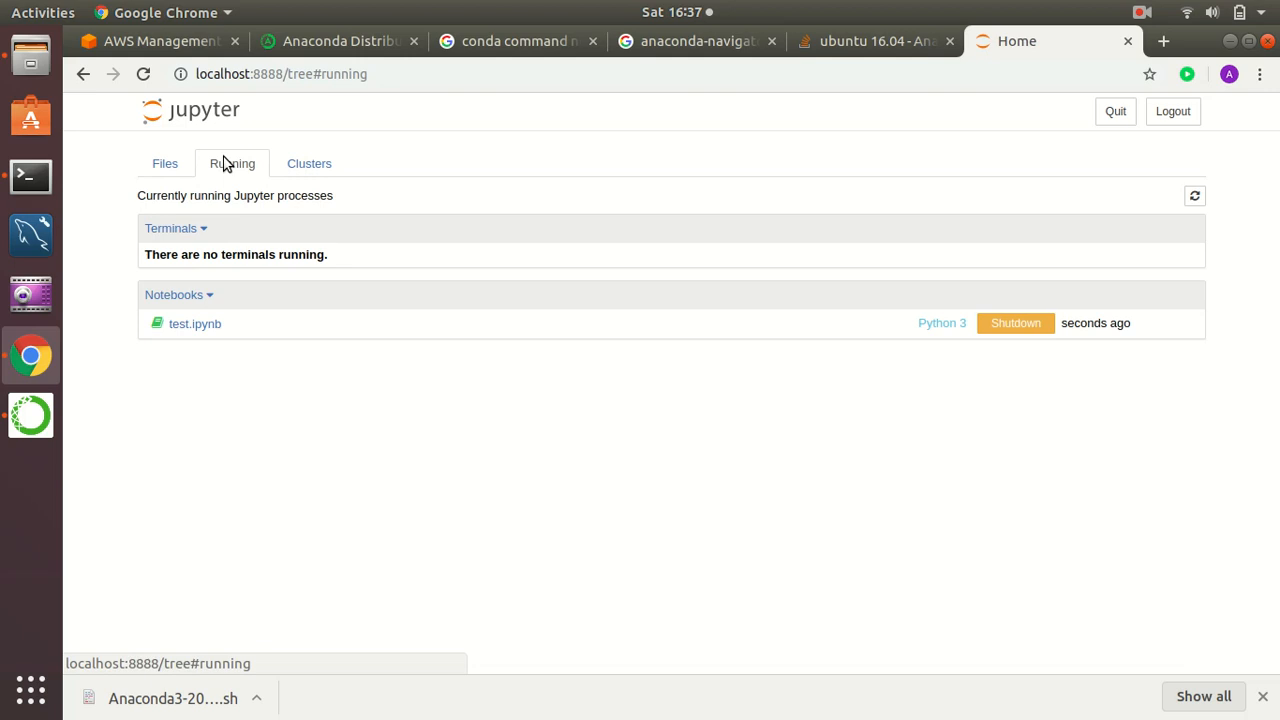
mouse_move(196, 324)
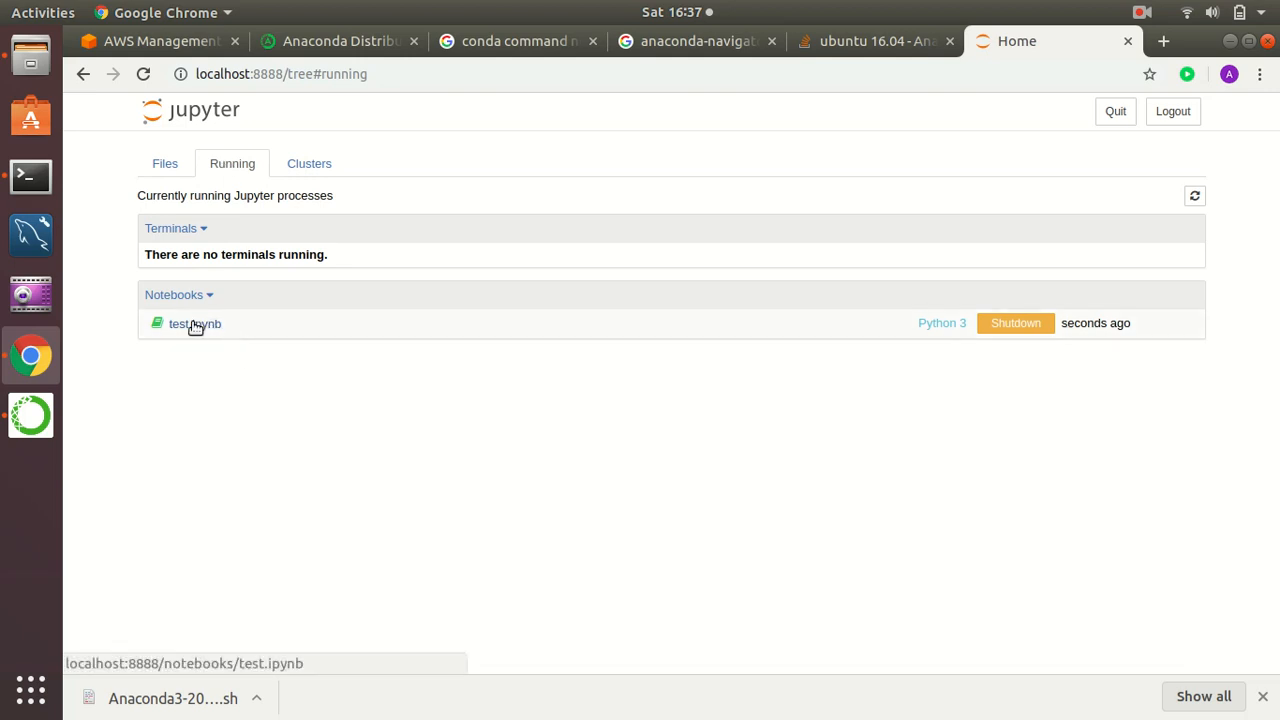
left_click(194, 324)
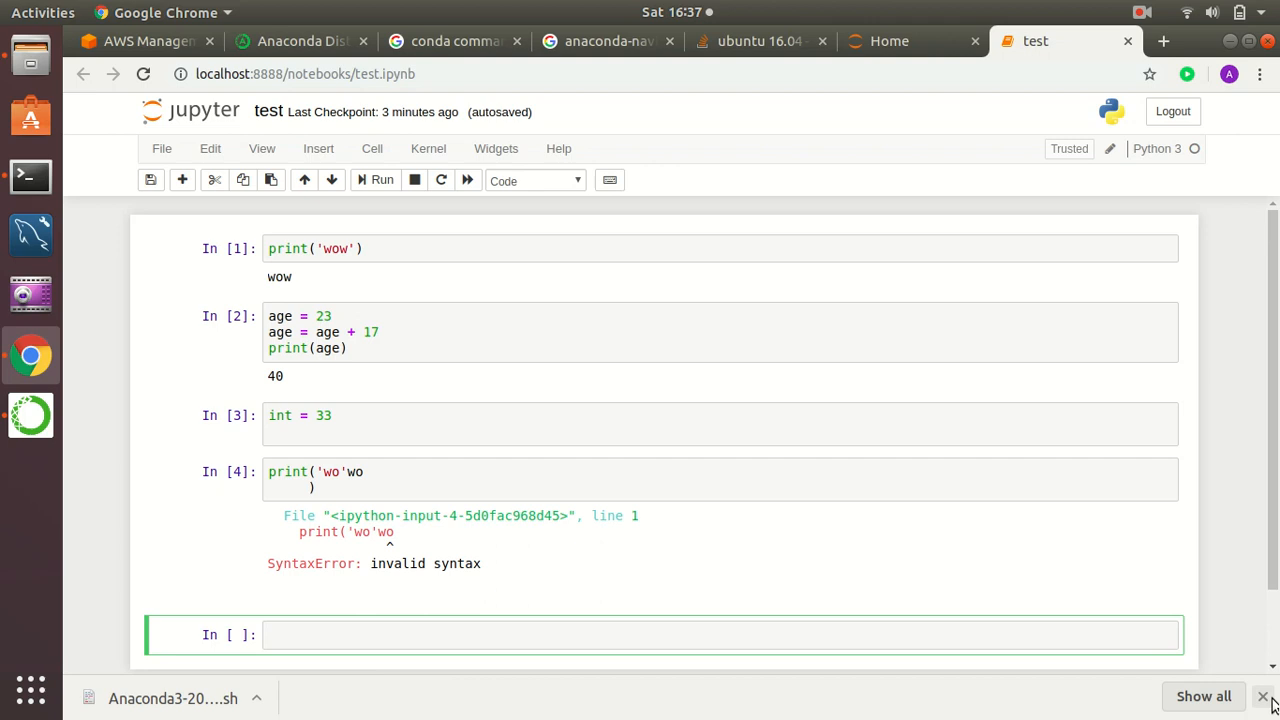
Step: Dismiss Chrome's downloads bar below the reopened test notebook
left_click(1264, 696)
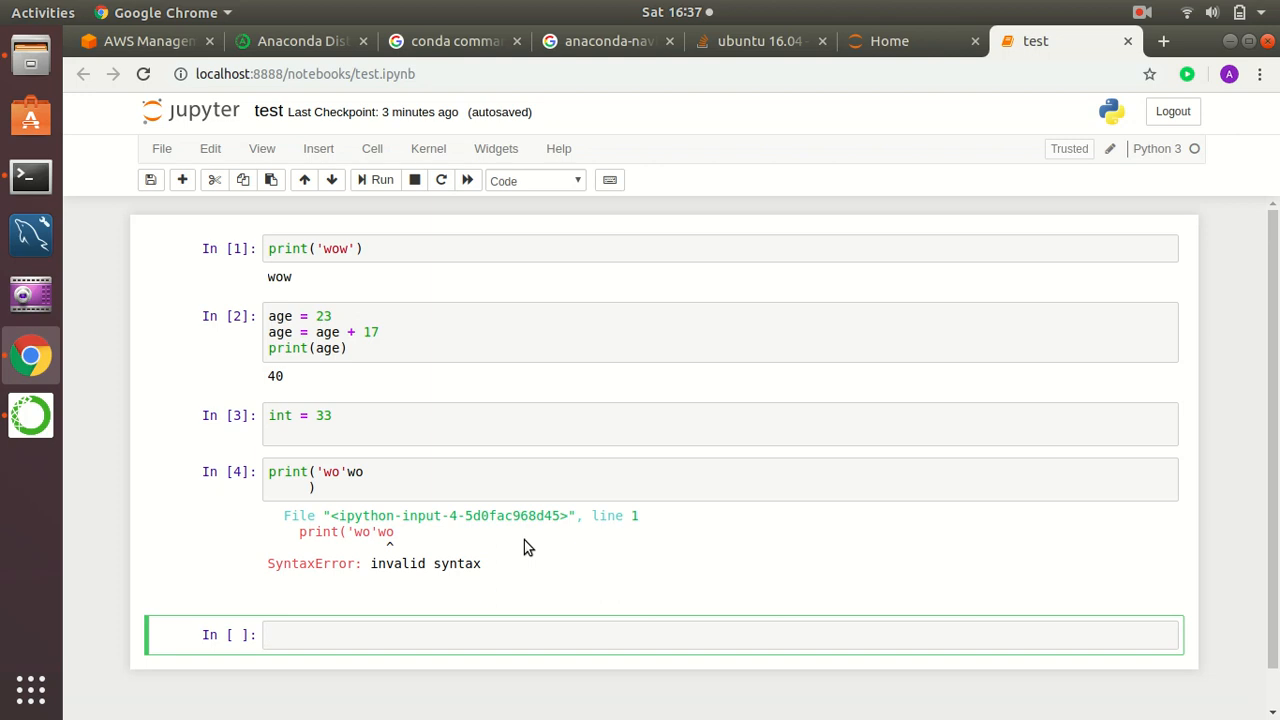
mouse_move(376, 534)
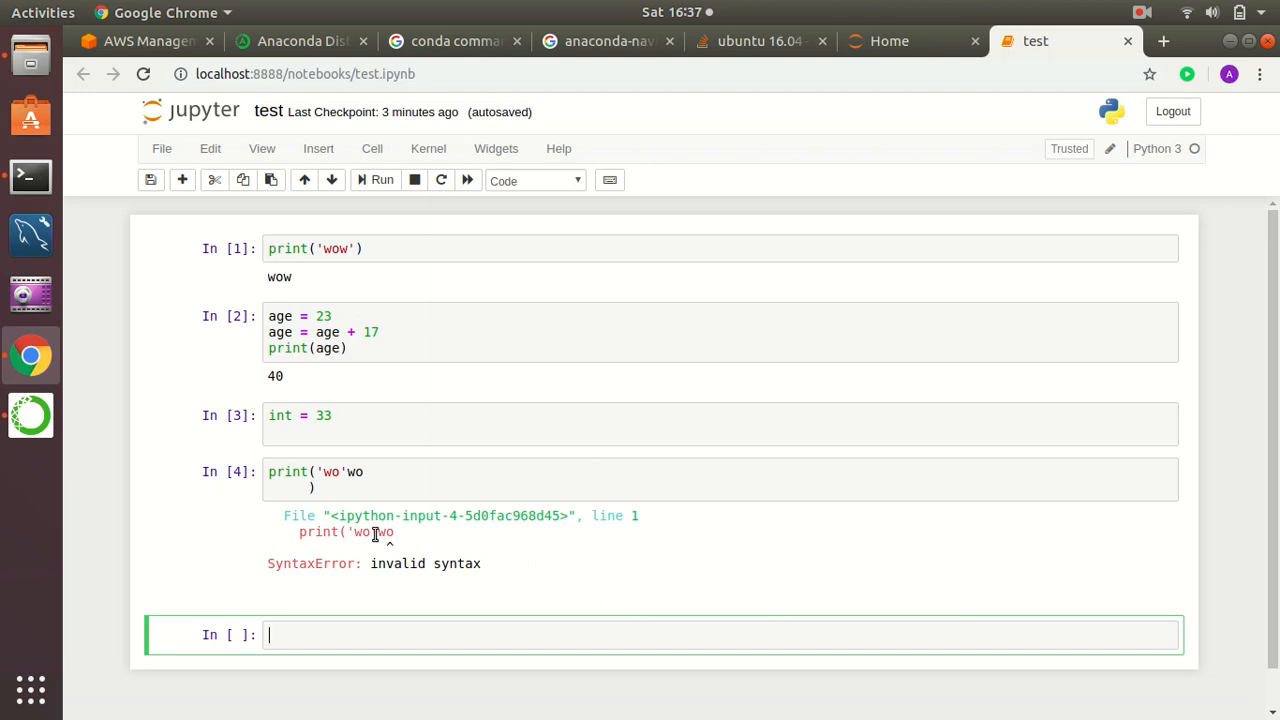
mouse_move(396, 272)
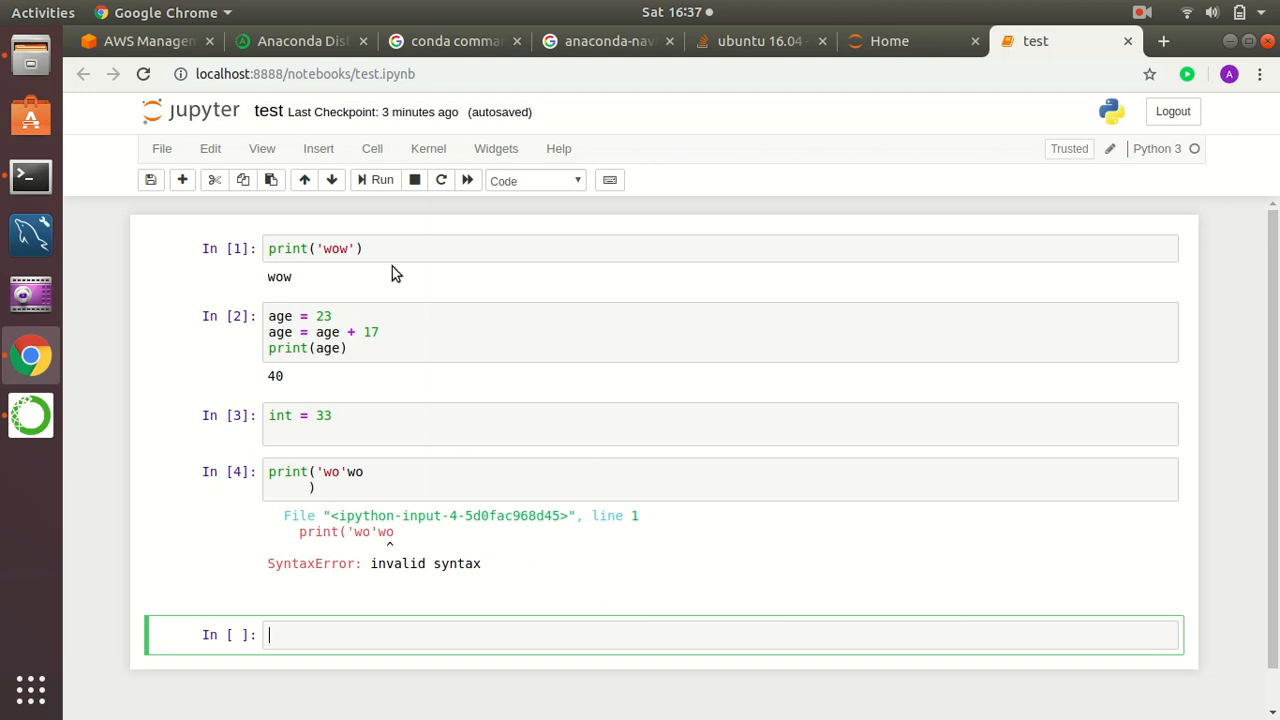
mouse_move(408, 438)
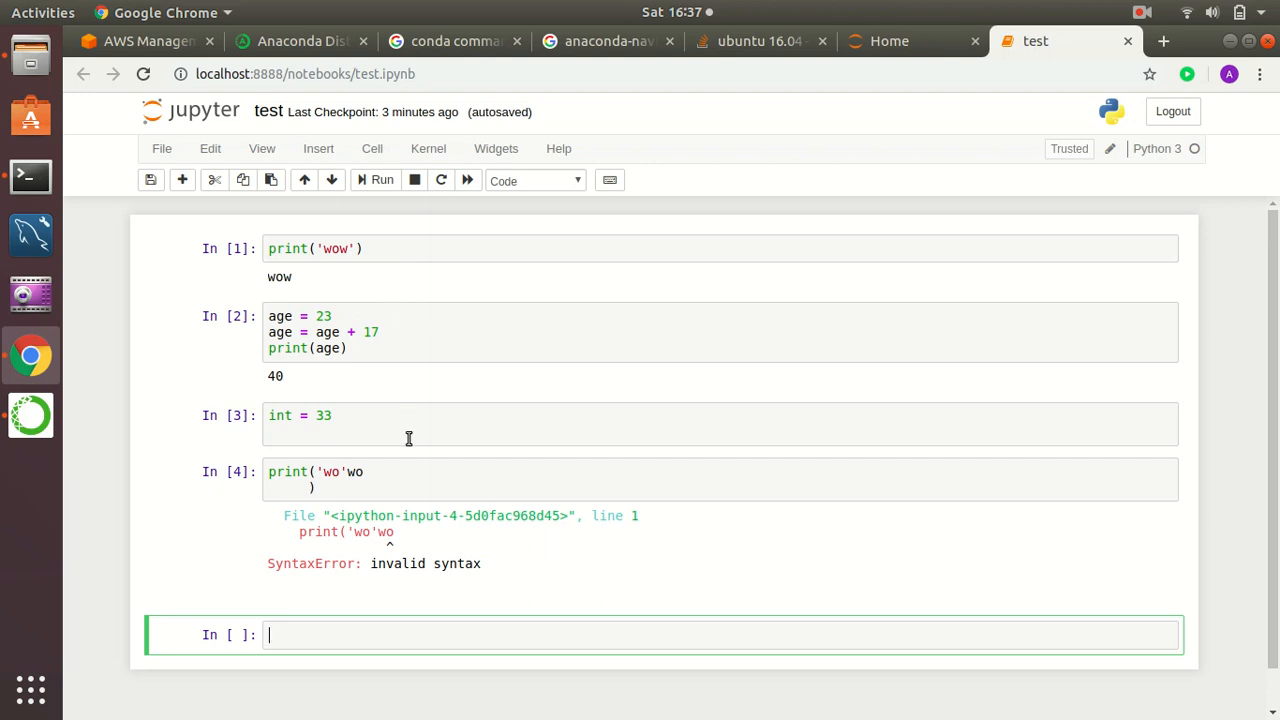
mouse_move(338, 508)
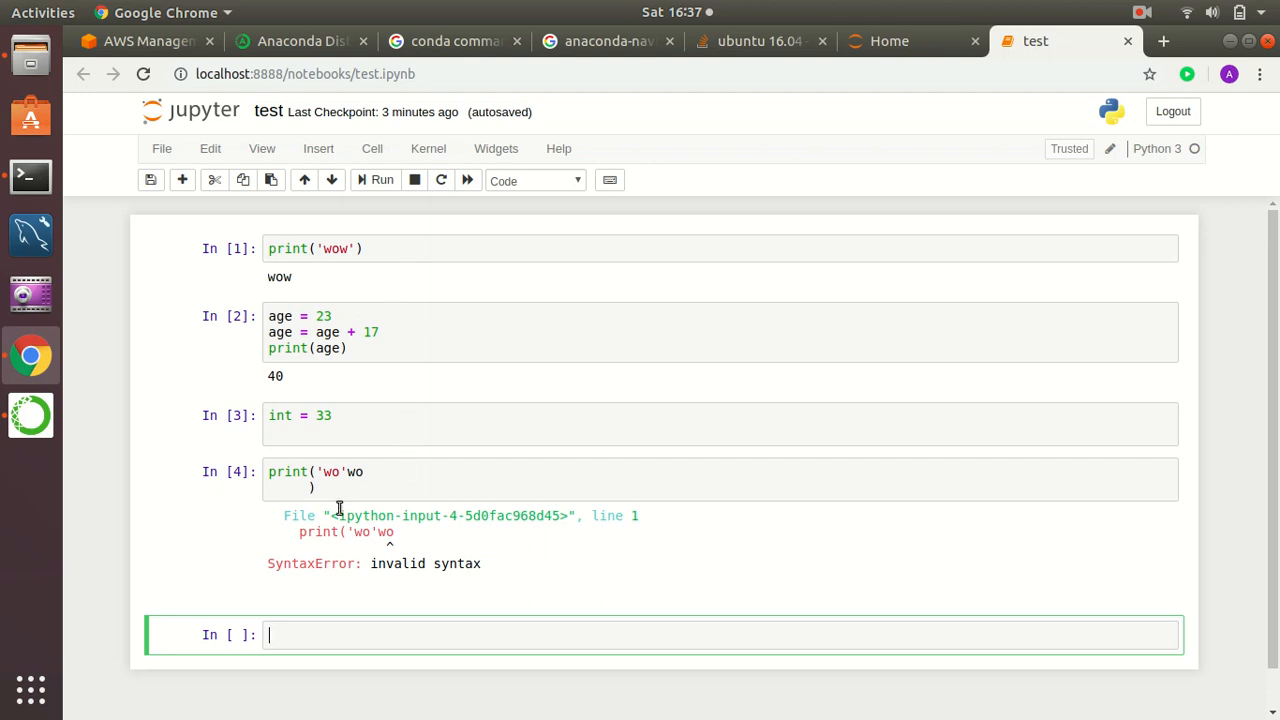